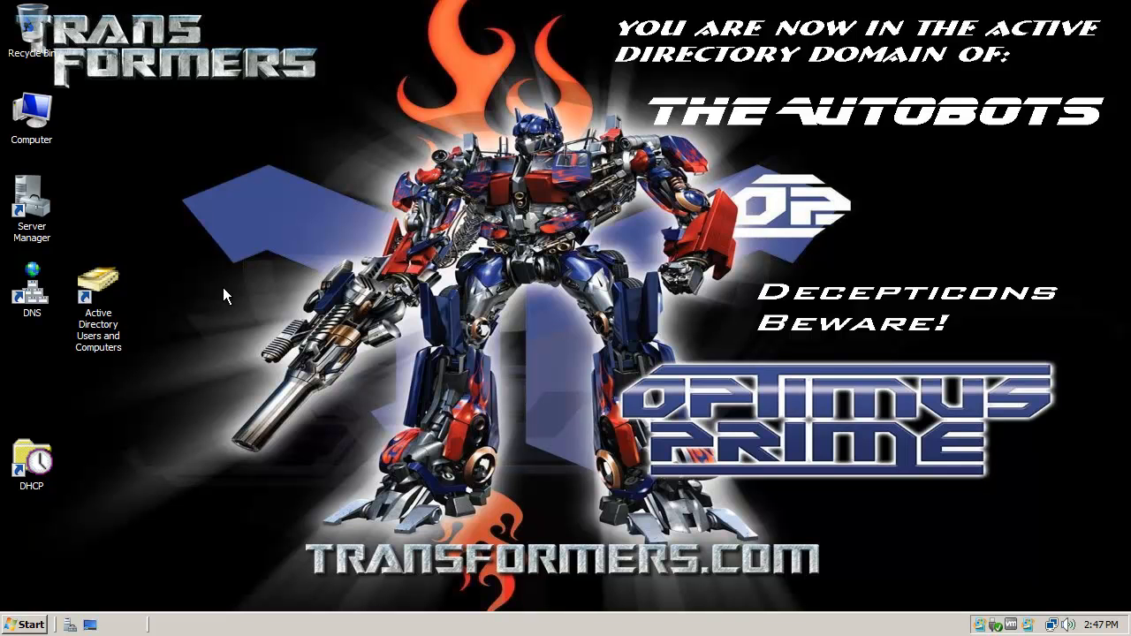
mouse_move(120, 301)
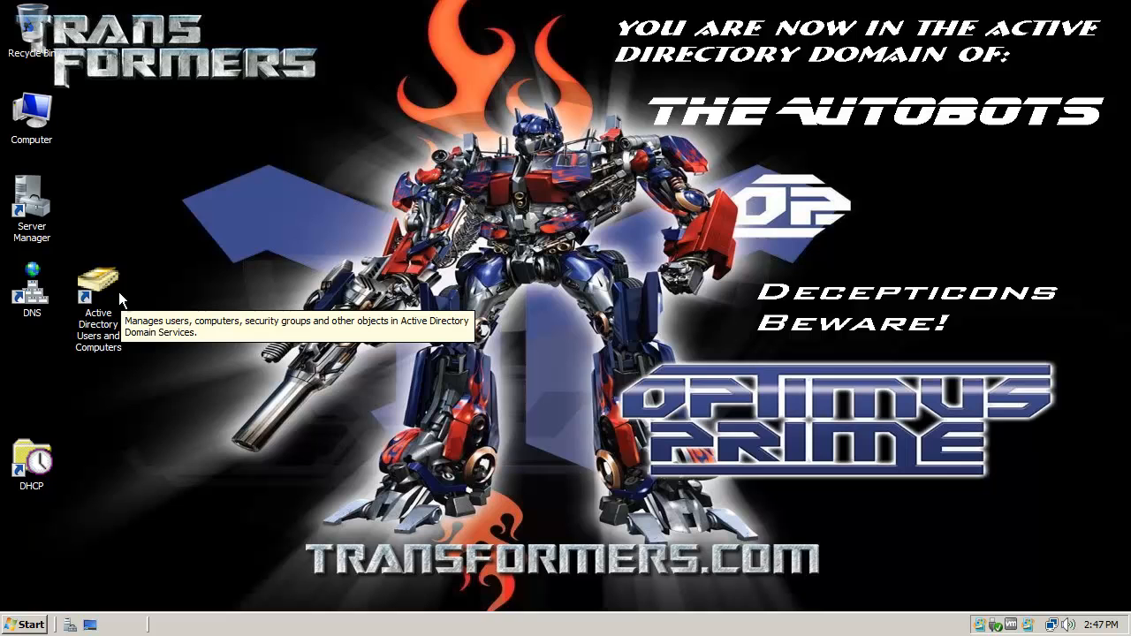
View the Users container in Active Directory Users and Computers, close it, and bring up the Start menu
left_click(97, 282)
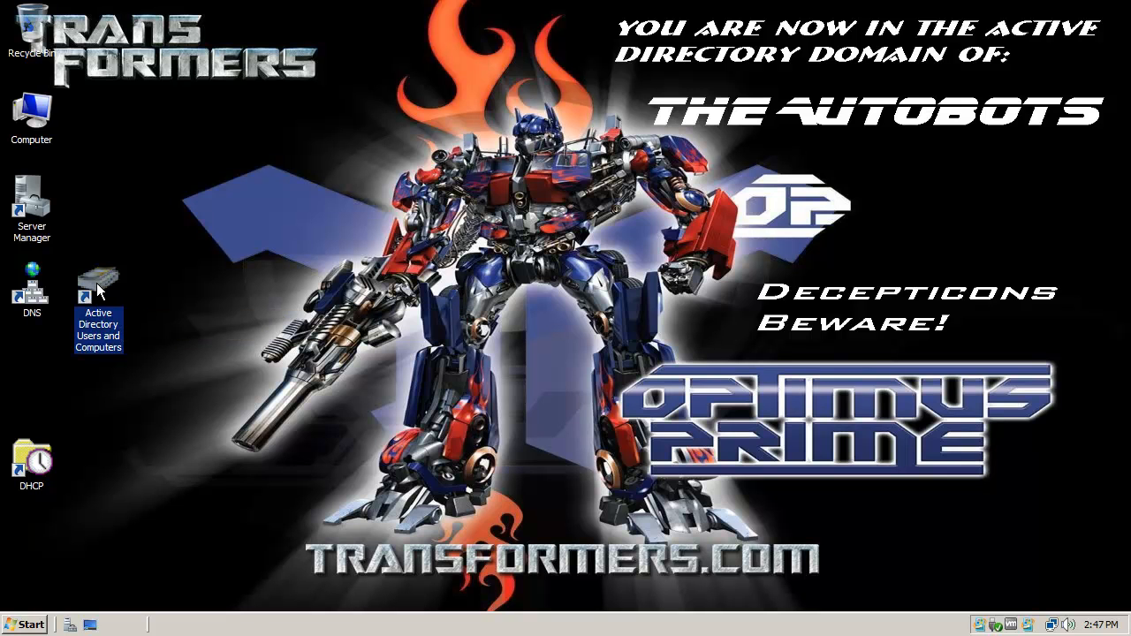
mouse_move(292, 304)
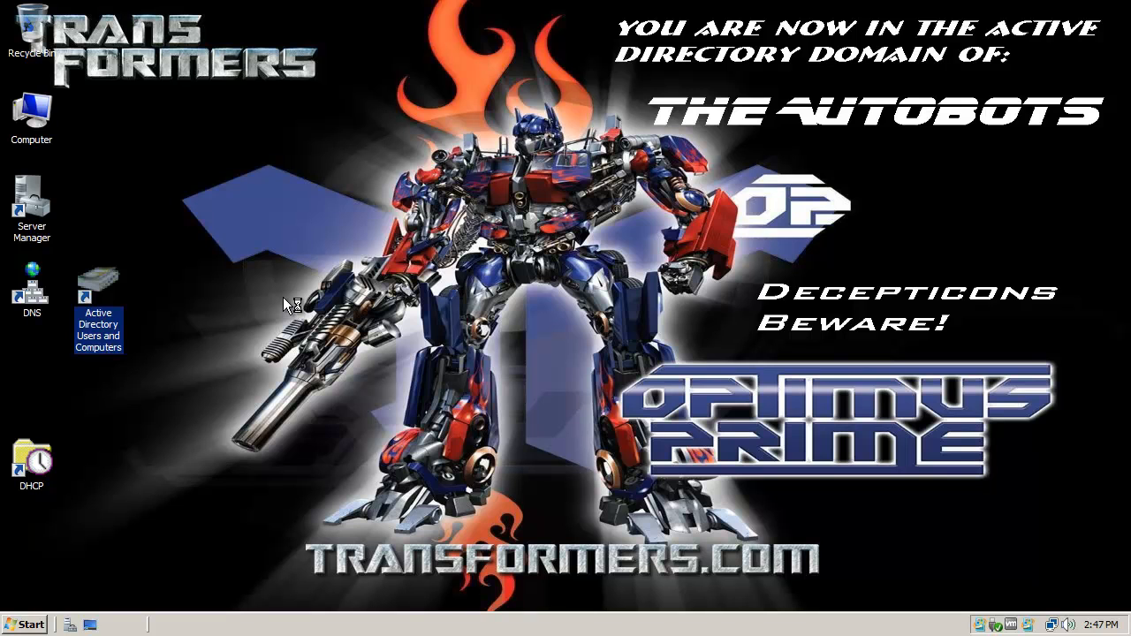
mouse_move(293, 299)
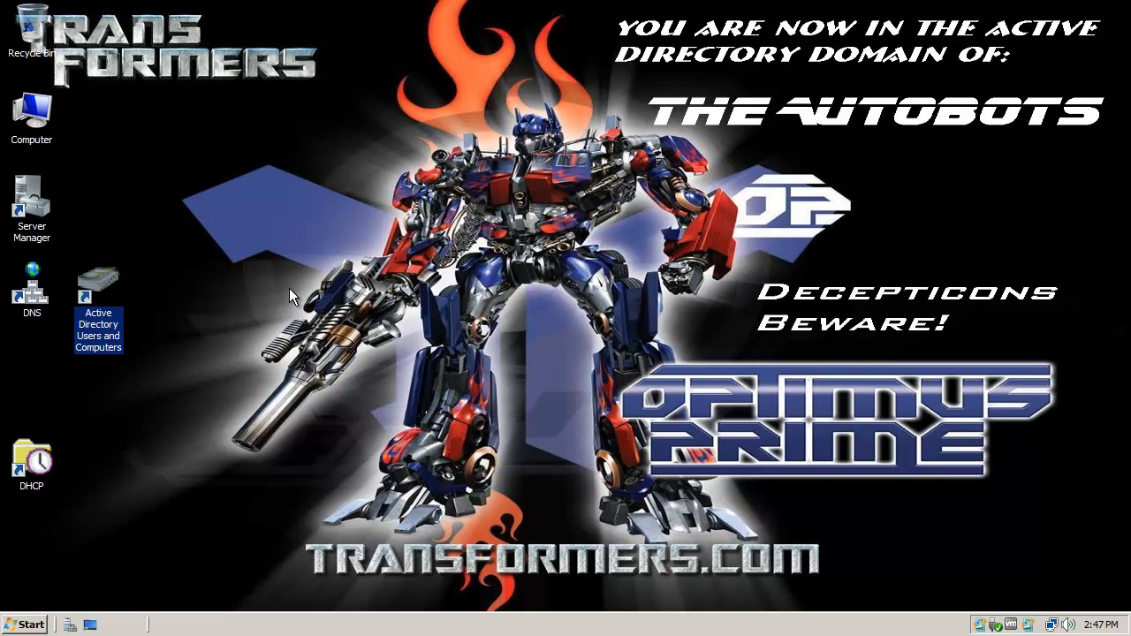
double_click(99, 297)
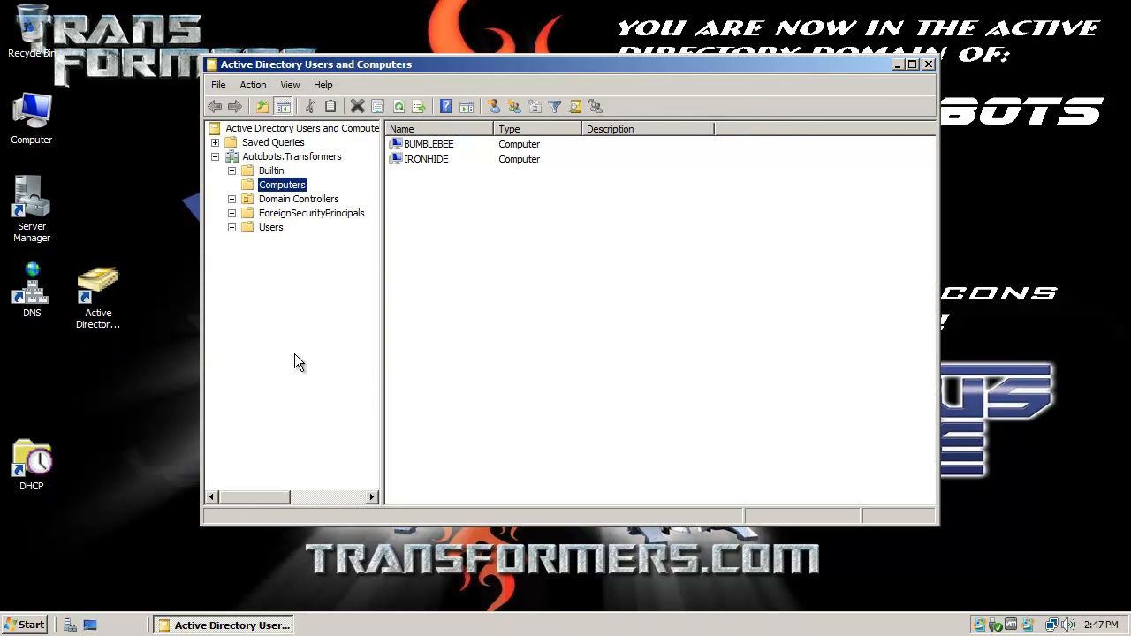
left_click(270, 226)
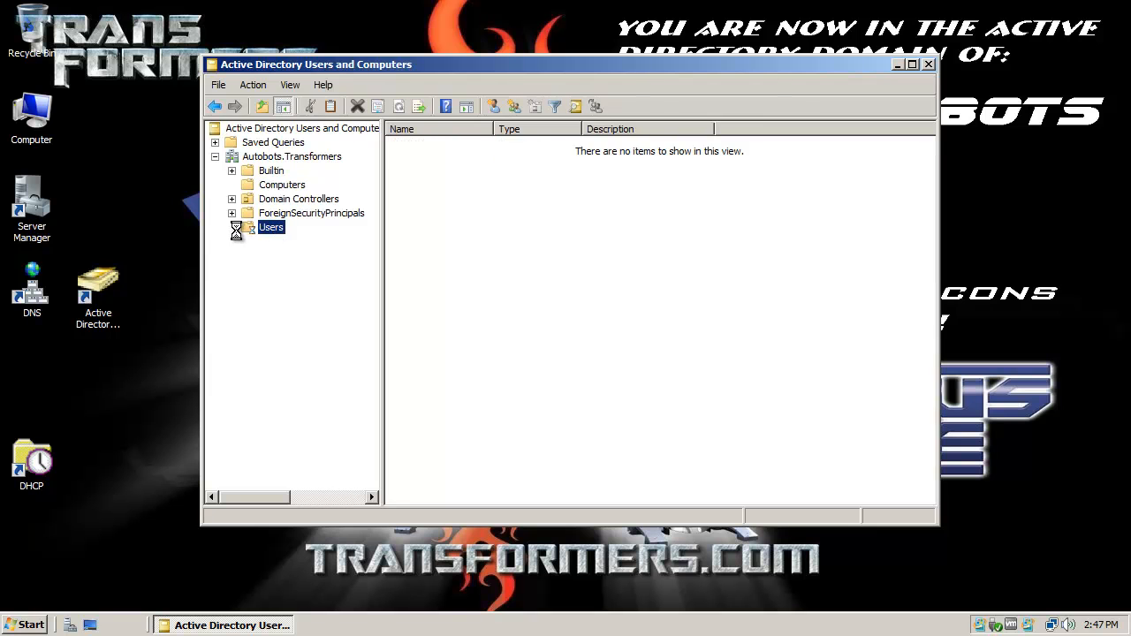
left_click(272, 226)
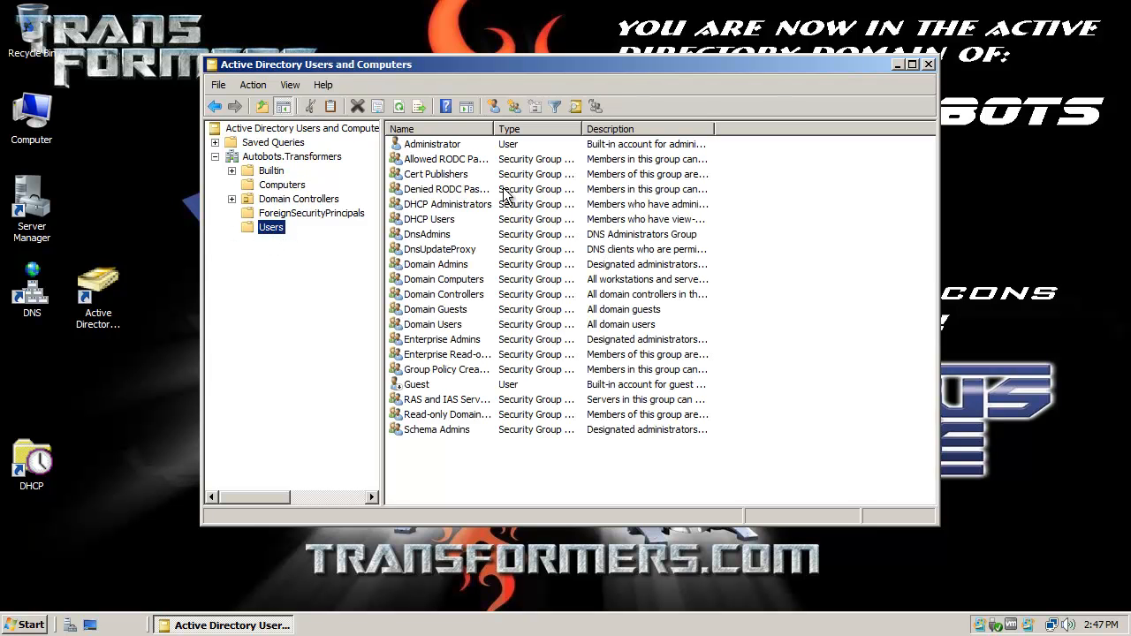
left_click(898, 64)
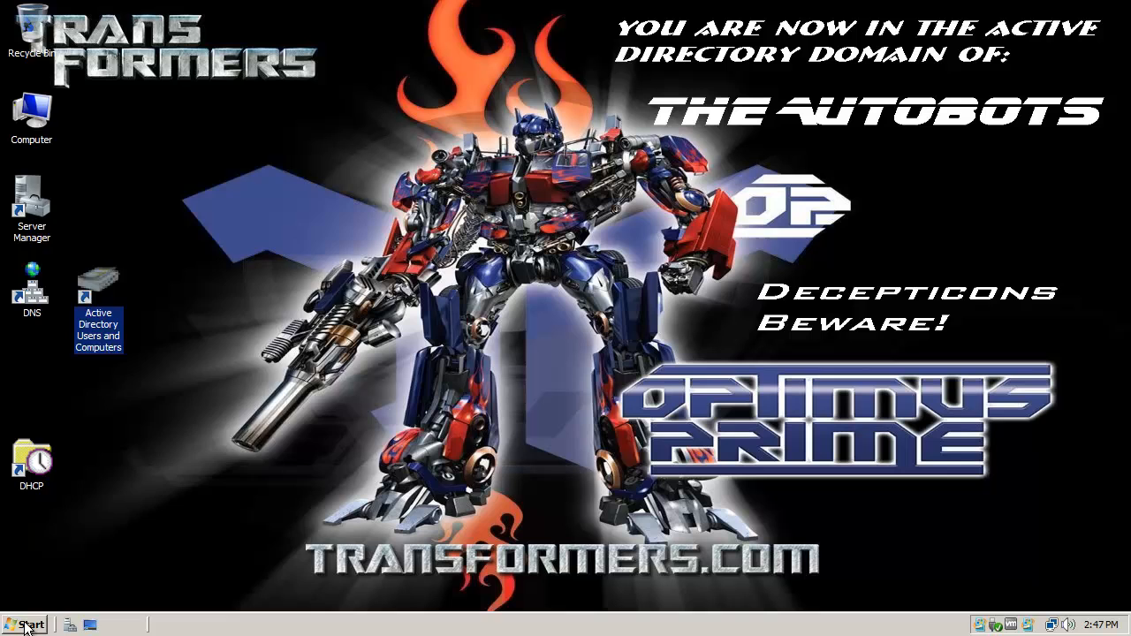
left_click(25, 625)
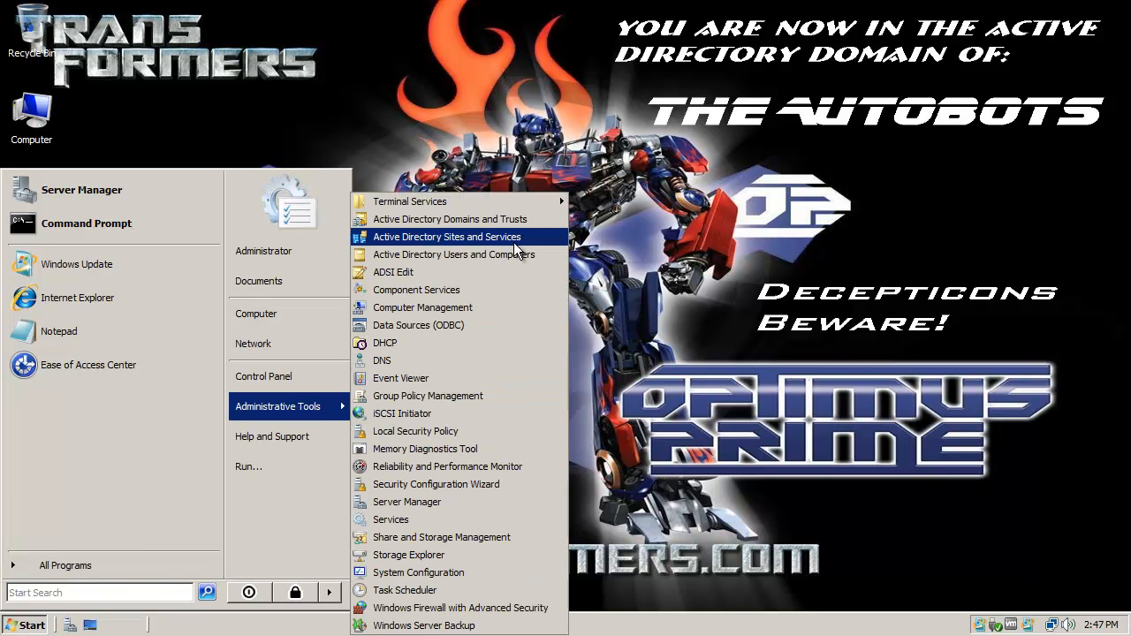
mouse_move(467, 254)
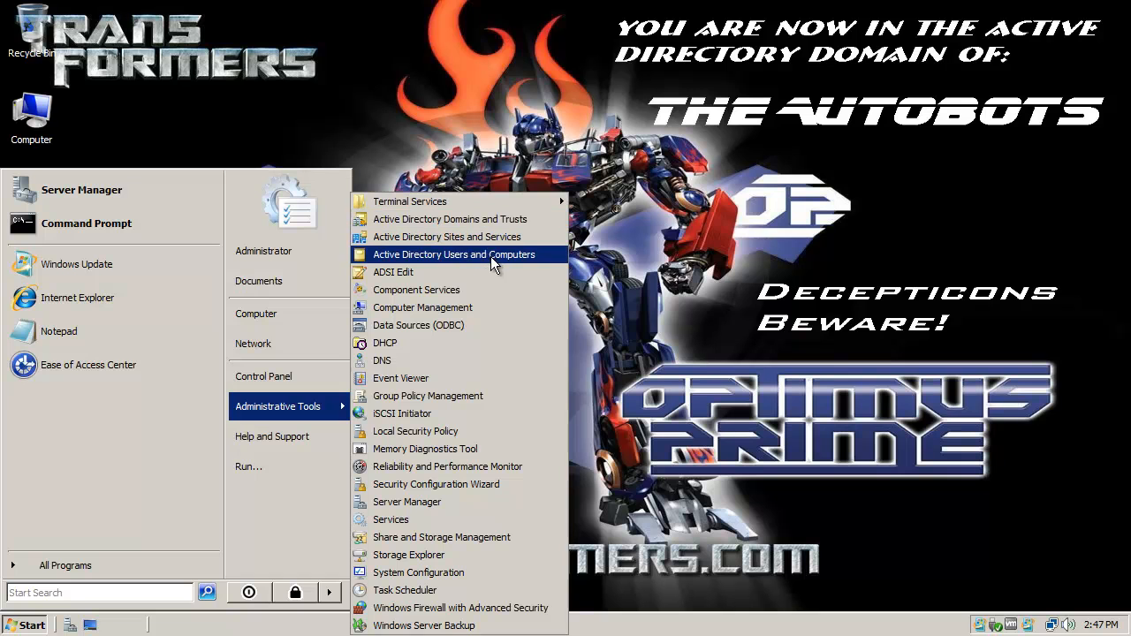
mouse_move(458, 343)
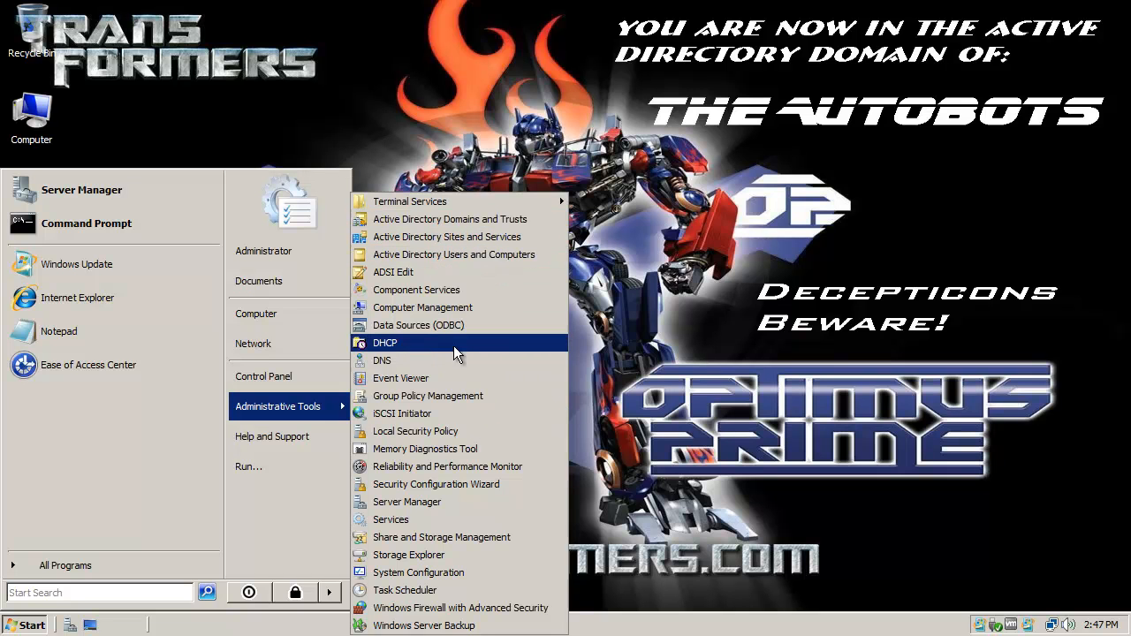
mouse_move(406, 502)
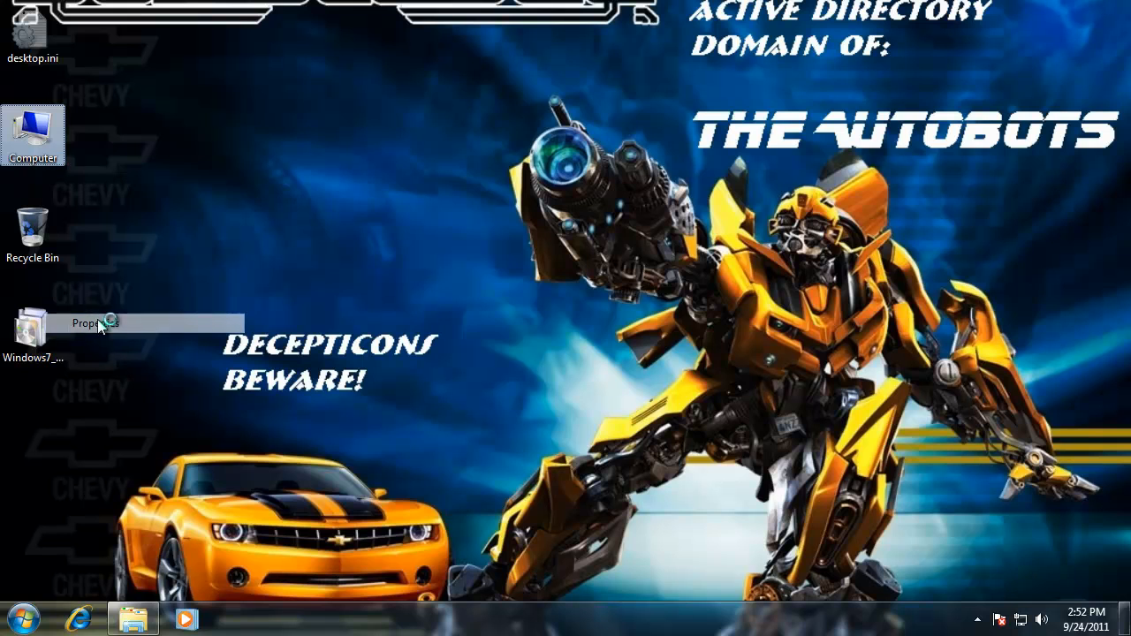
left_click(86, 322)
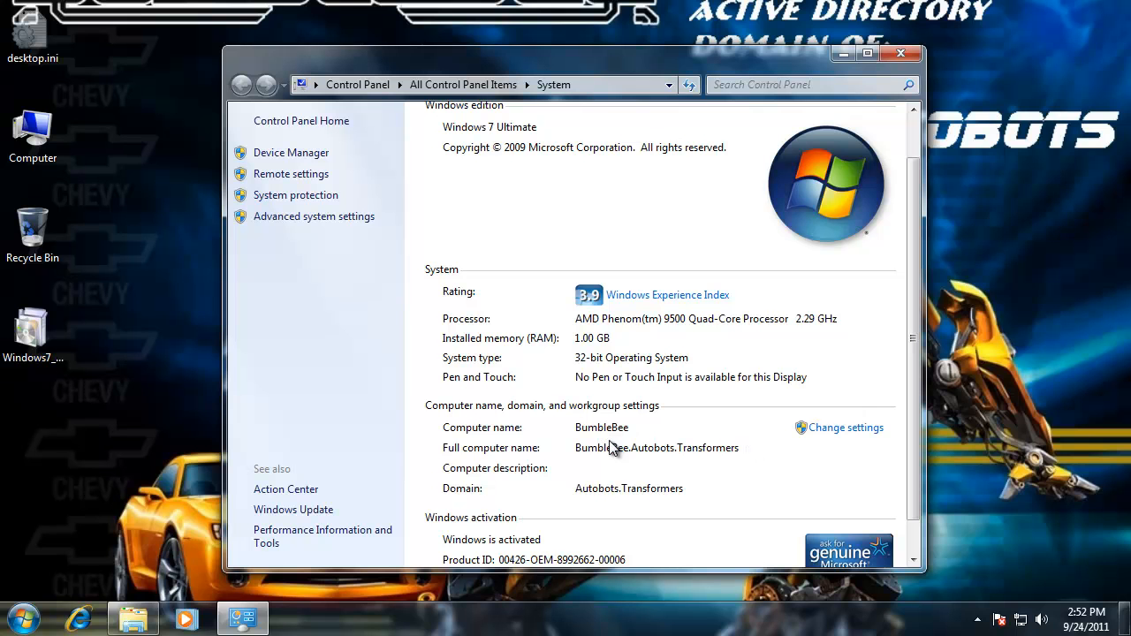
left_click(901, 53)
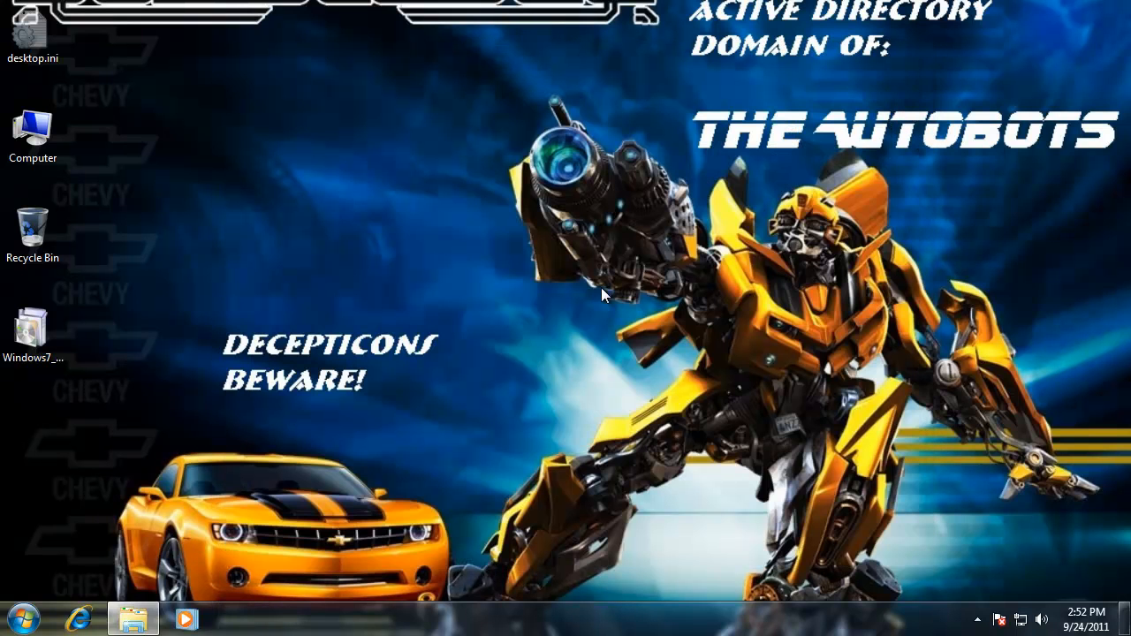
left_click(18, 619)
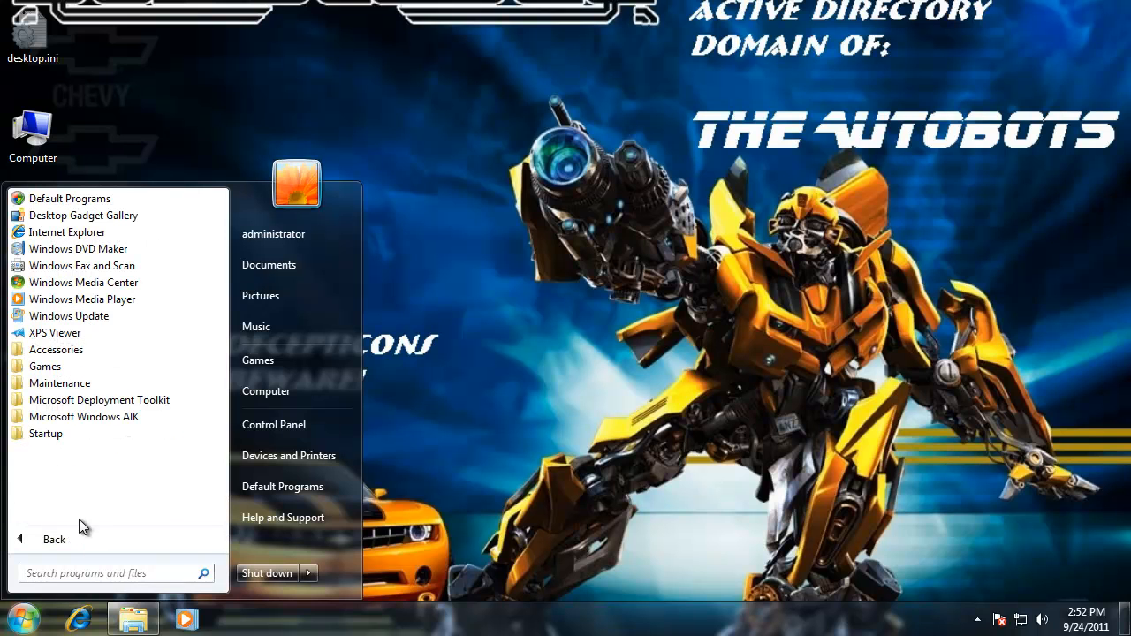
mouse_move(55, 350)
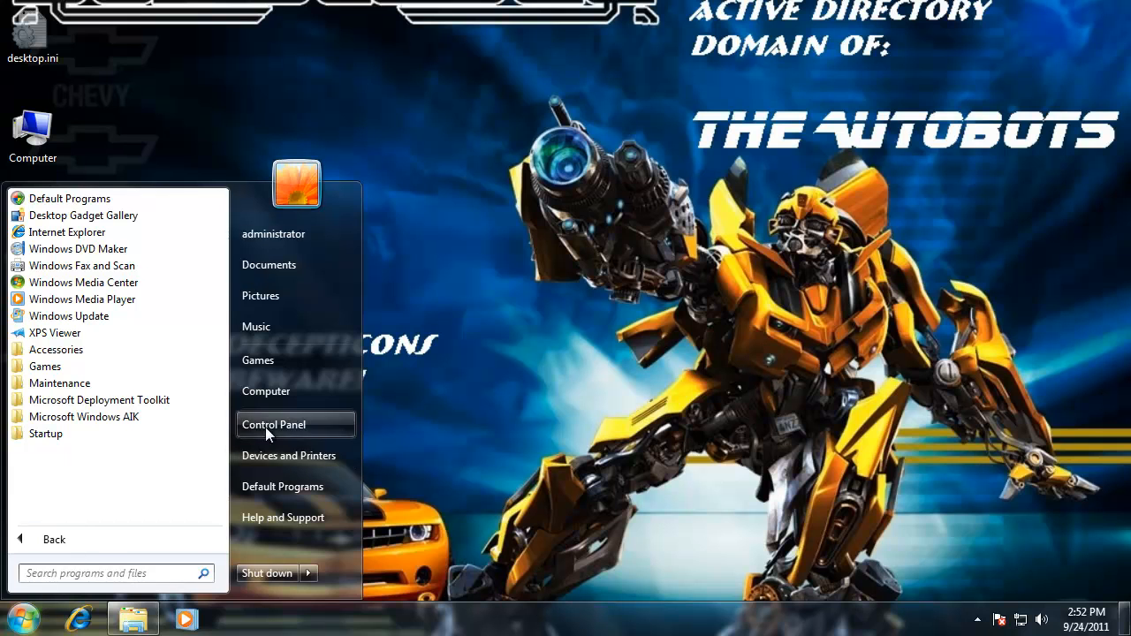
left_click(273, 424)
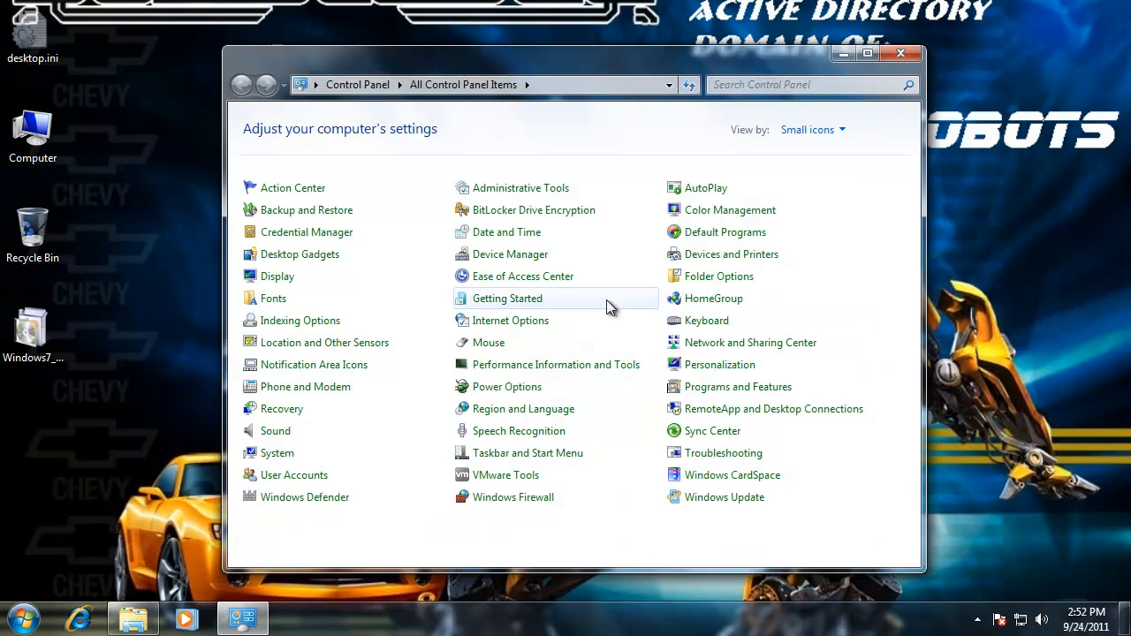
mouse_move(548, 188)
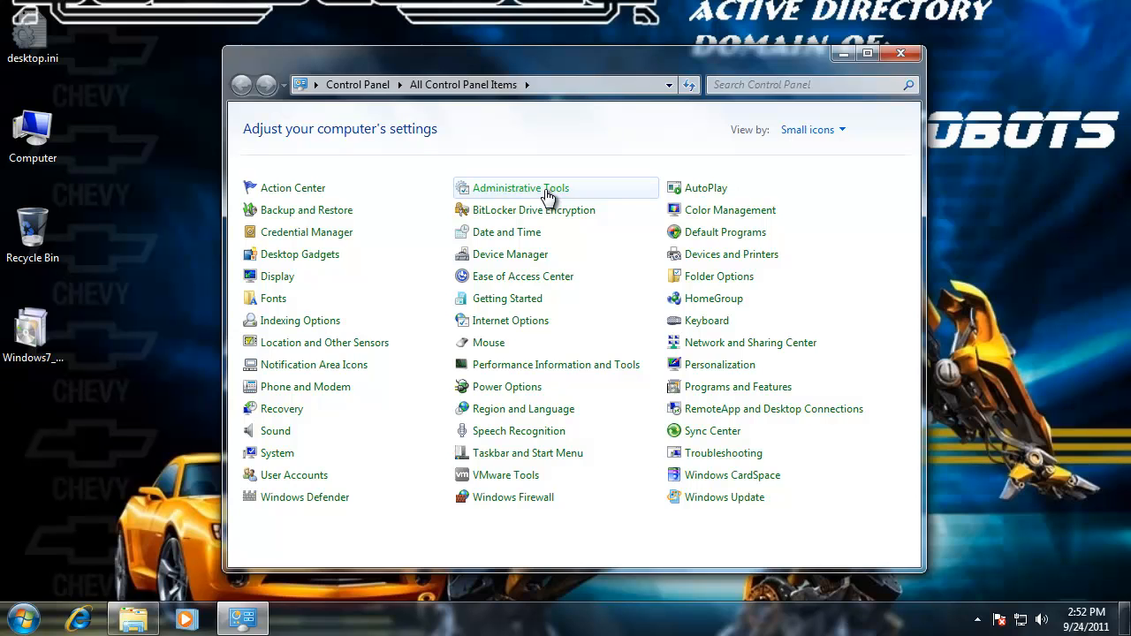
double_click(520, 187)
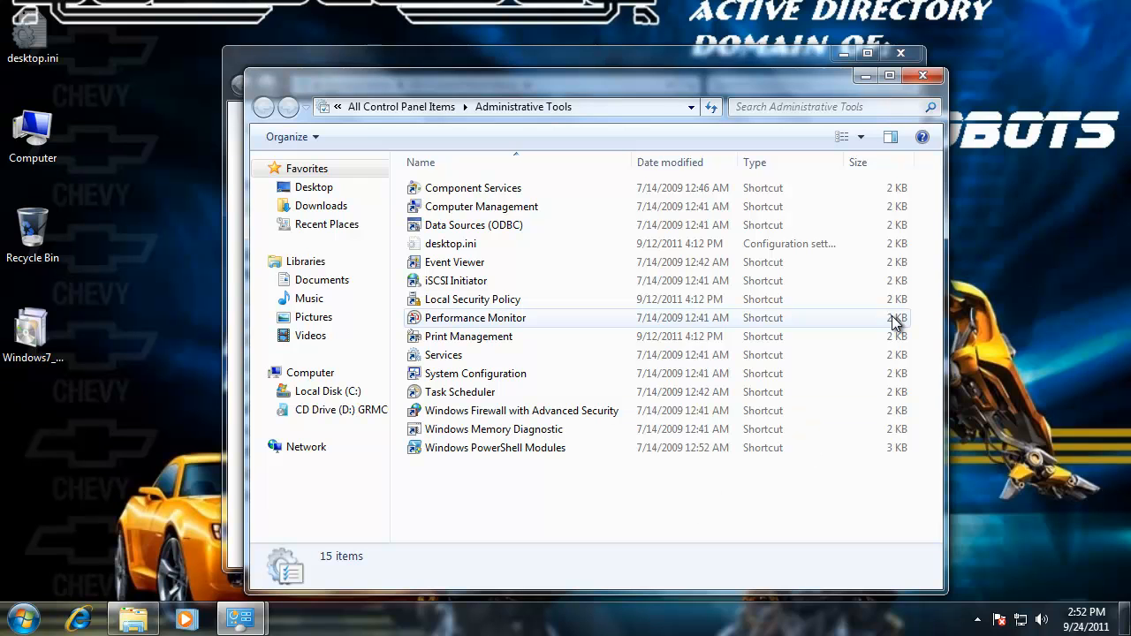
mouse_move(923, 74)
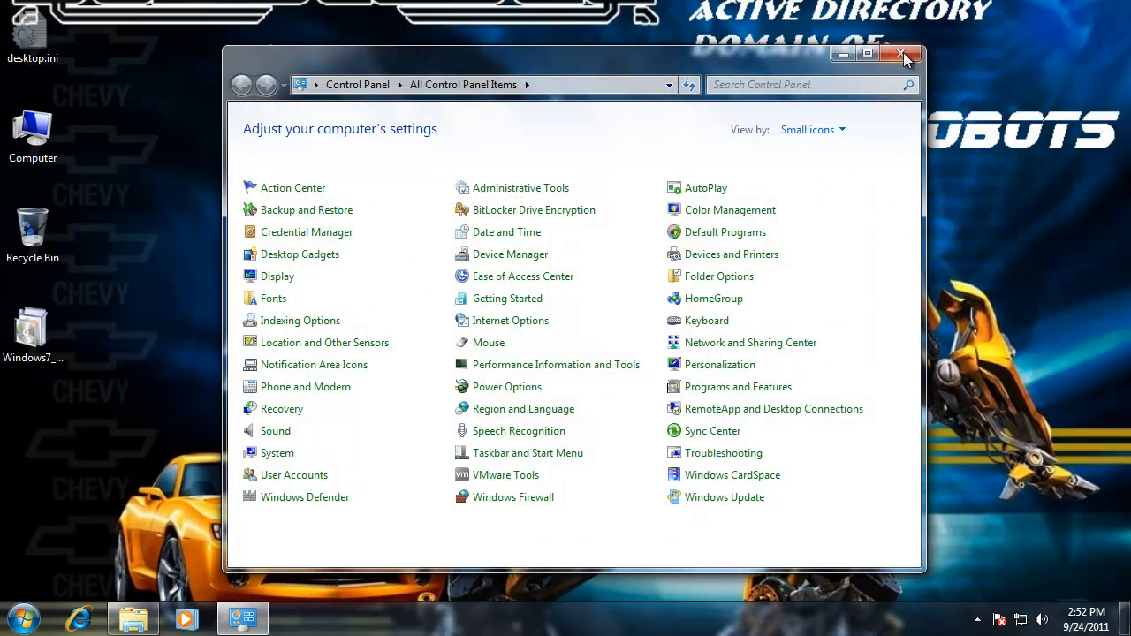
left_click(903, 53)
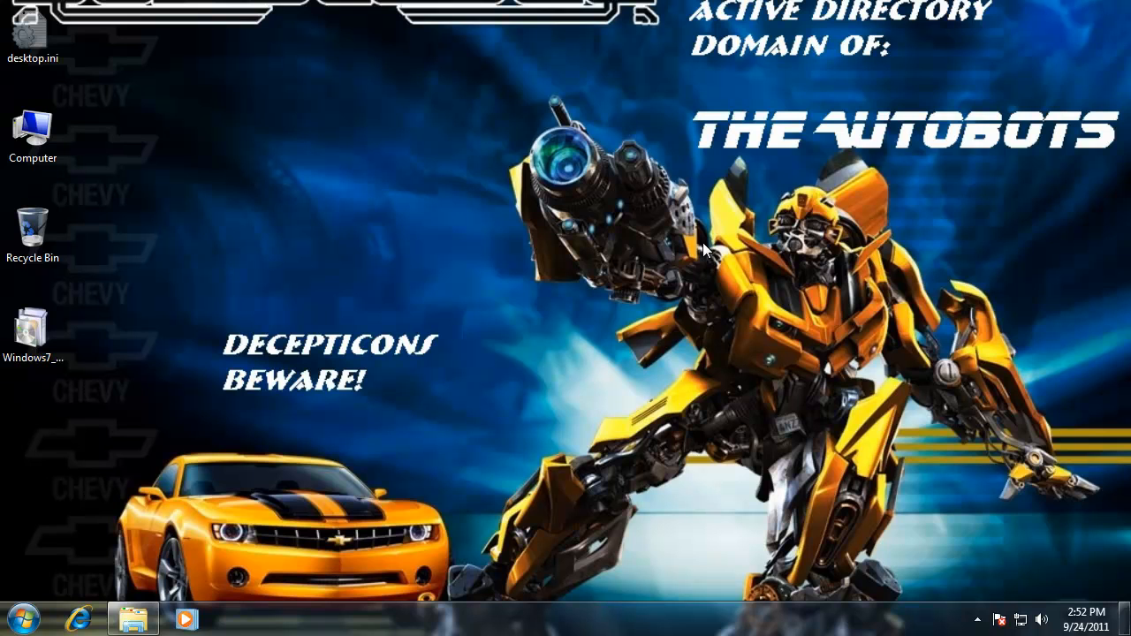
mouse_move(499, 345)
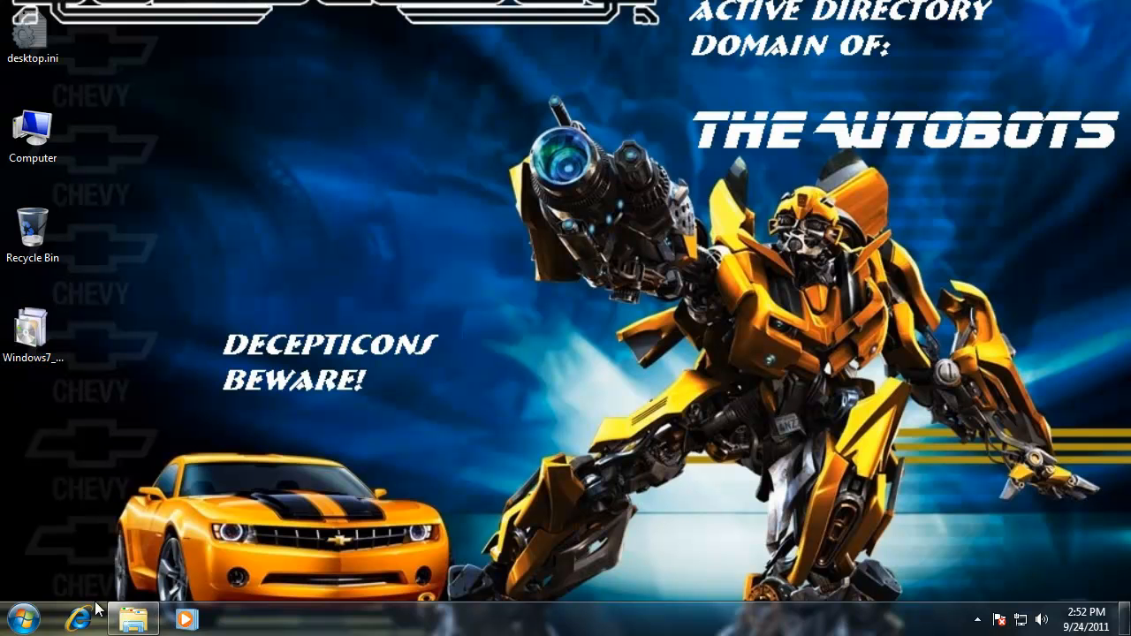
Browse the bookmarked Microsoft RSAT for Windows 7 download page down to its x64 and x86 files
left_click(82, 619)
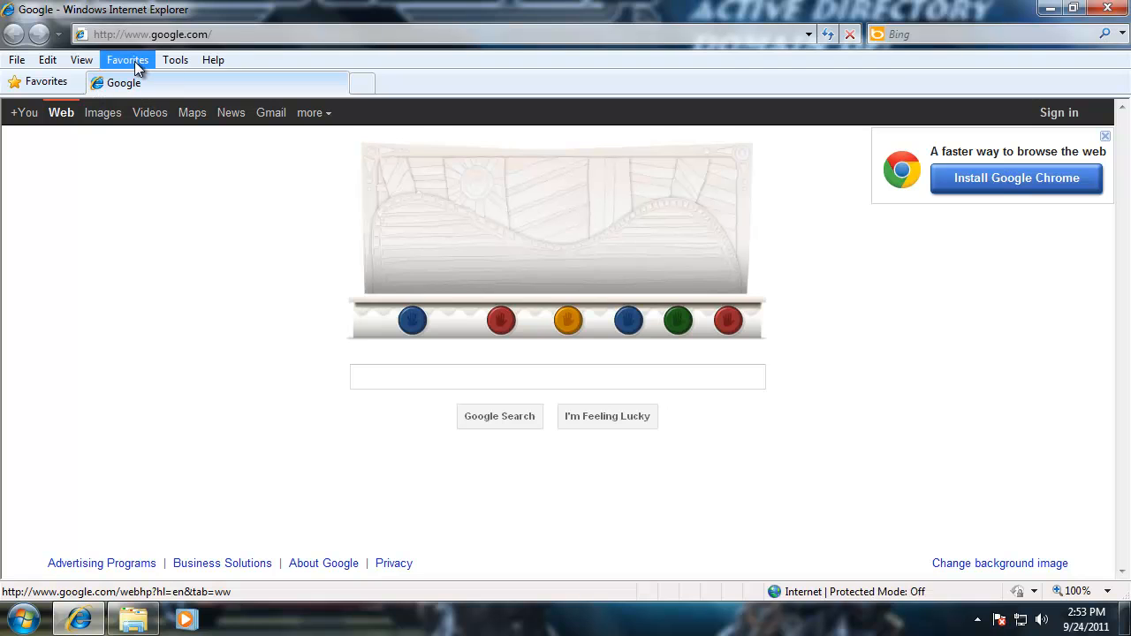
left_click(127, 60)
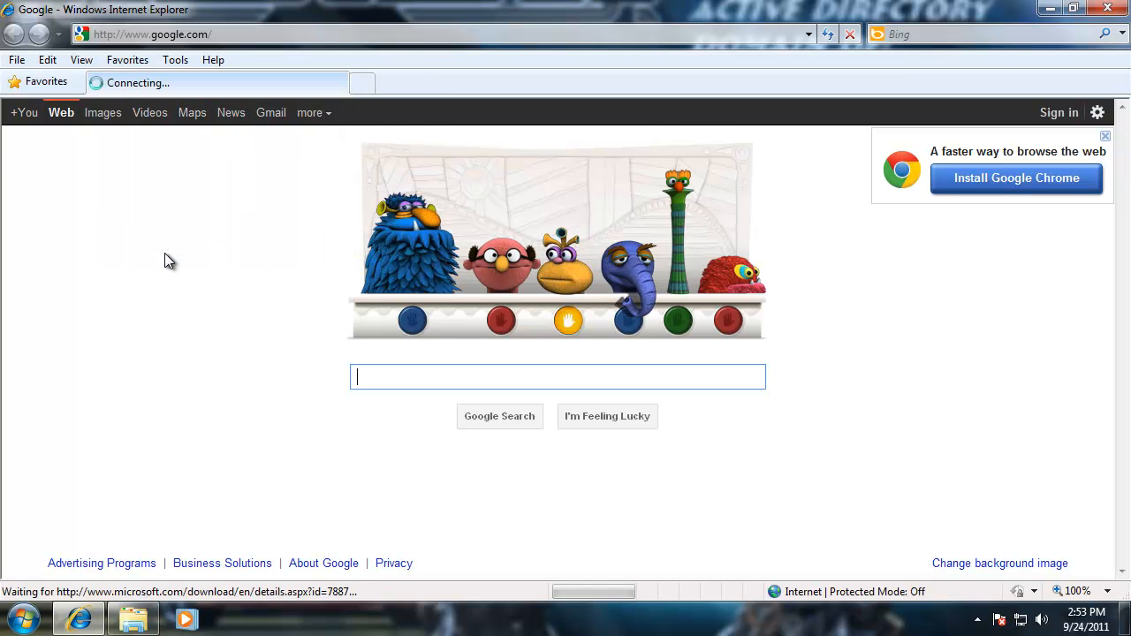
mouse_move(294, 251)
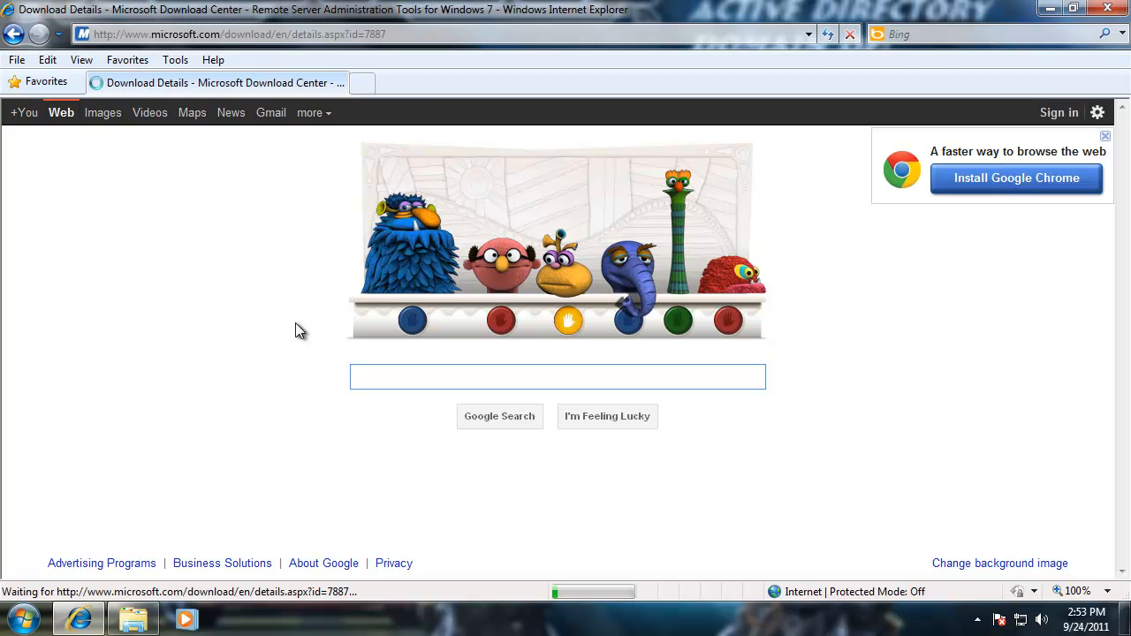
mouse_move(753, 456)
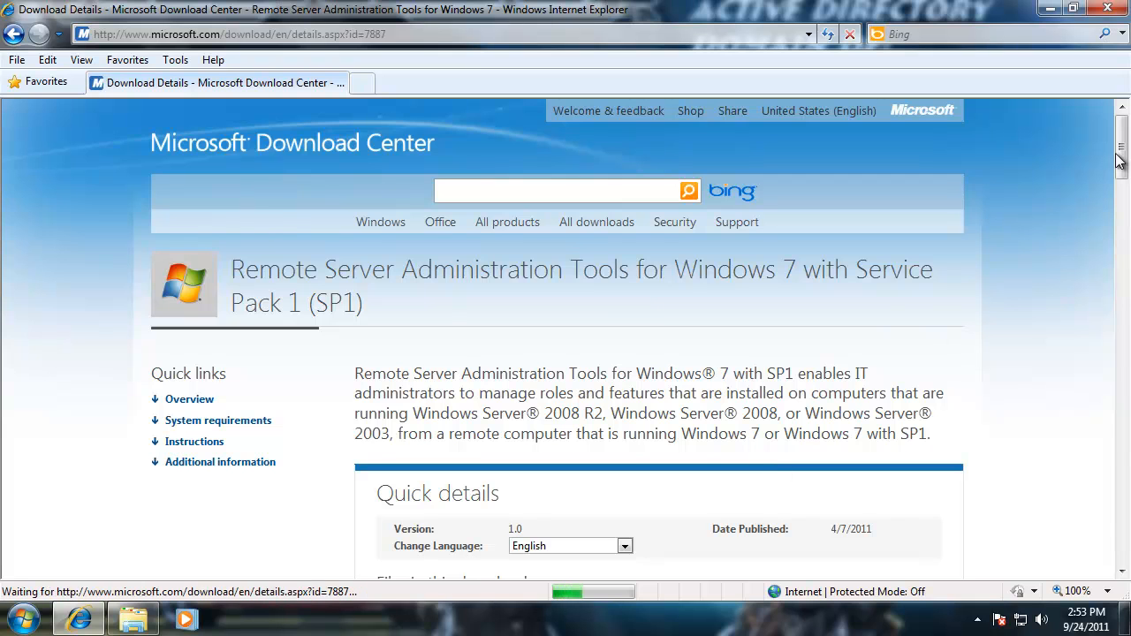
scroll("down", 3)
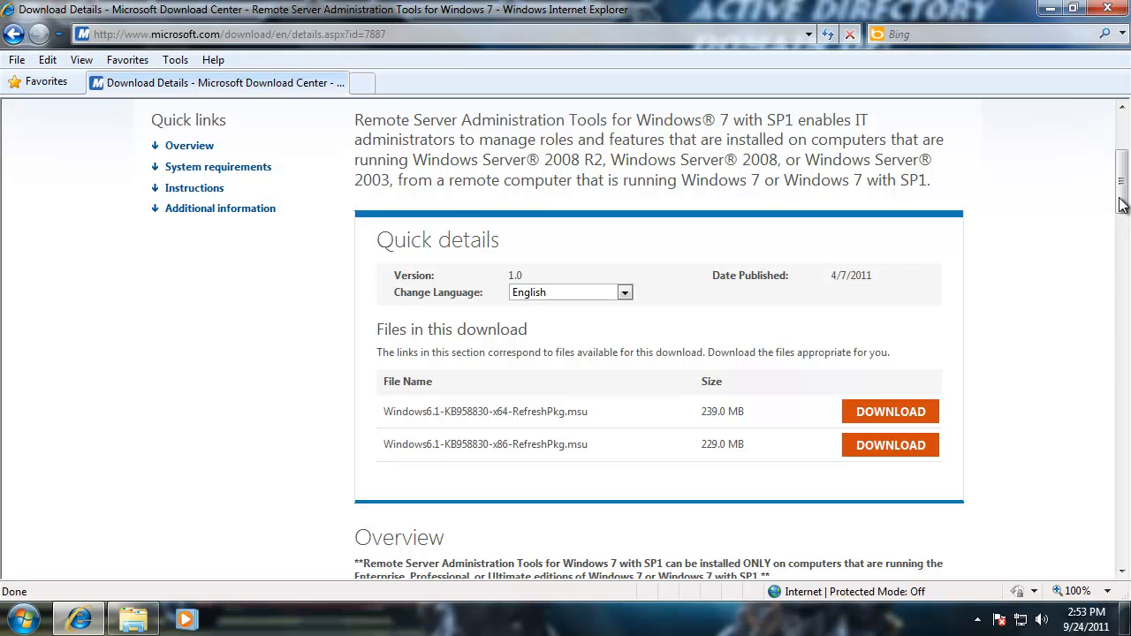
scroll("down", 3)
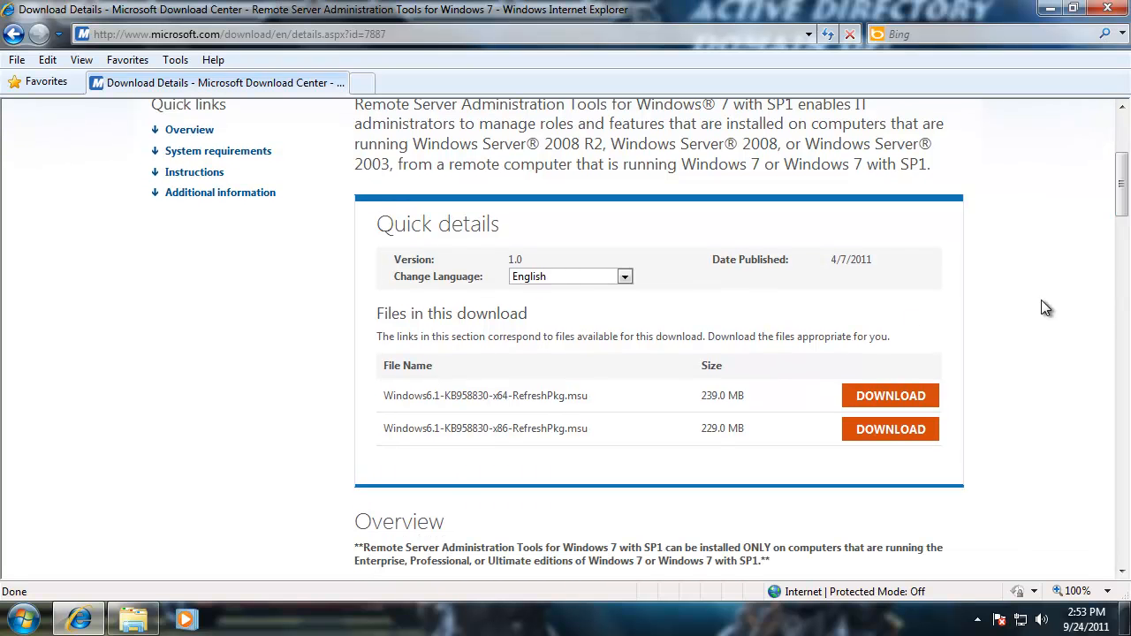
scroll("up", 3)
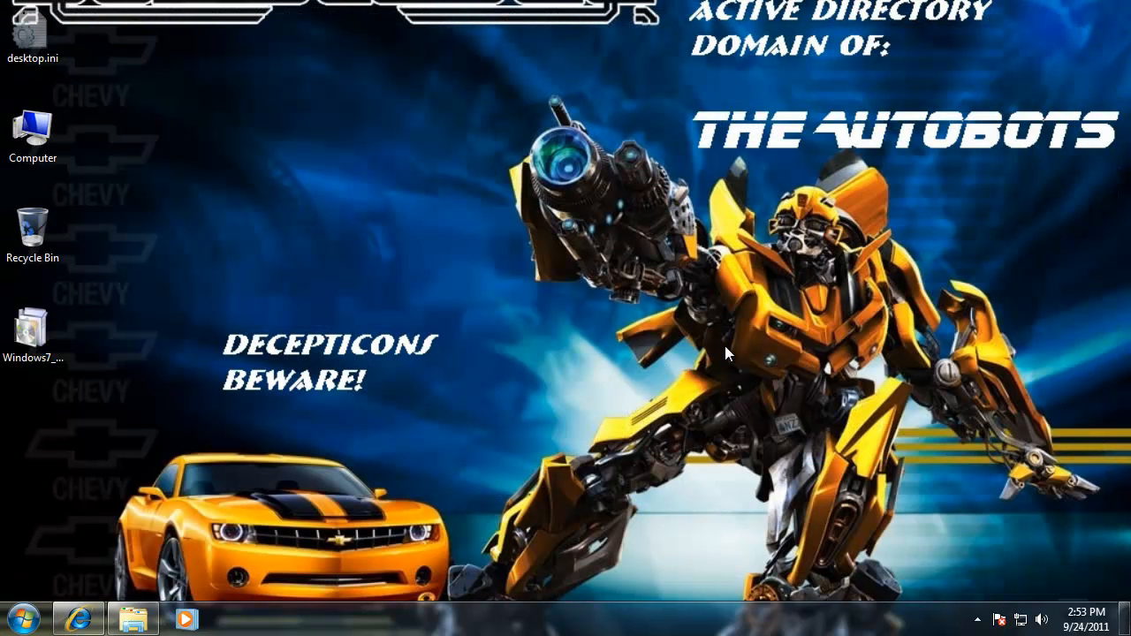
Launch Windows7_Remote_Server_Admin_Tools.msu from the desktop to start the standalone installer
left_click(31, 332)
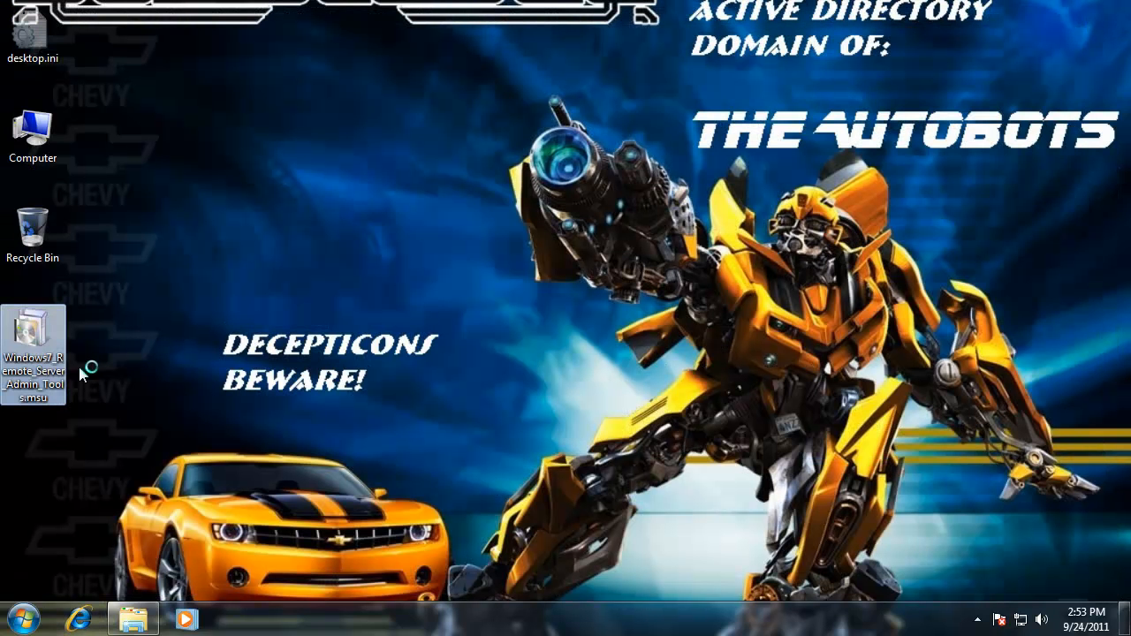
mouse_move(34, 353)
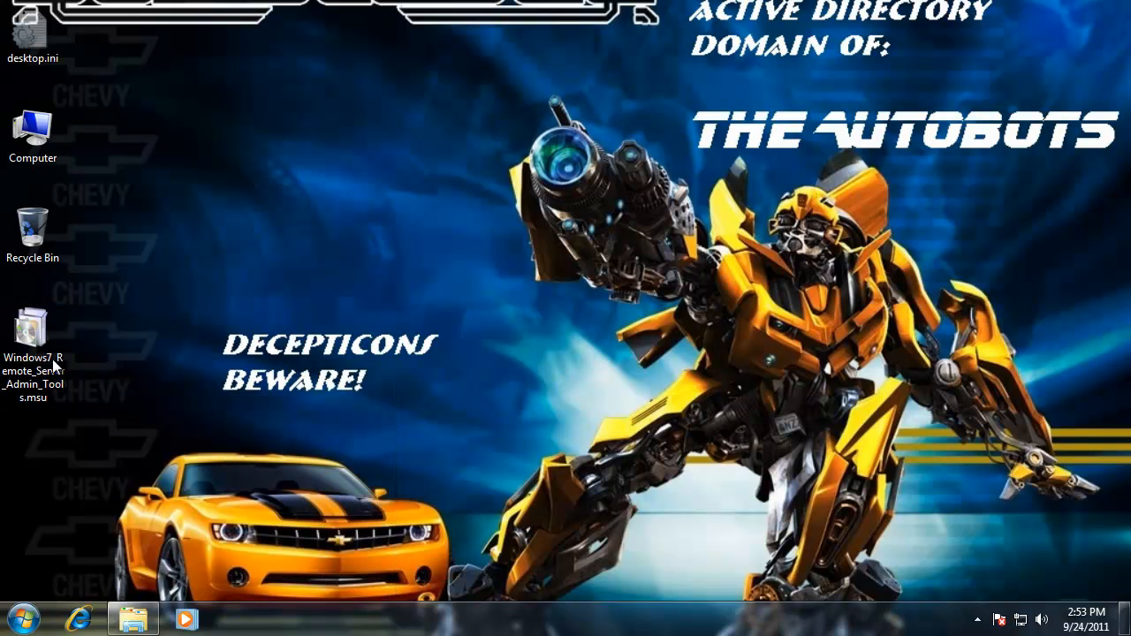
left_click(34, 335)
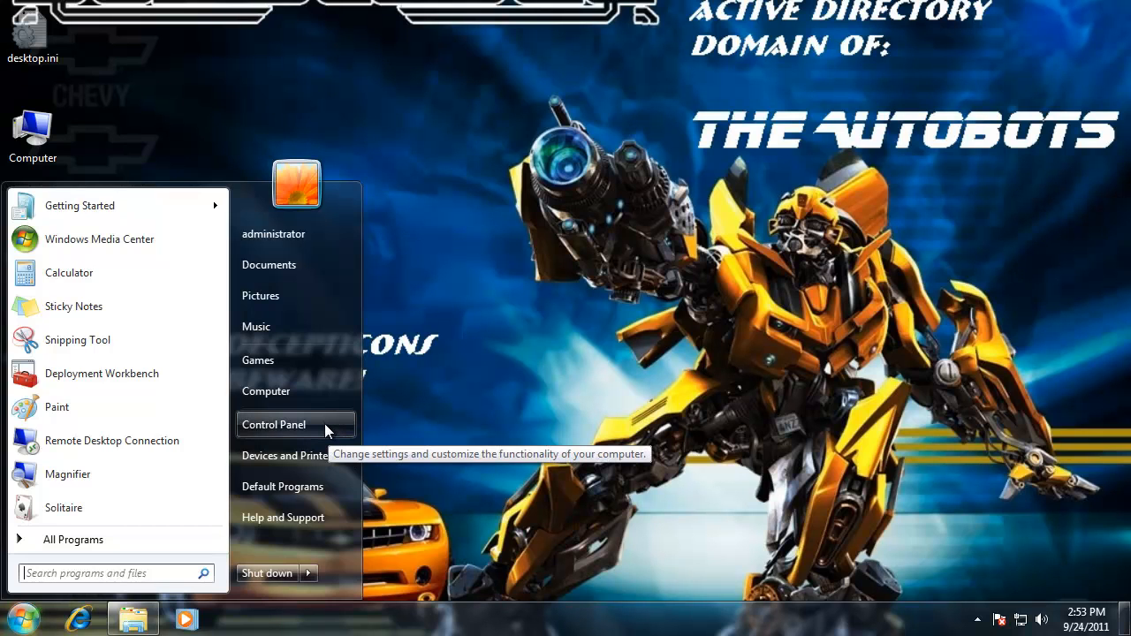
mouse_move(111, 440)
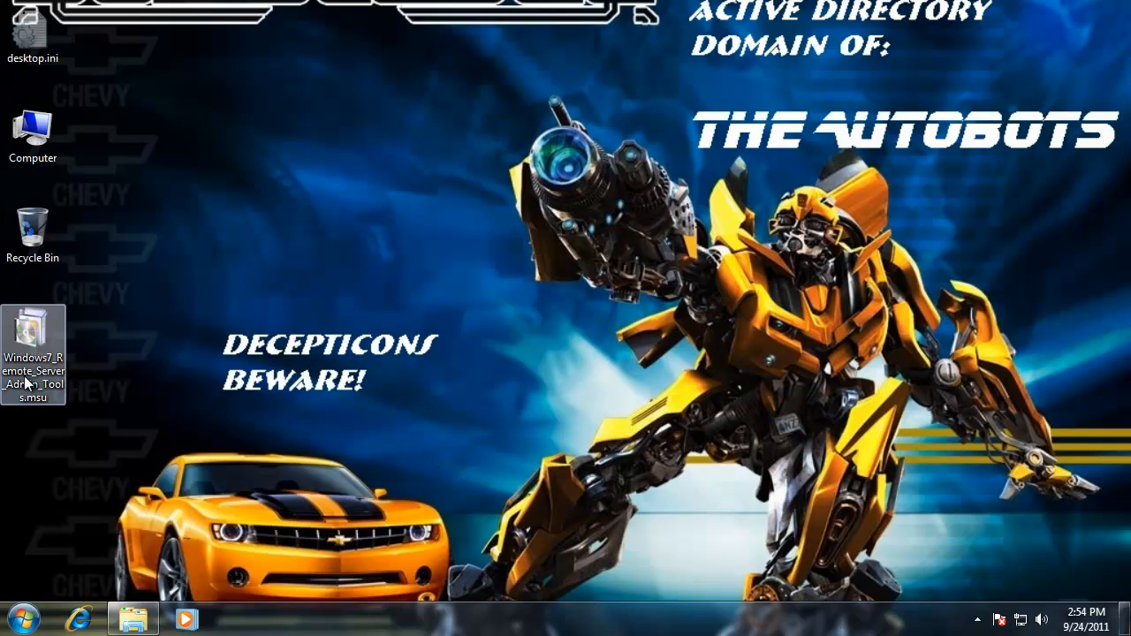
left_click(32, 335)
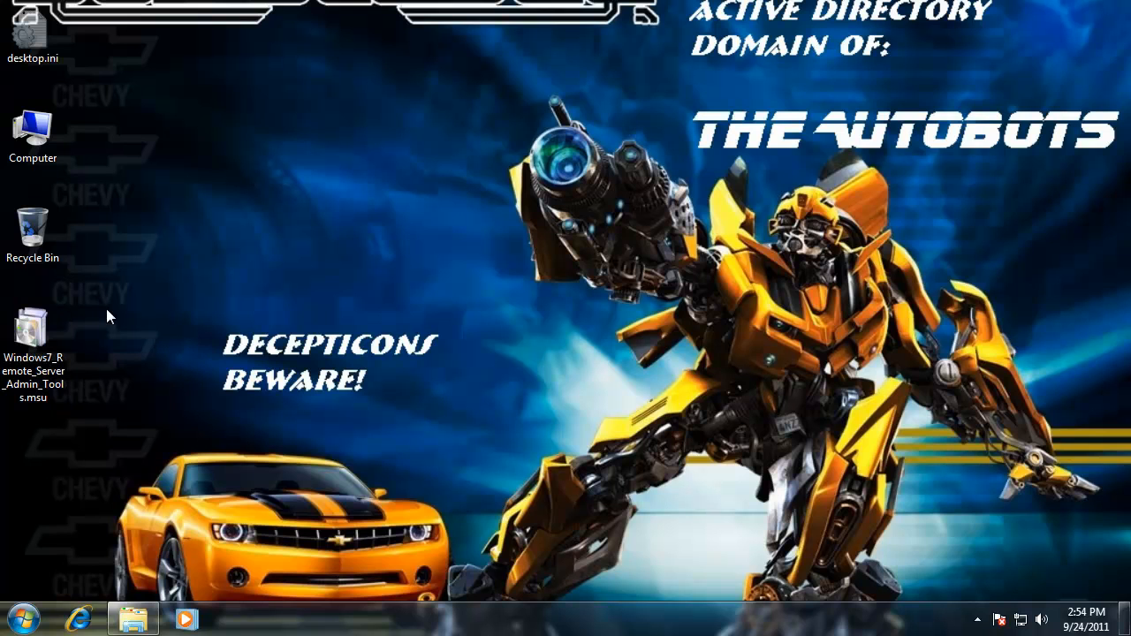
mouse_move(276, 297)
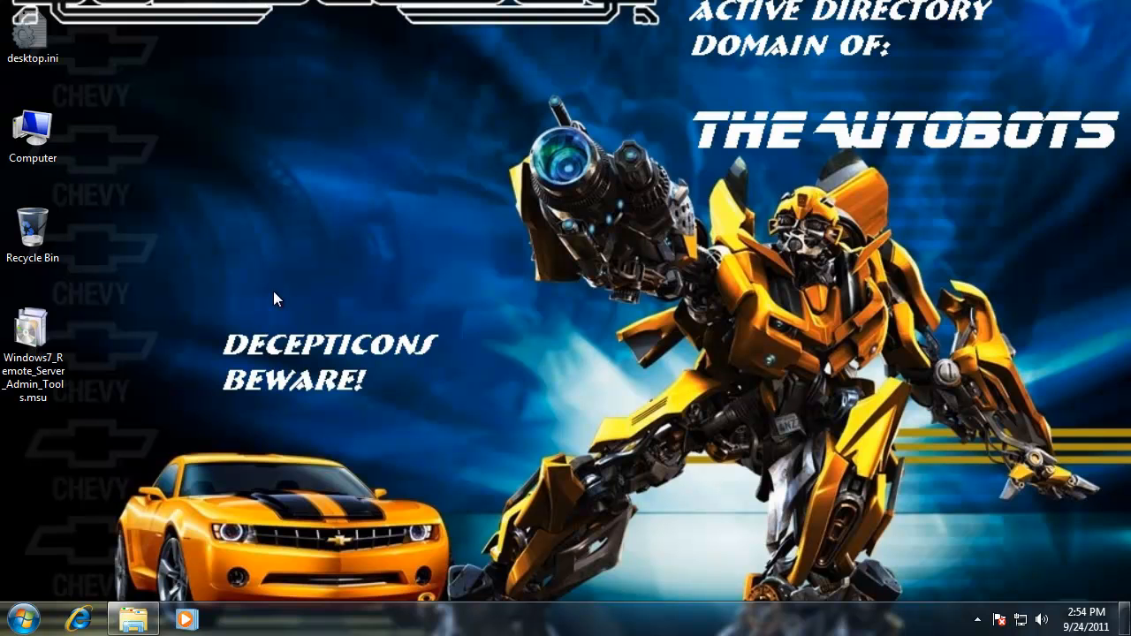
mouse_move(384, 398)
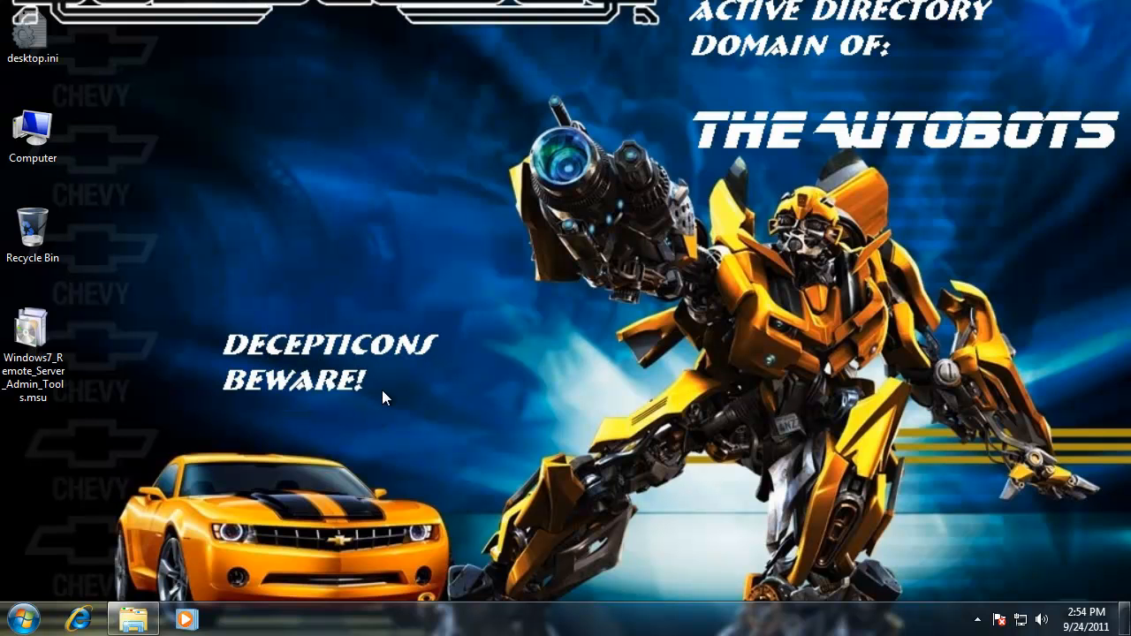
left_click(32, 340)
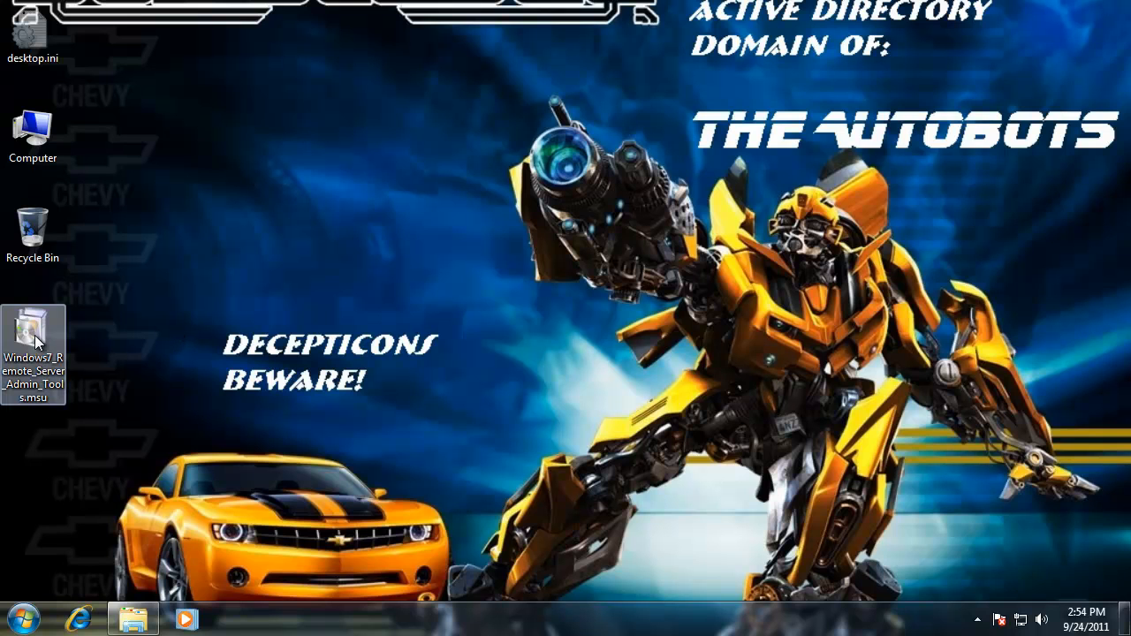
double_click(34, 321)
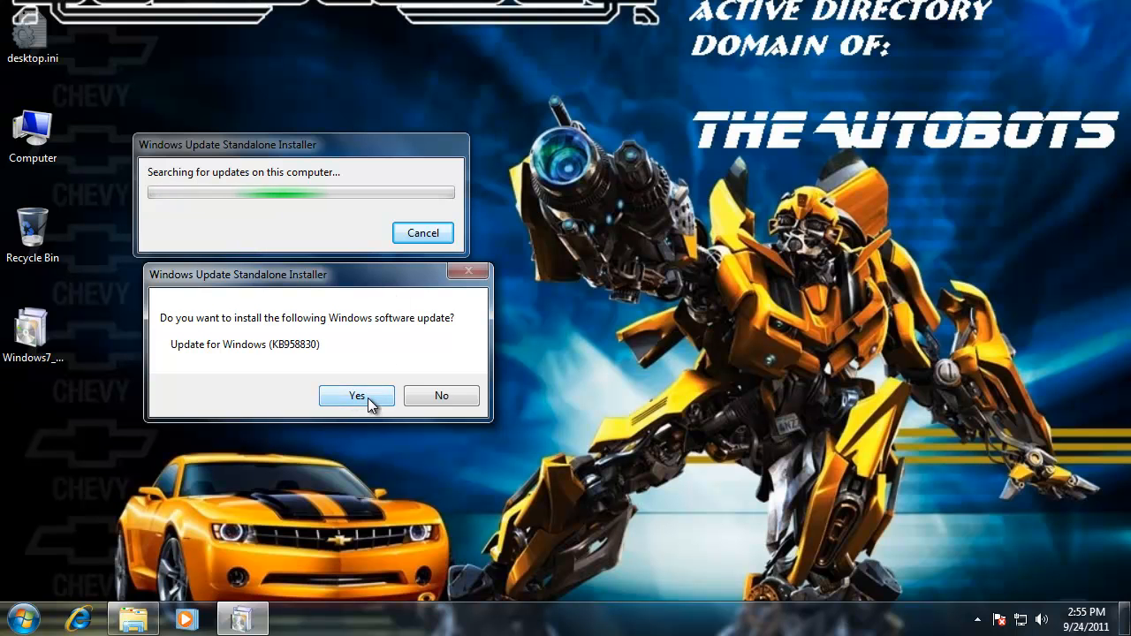
Confirm installing update KB958830 and accept its license terms
left_click(357, 396)
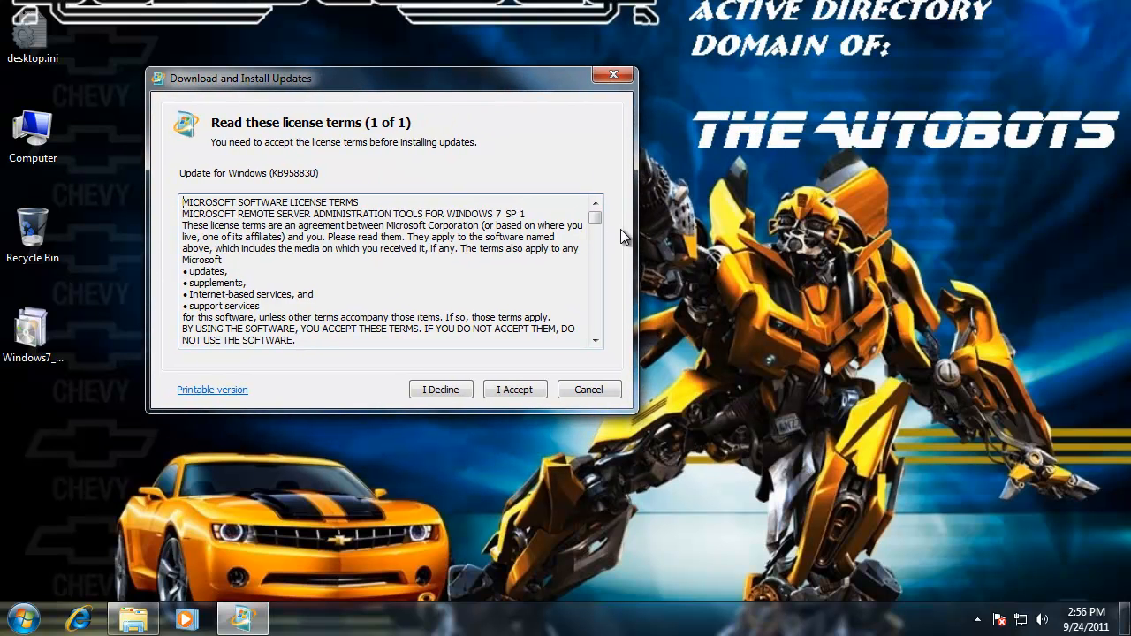
left_click(514, 389)
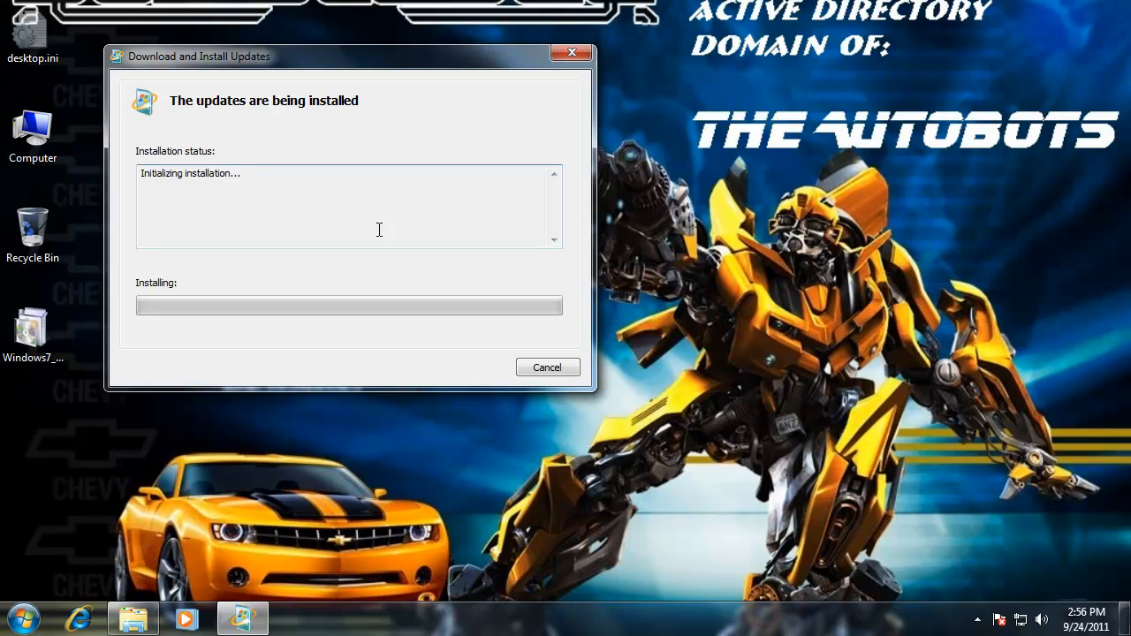
mouse_move(392, 62)
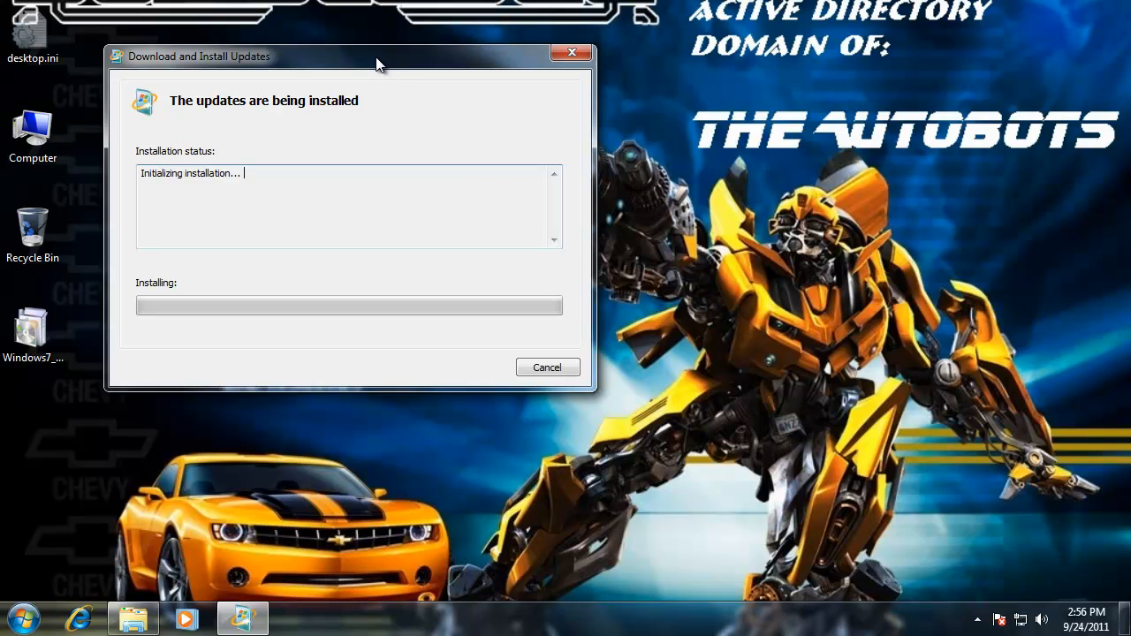
mouse_move(382, 113)
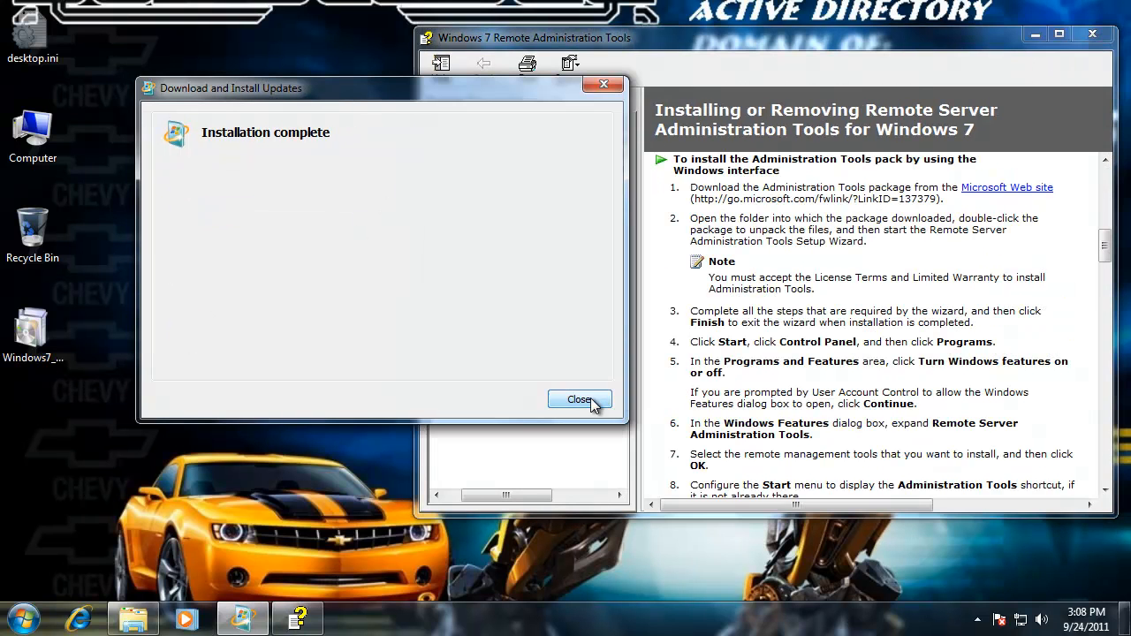
Close the finished installer and look through Administrative Tools under All Programs
left_click(580, 399)
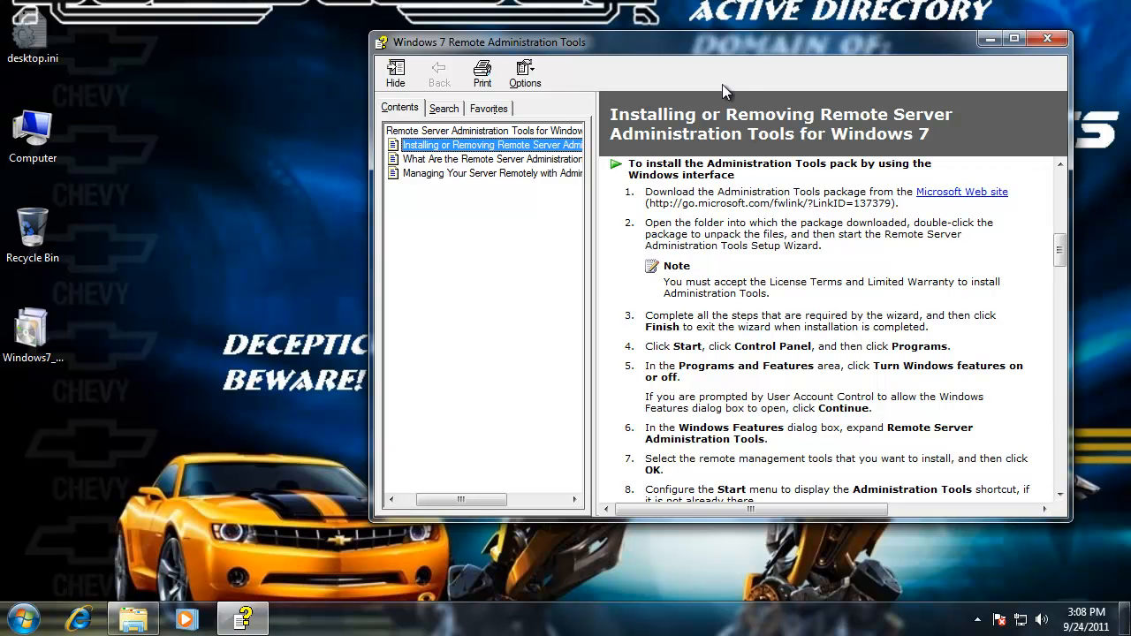
mouse_move(824, 58)
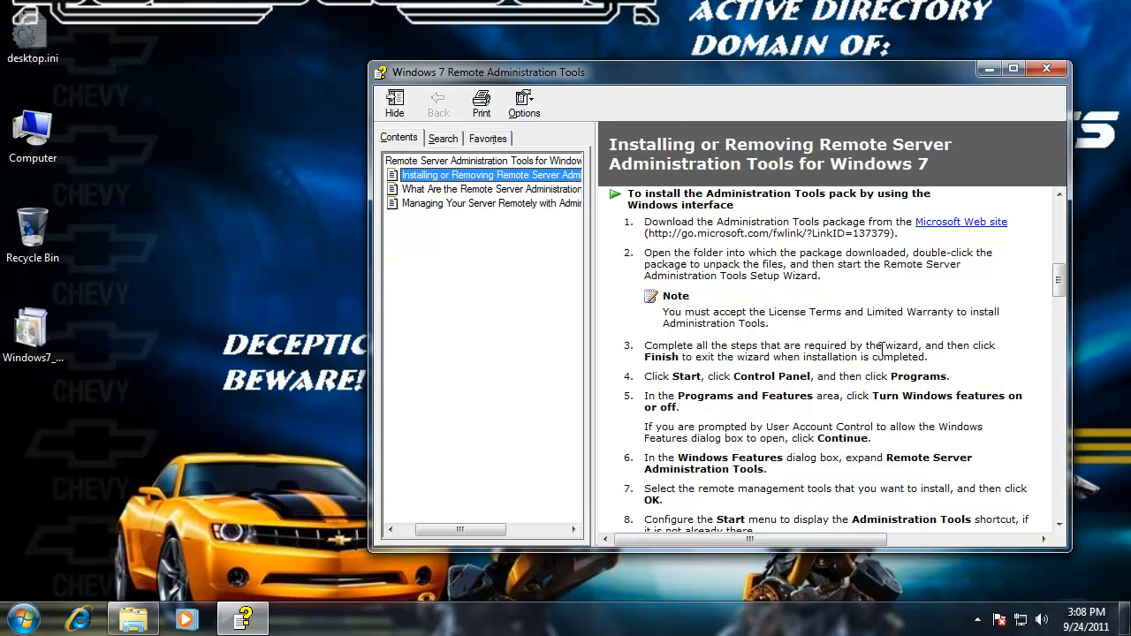
left_click(21, 618)
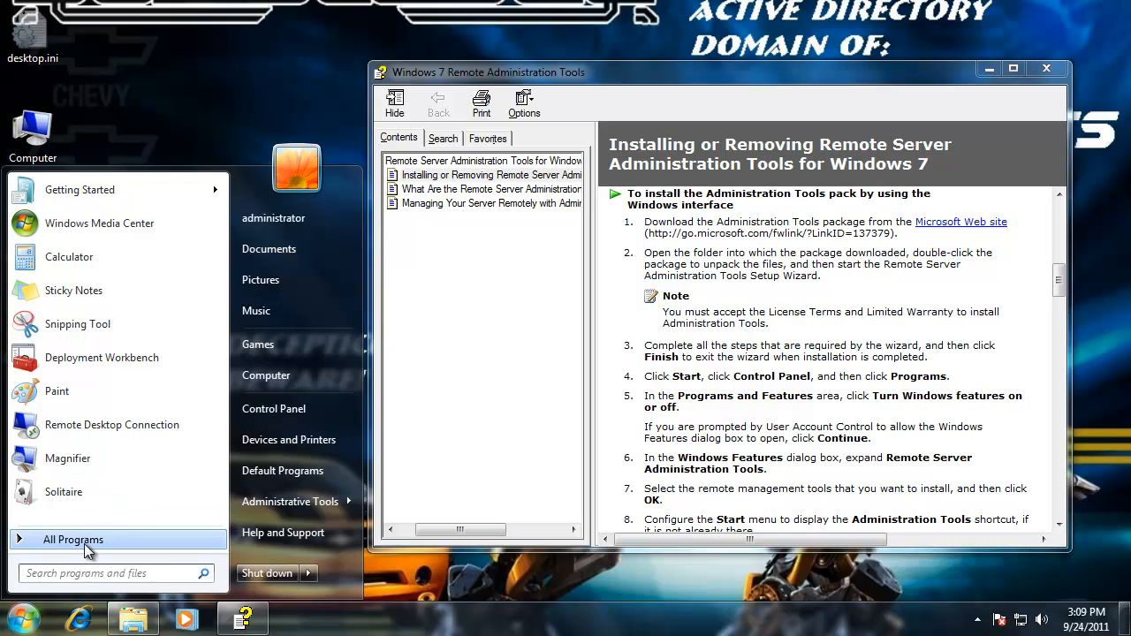
left_click(72, 539)
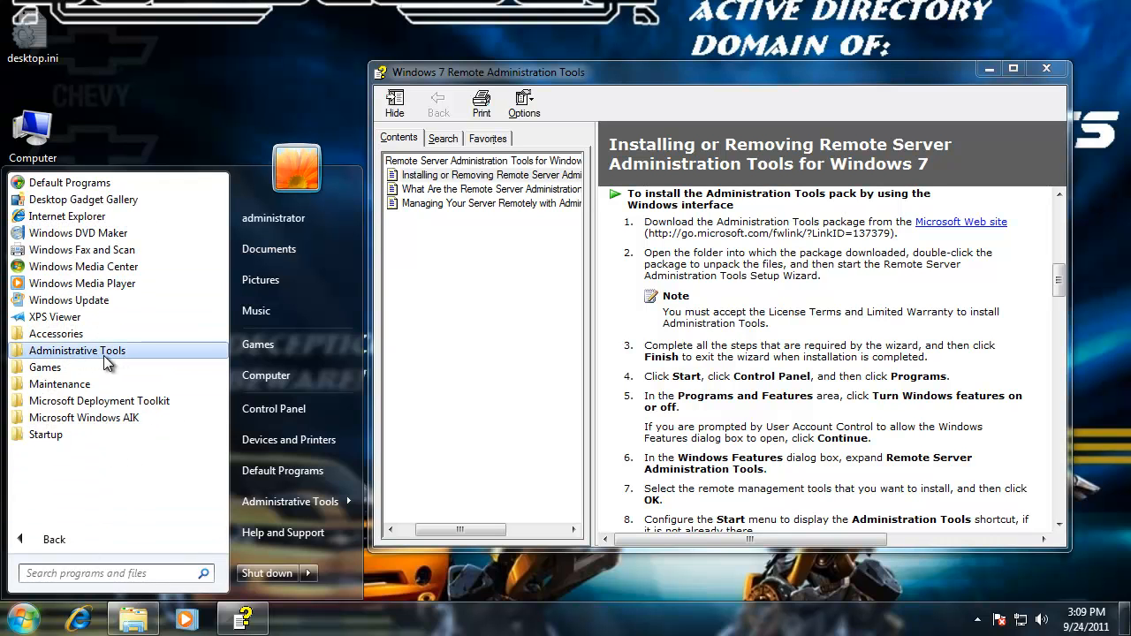
left_click(78, 350)
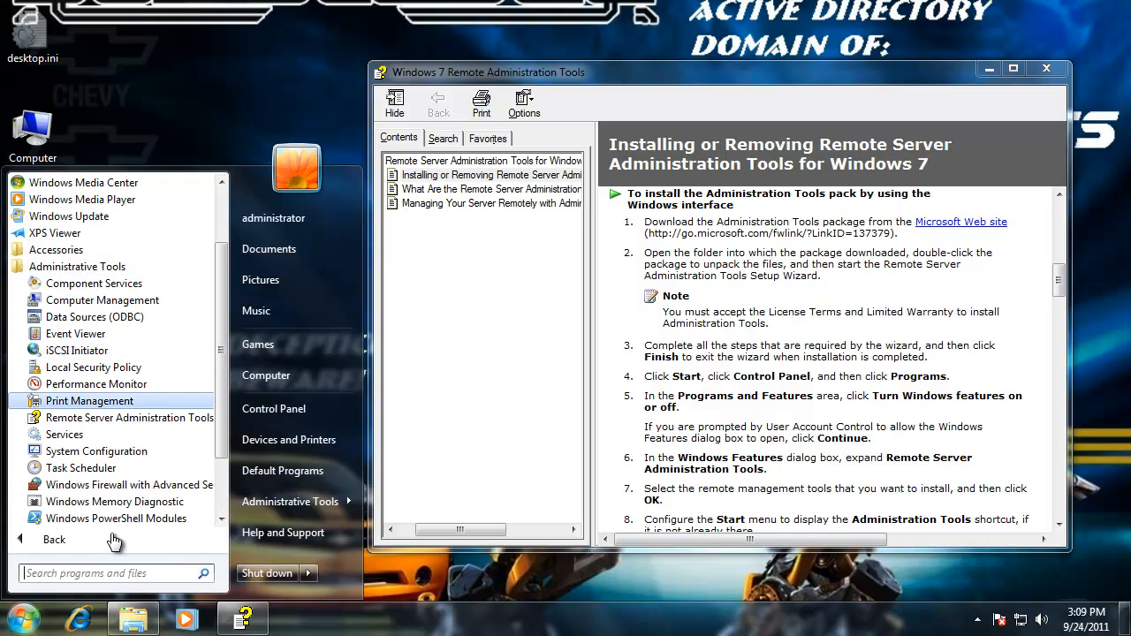
mouse_move(124, 418)
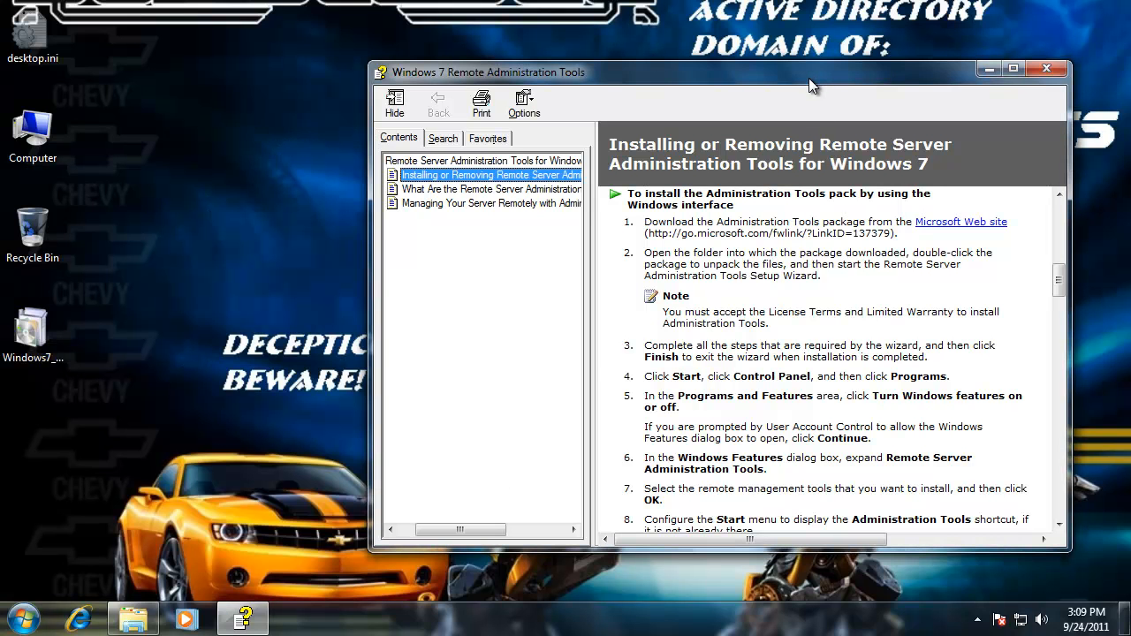
mouse_move(968, 148)
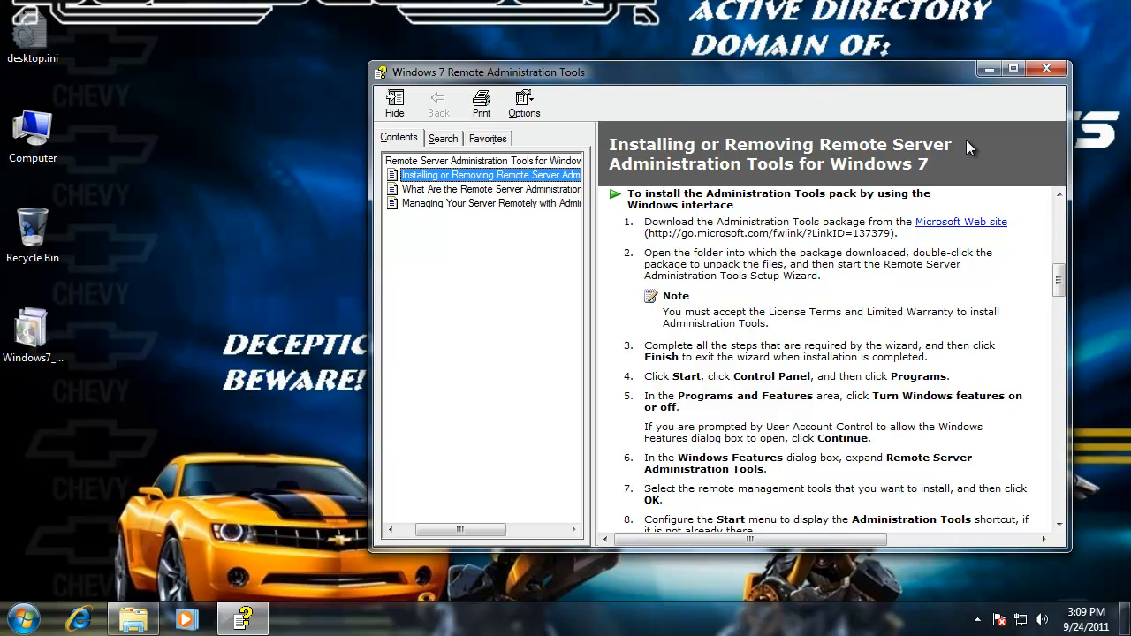
Read and close the KB958830 help on enabling admin tools, then return to the Start menu
scroll("down", 3)
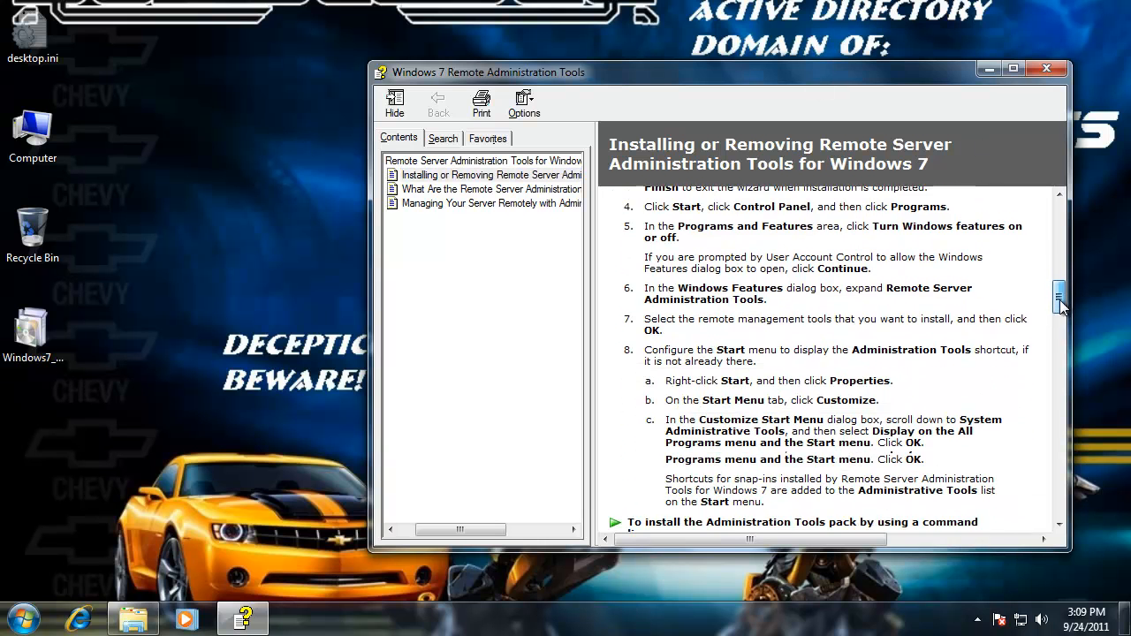
scroll("down", 3)
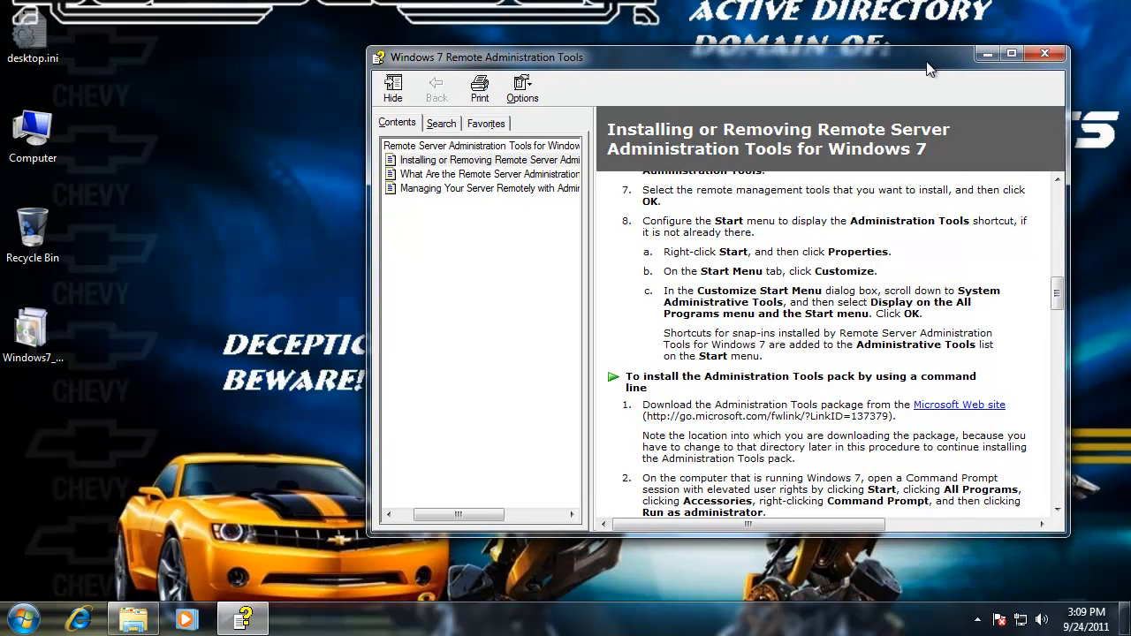
left_click(1045, 53)
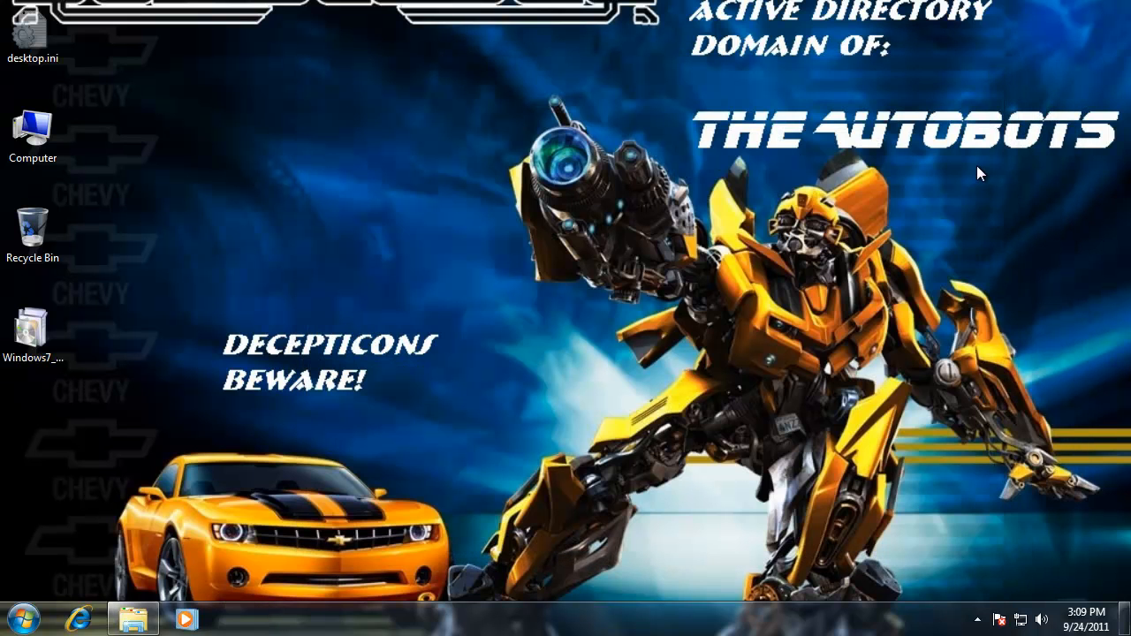
left_click(18, 618)
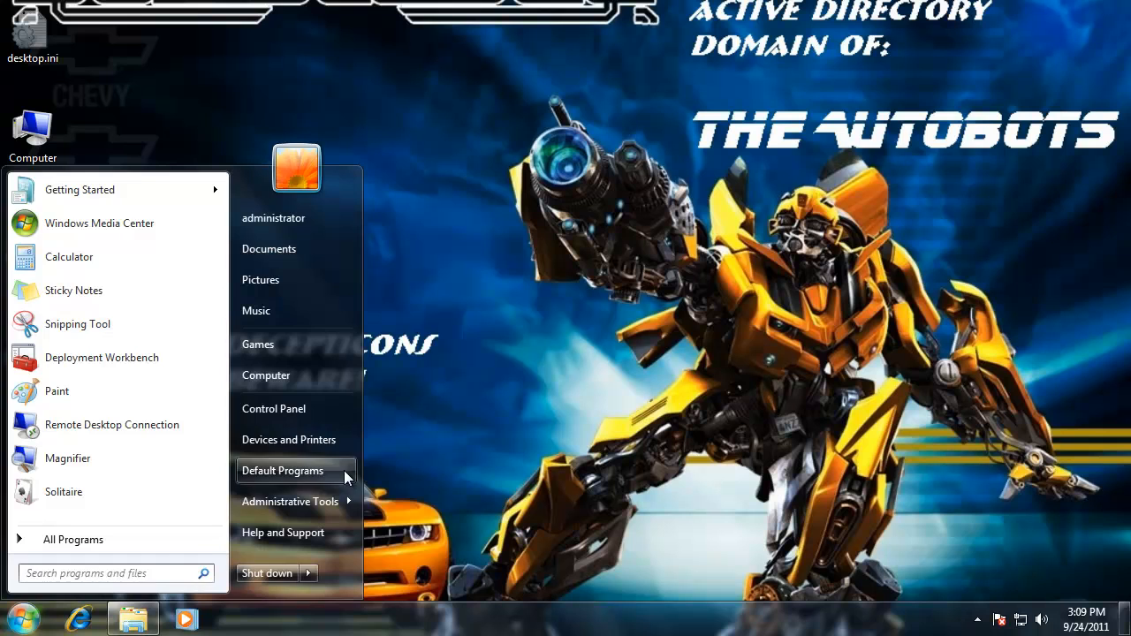
mouse_move(274, 408)
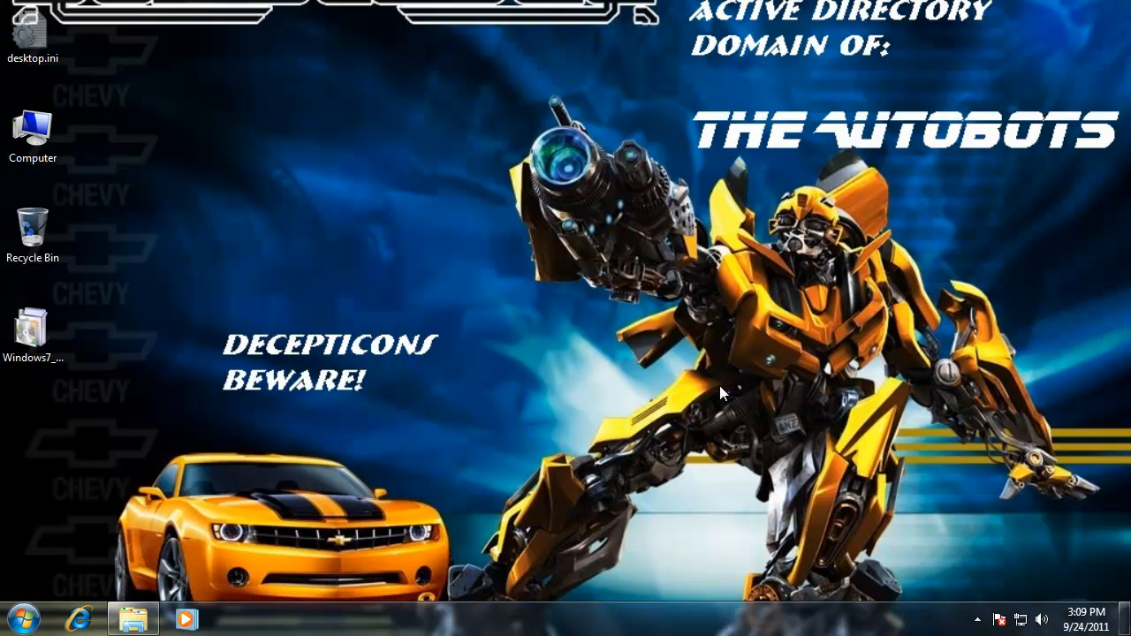
Go through Control Panel's Programs and Features to the Turn Windows features on or off list
left_click(240, 618)
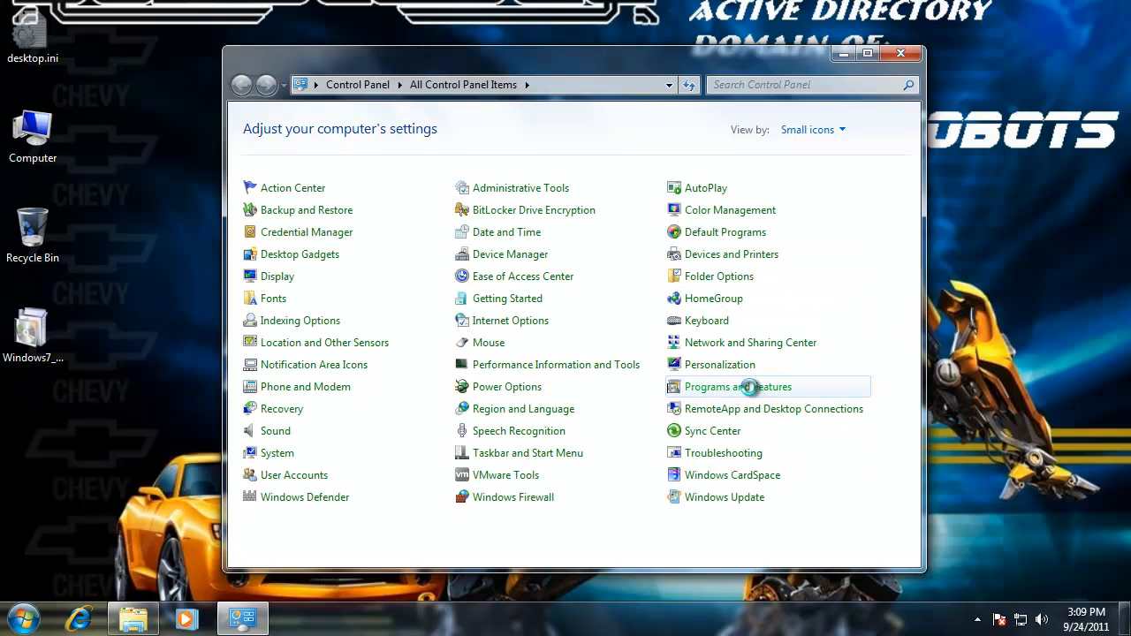
left_click(739, 387)
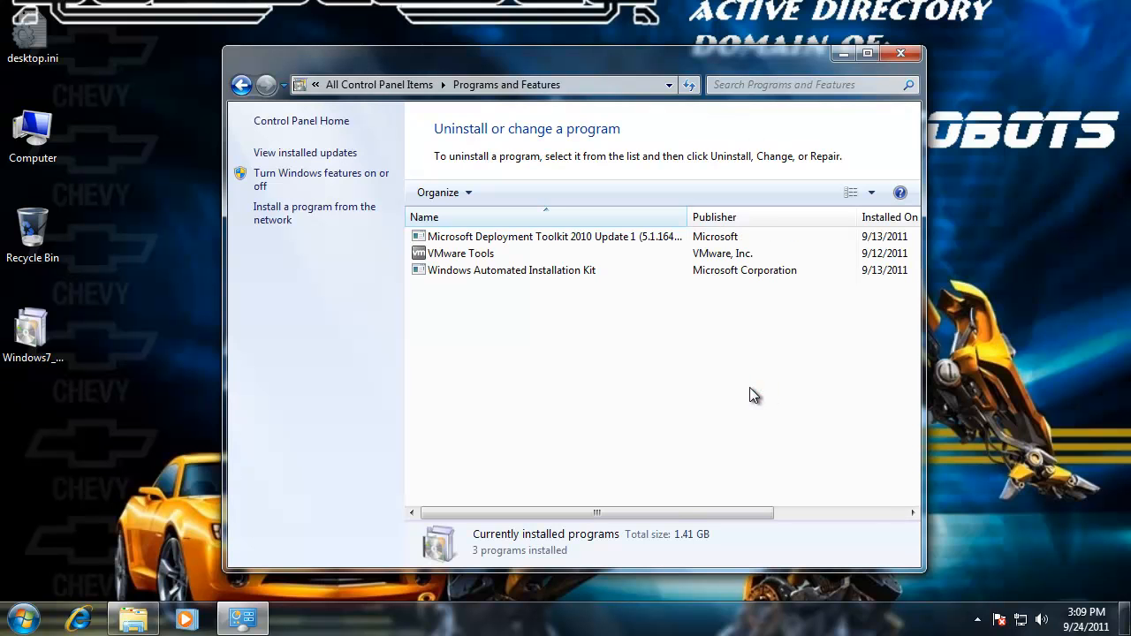
mouse_move(369, 254)
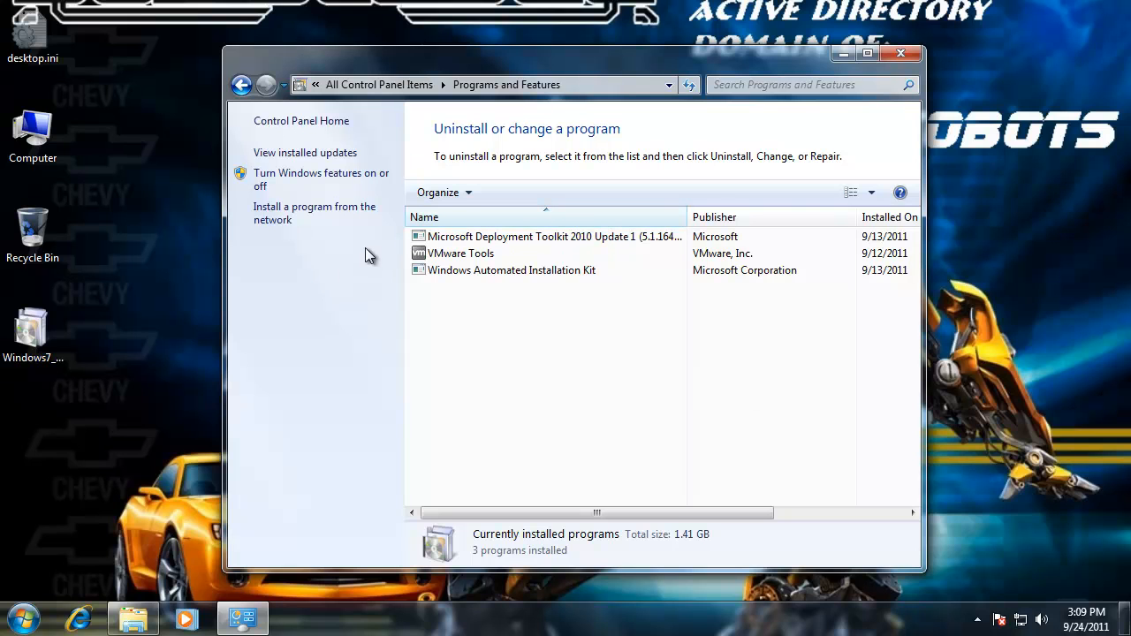
mouse_move(322, 166)
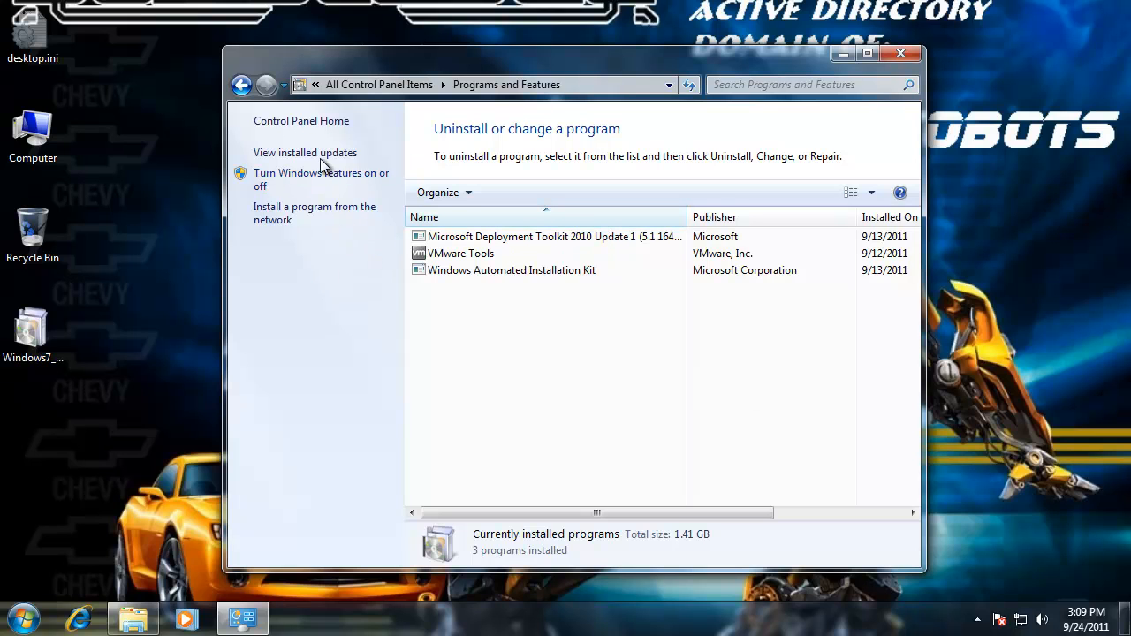
left_click(321, 181)
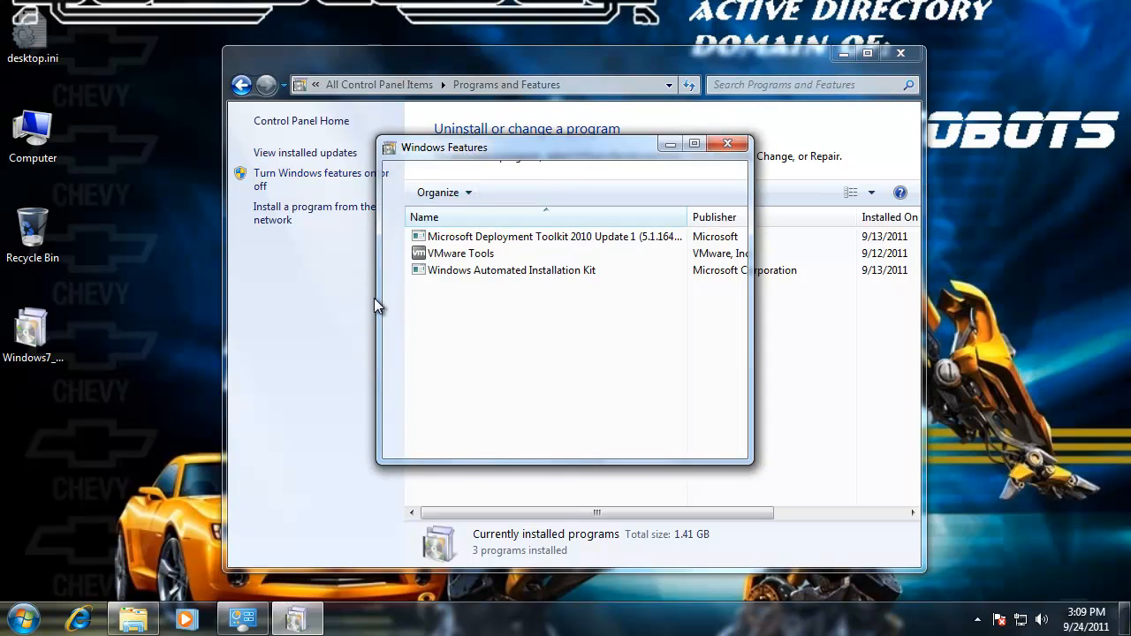
left_click(313, 180)
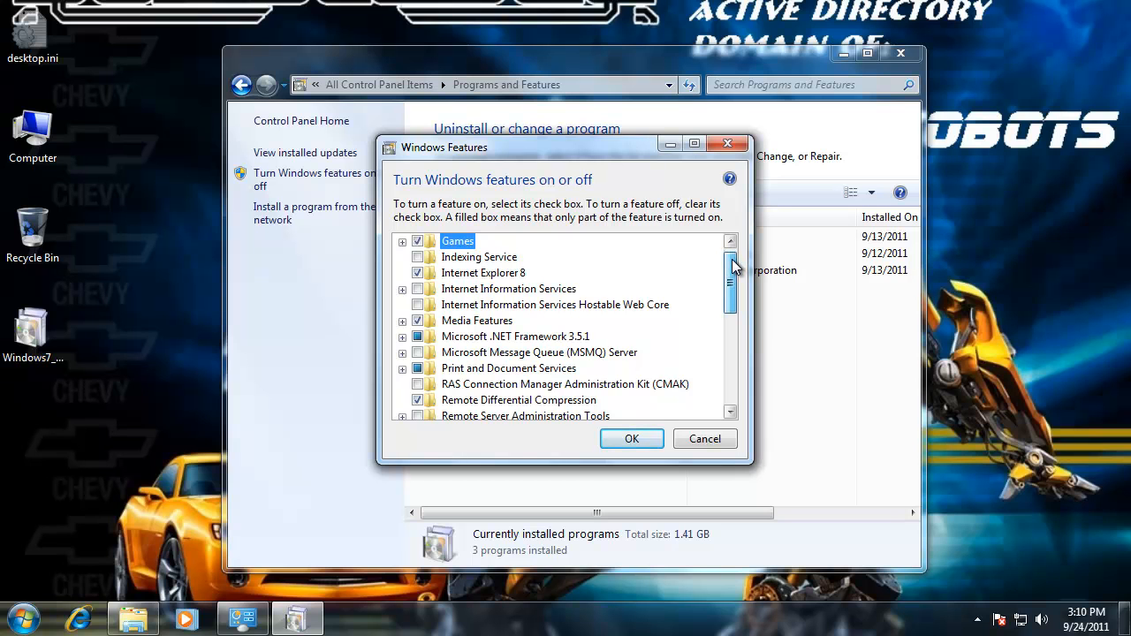
Expand Remote Server Administration Tools and tick the Group Policy Management Tools feature
scroll("down", 3)
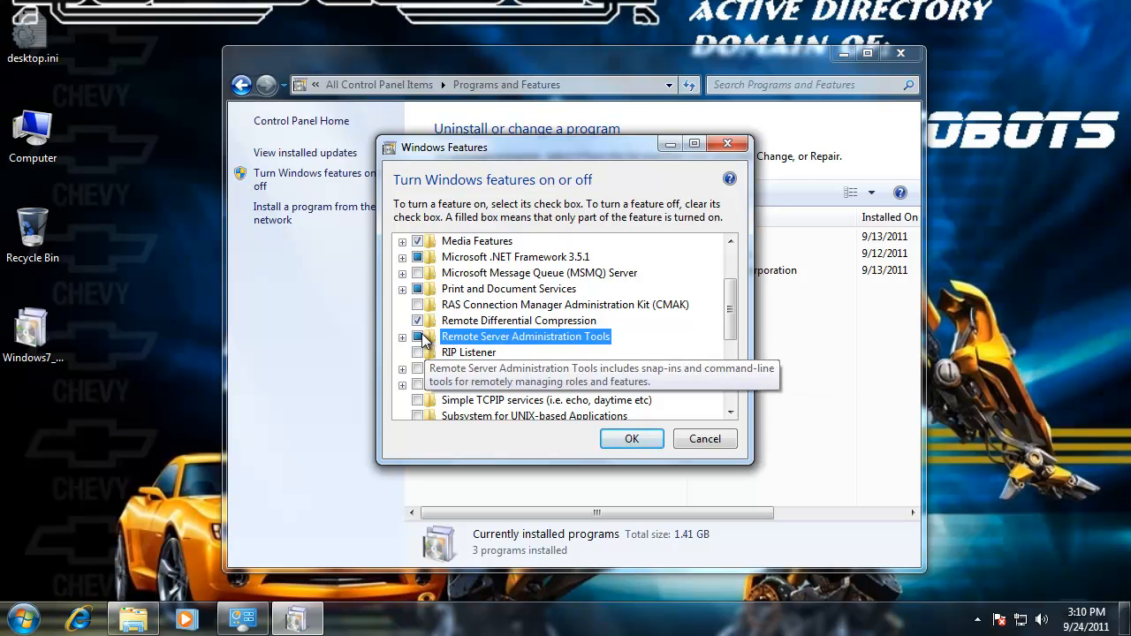
left_click(417, 336)
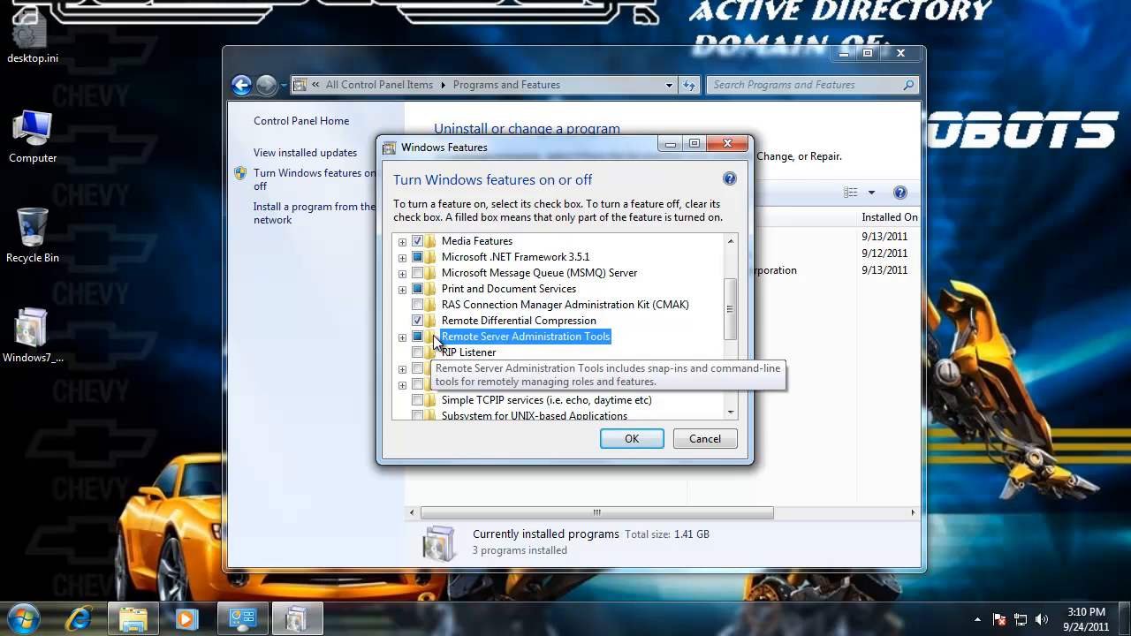
left_click(403, 336)
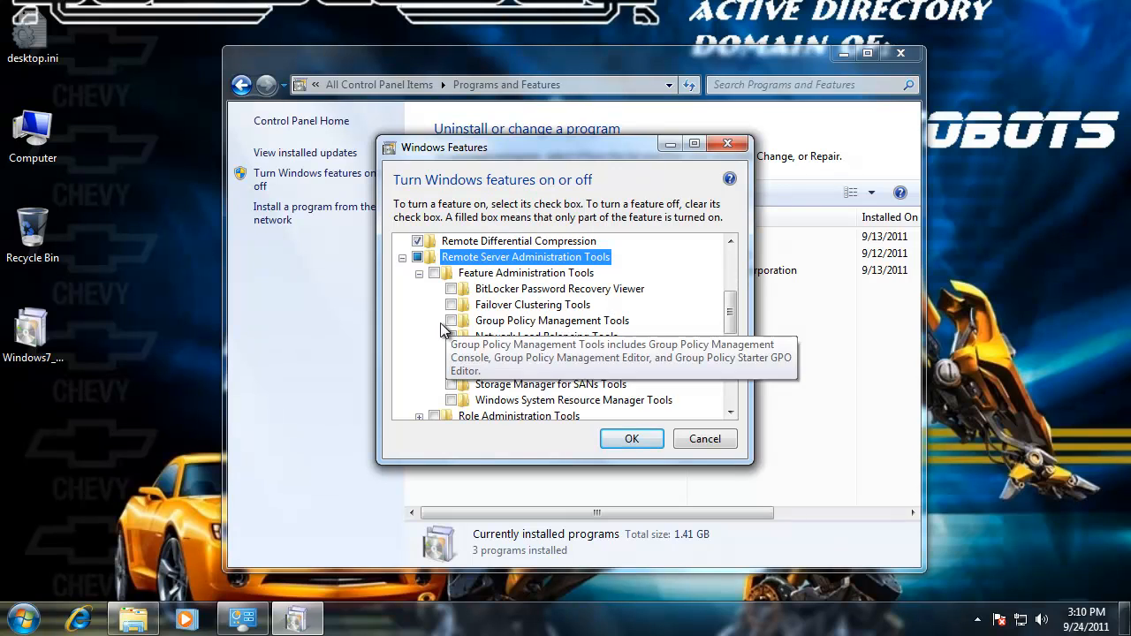
left_click(452, 320)
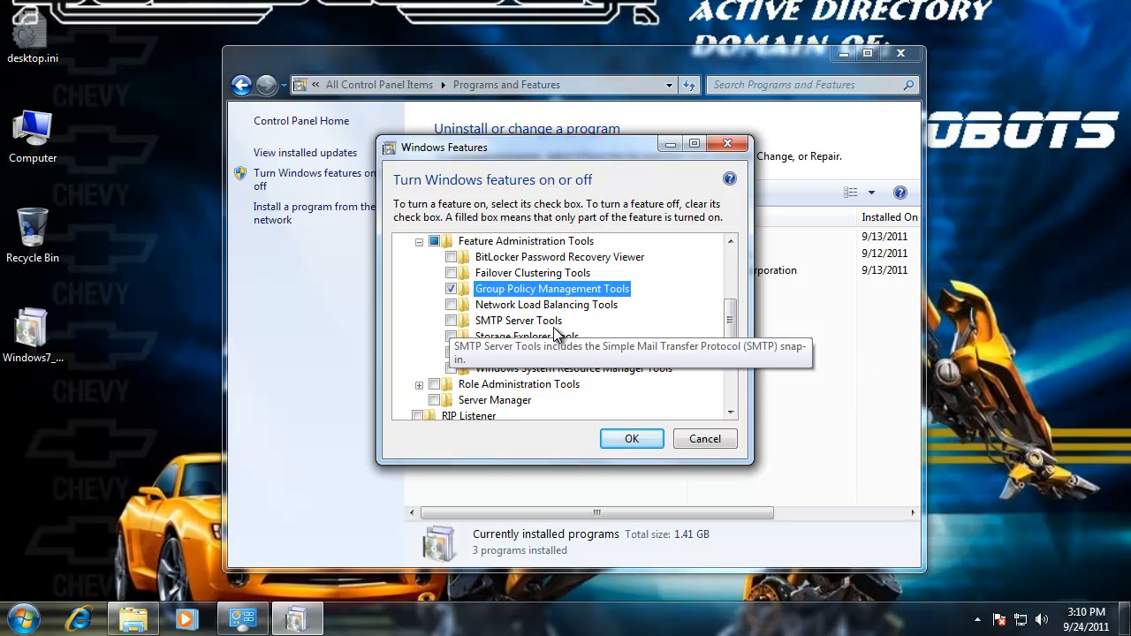
Under Role Administration Tools tick Active Directory Certificate Services Tools and apply the changes with OK
scroll("down", 3)
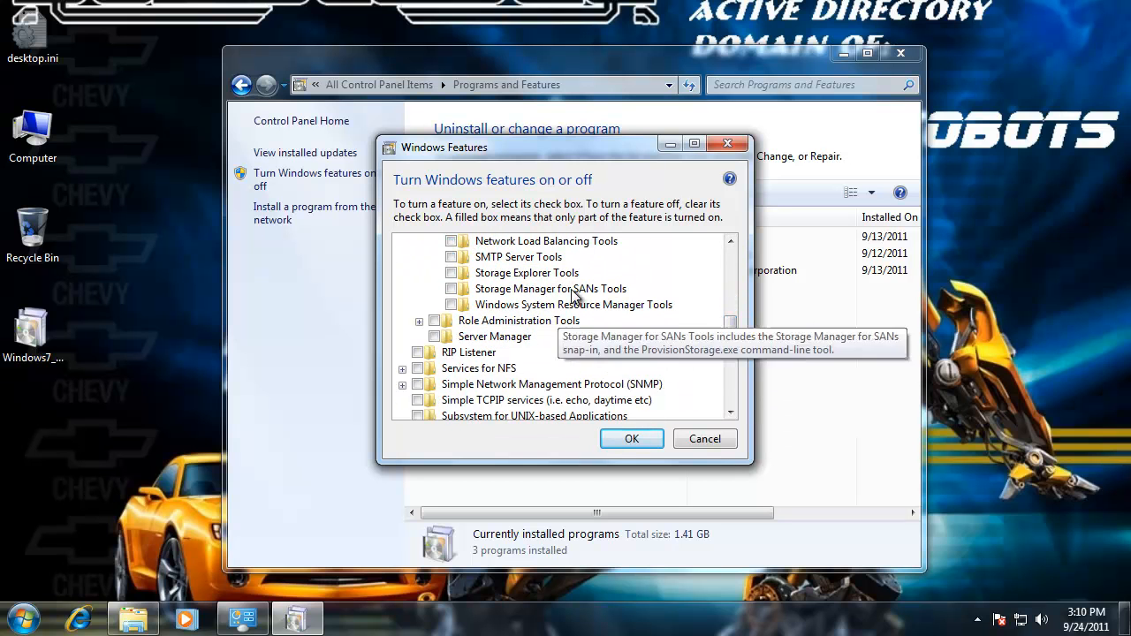
left_click(451, 256)
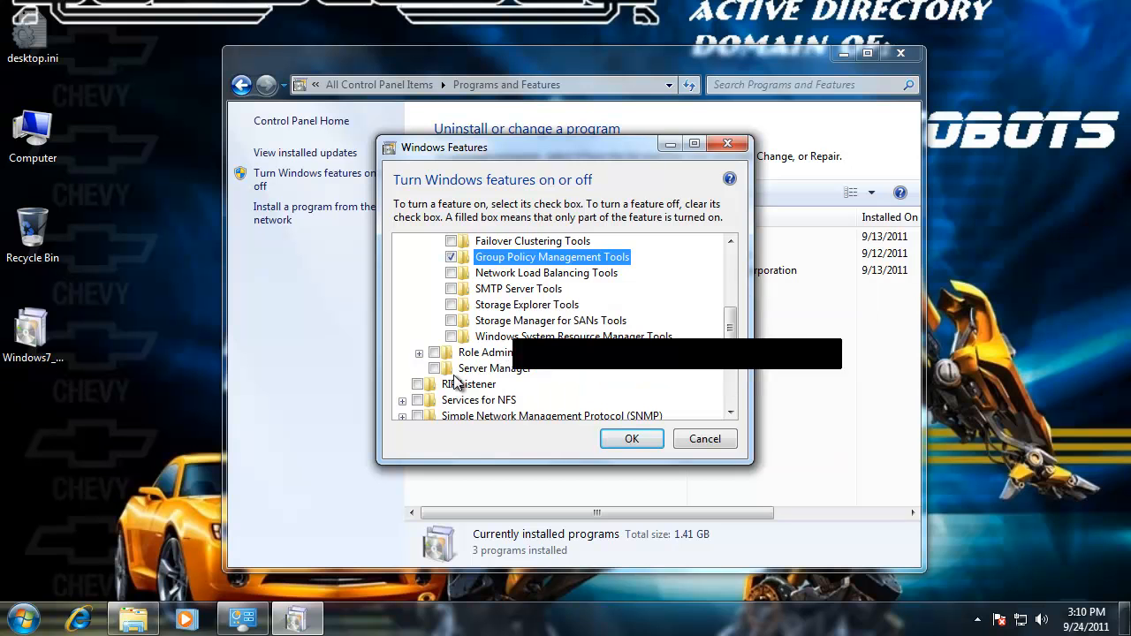
left_click(419, 289)
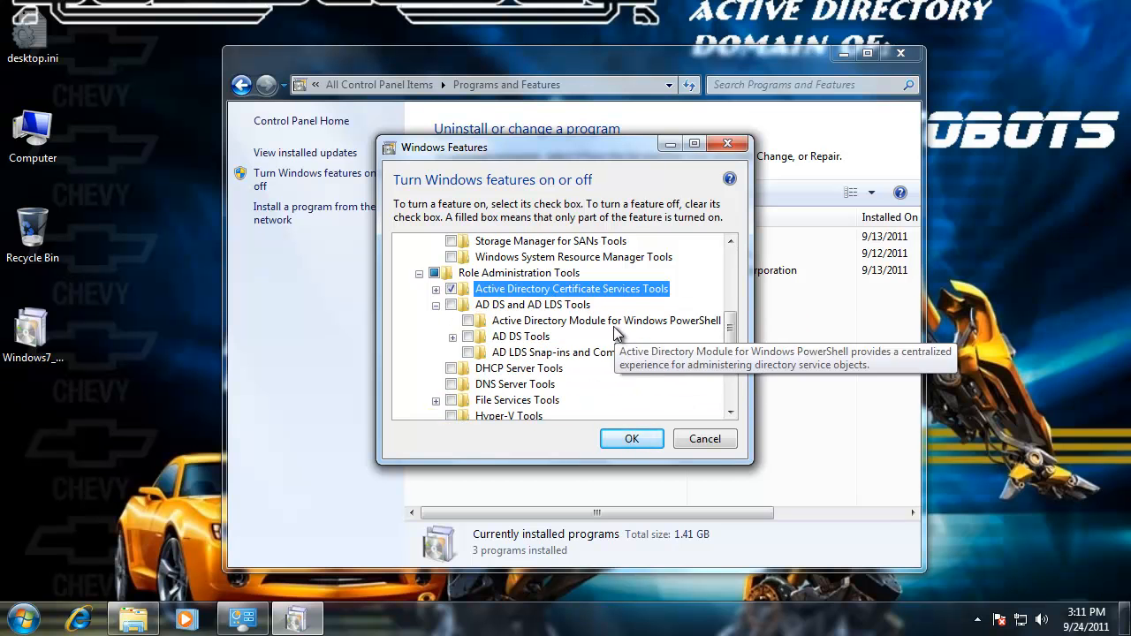
scroll("down", 3)
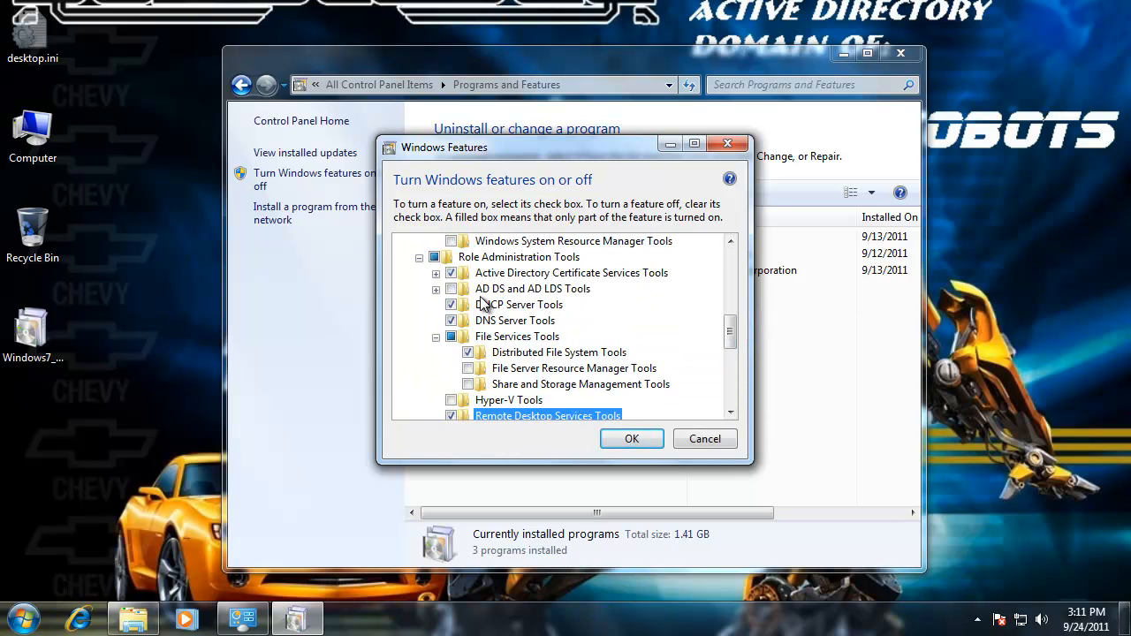
scroll("down", 3)
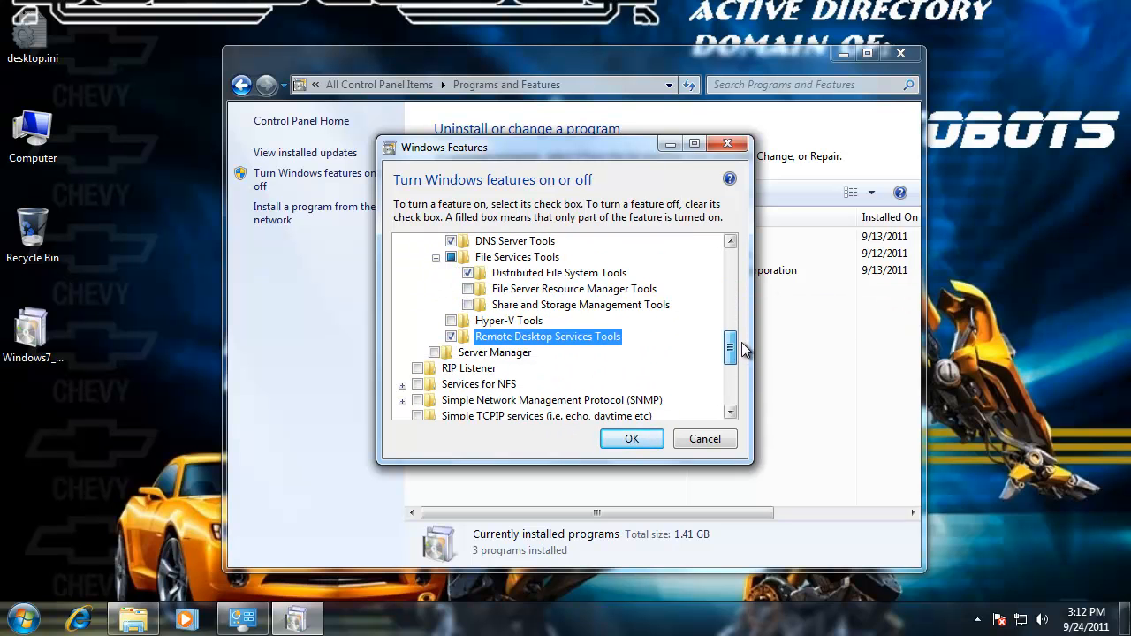
scroll("down", 3)
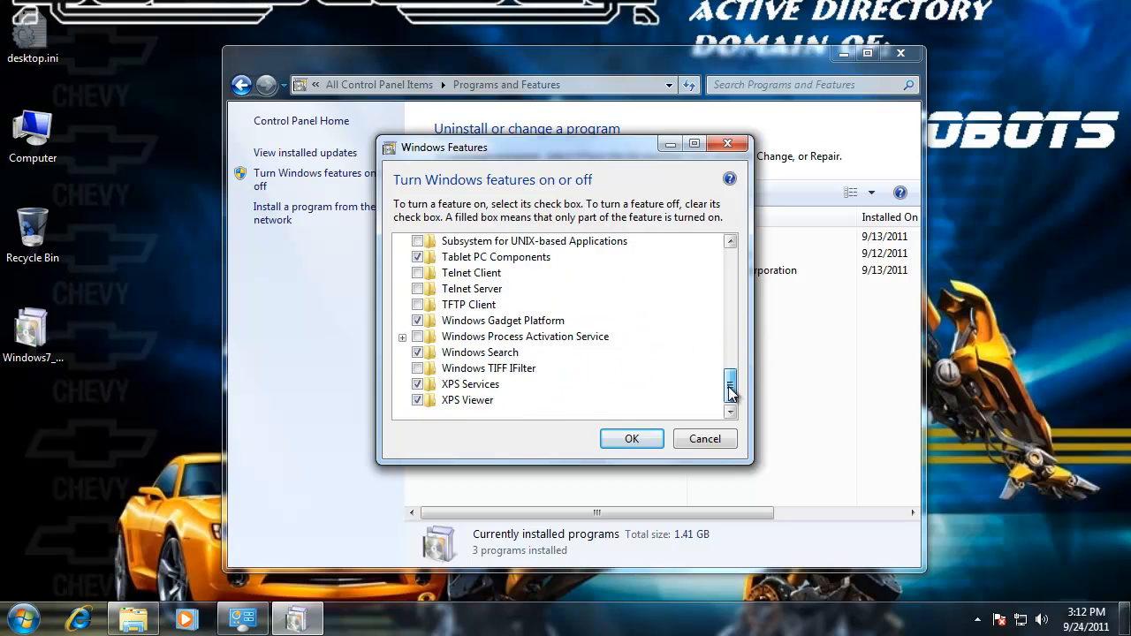
scroll("down", 3)
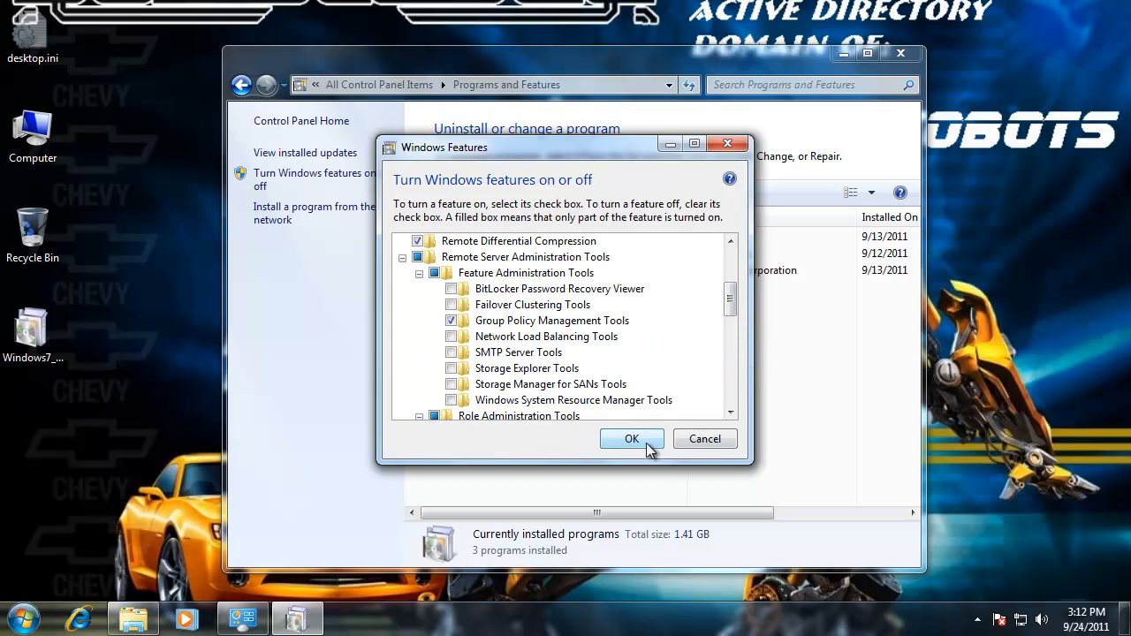
left_click(631, 439)
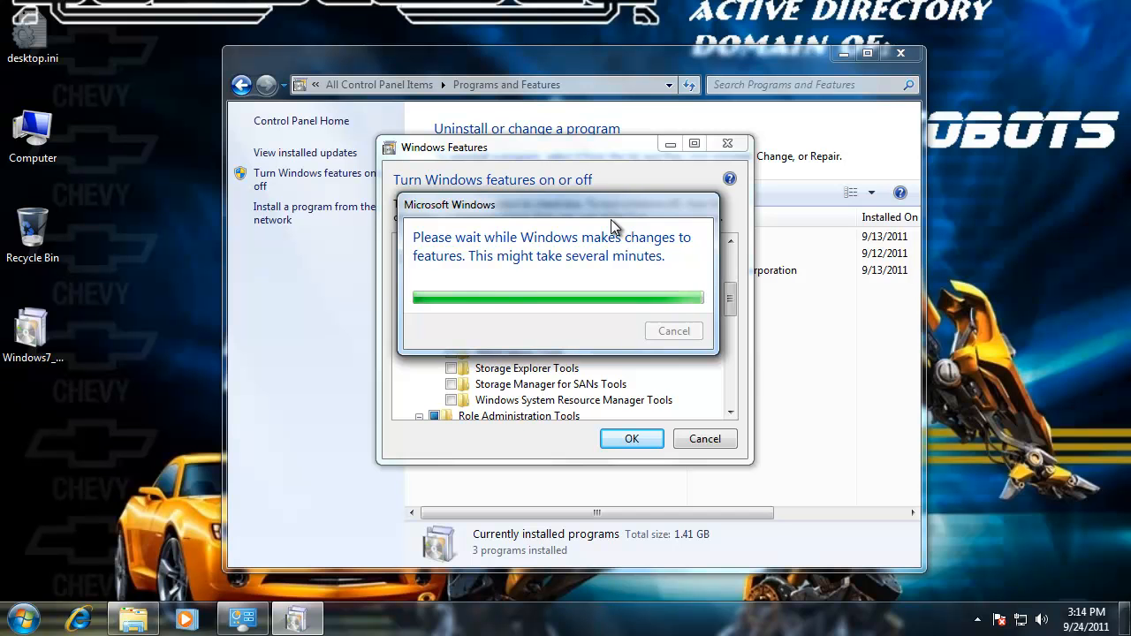
Check Administrative Tools for Active Directory entries, then reopen Windows Features to tick AD DS Tools
left_click(25, 616)
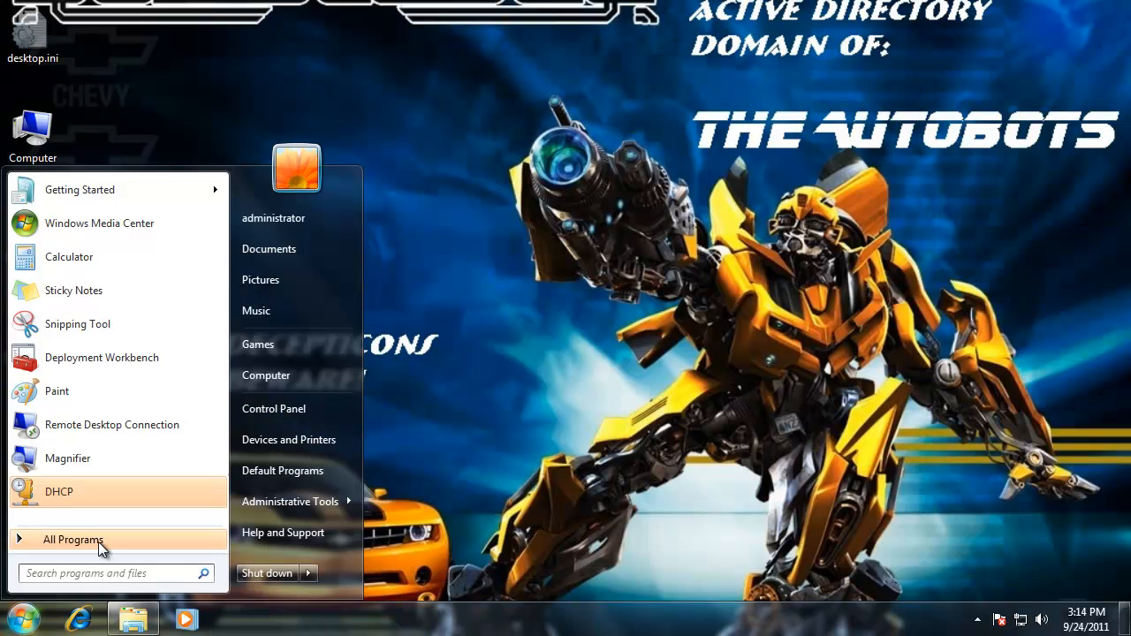
left_click(72, 540)
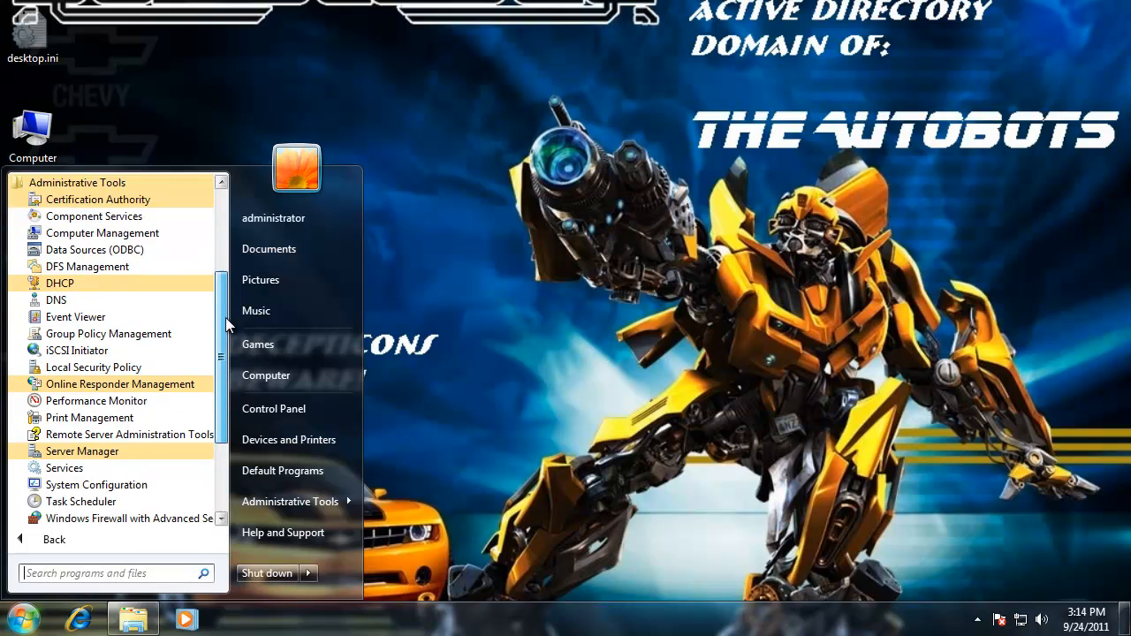
scroll("down", 3)
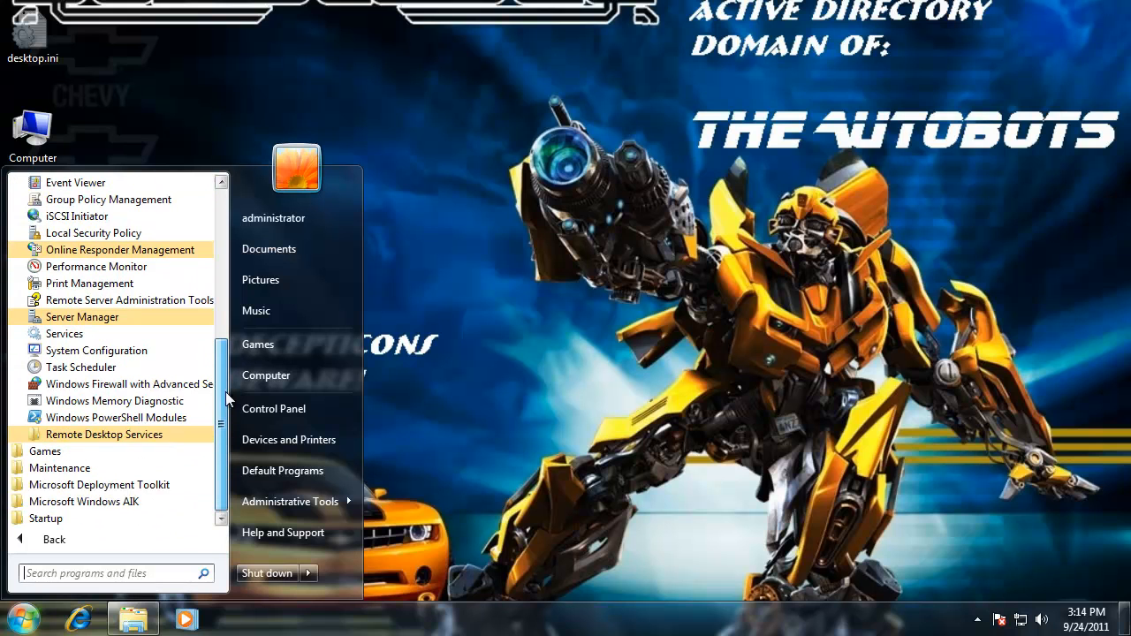
left_click(273, 408)
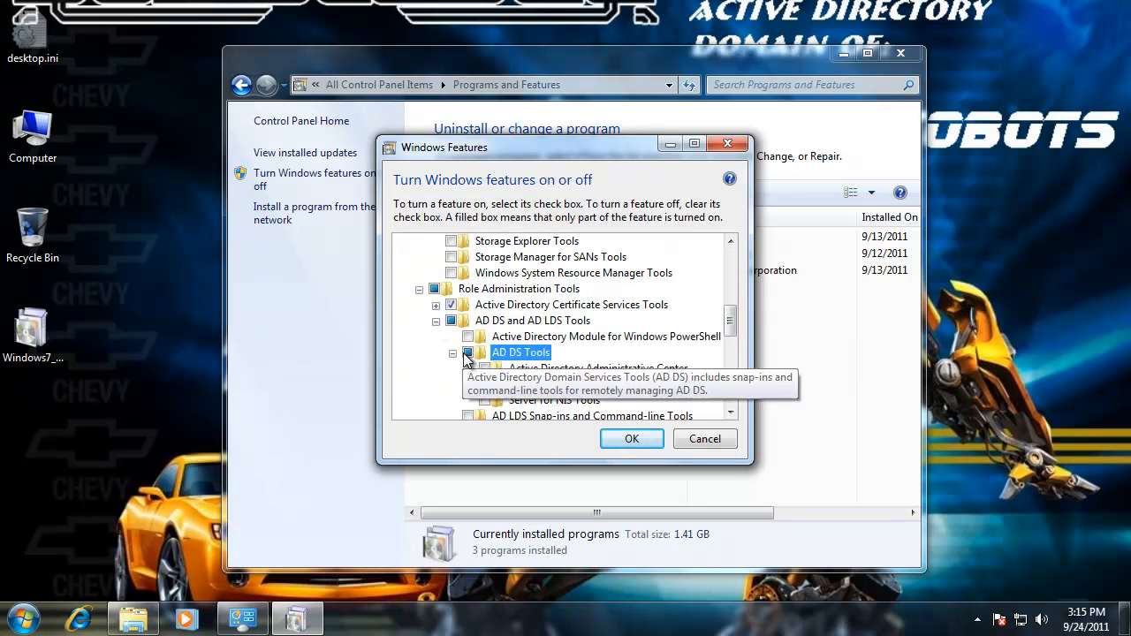
scroll("down", 3)
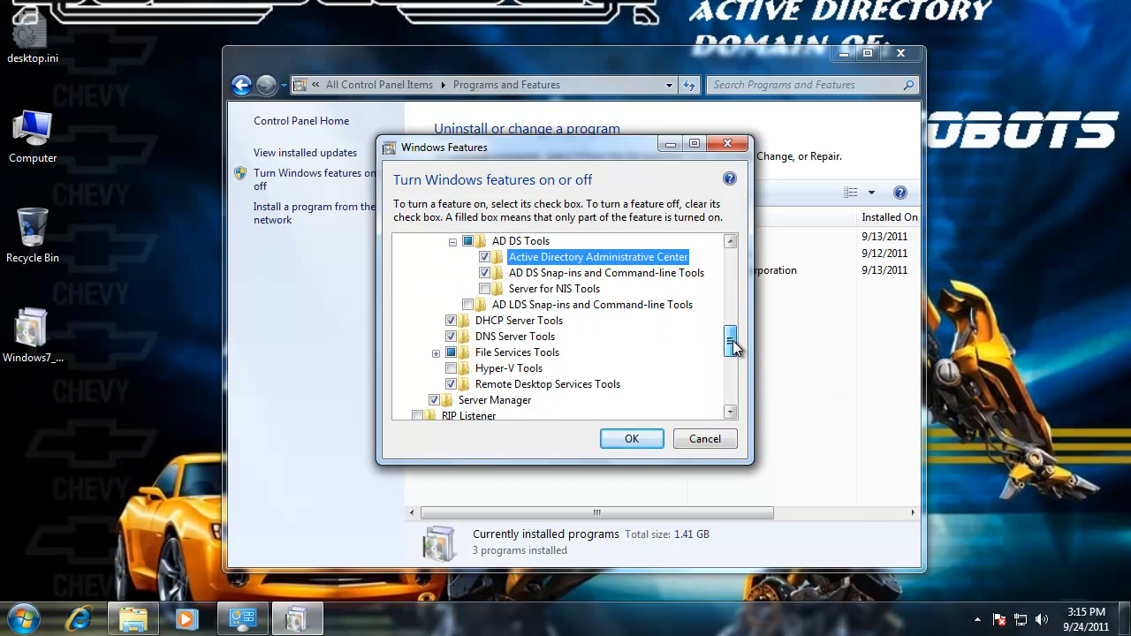
Apply the feature change and send an Active Directory Users and Computers shortcut to the desktop
left_click(633, 439)
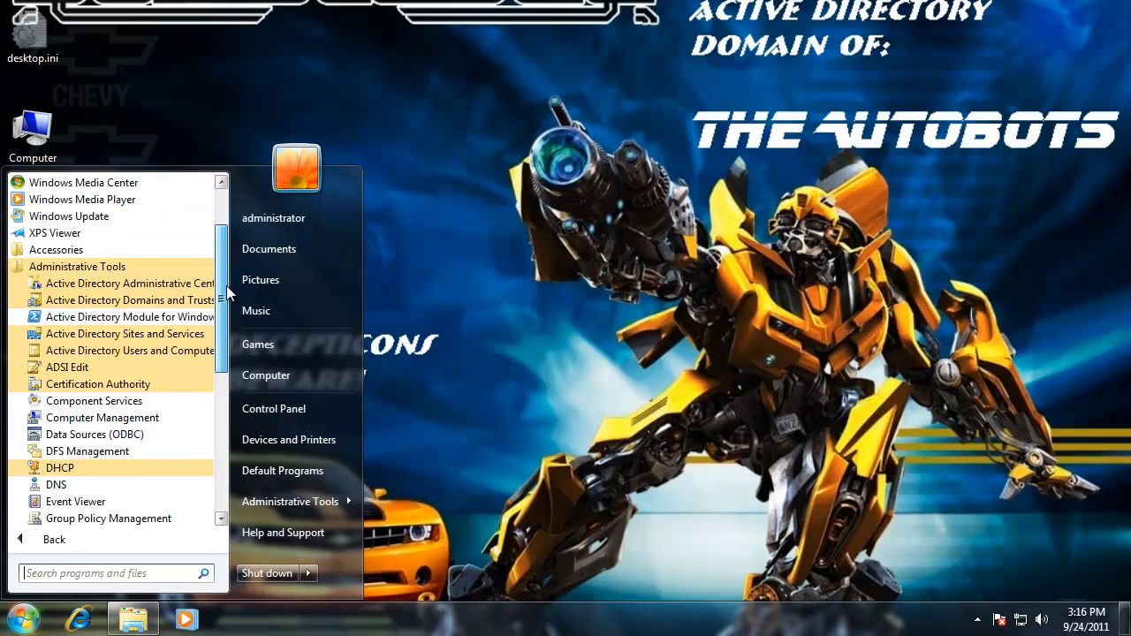
mouse_move(127, 301)
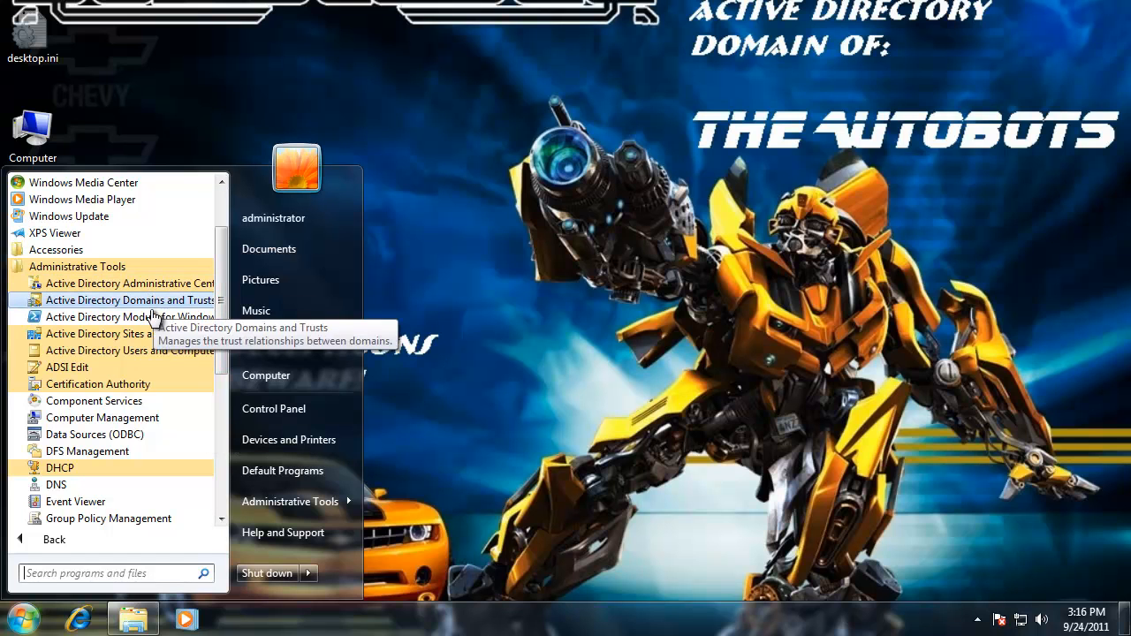
mouse_move(124, 332)
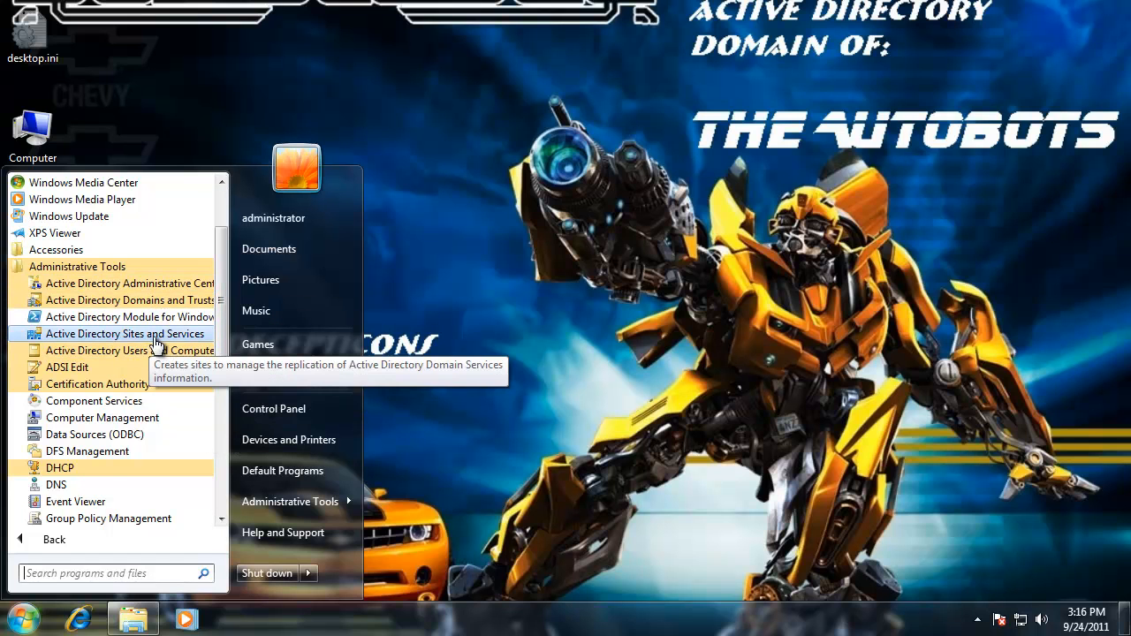
mouse_move(96, 435)
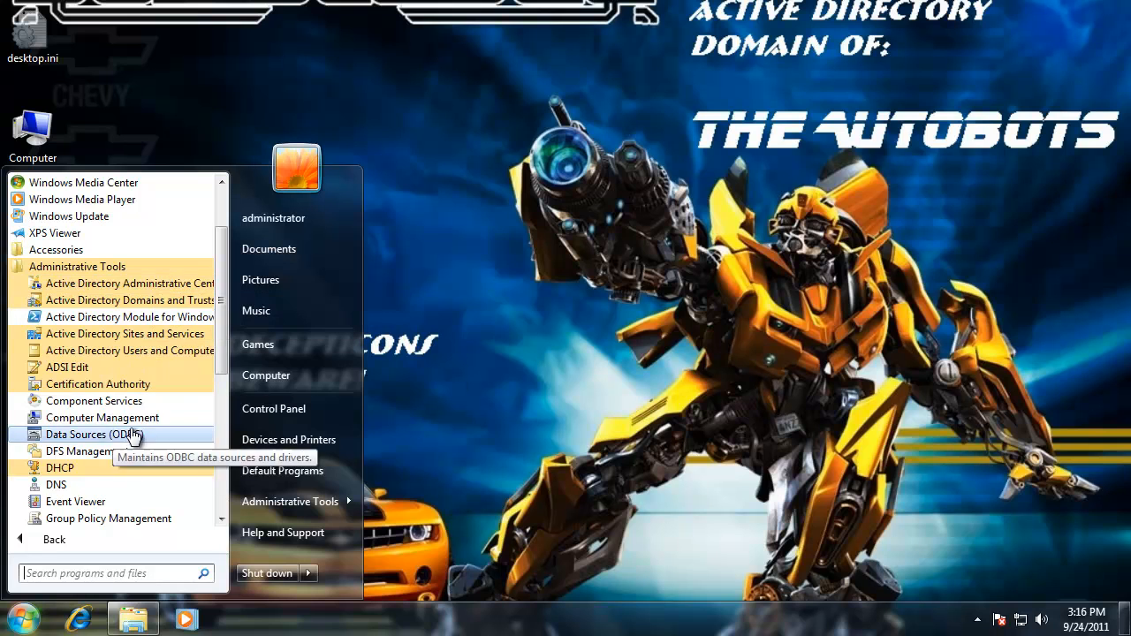
mouse_move(131, 301)
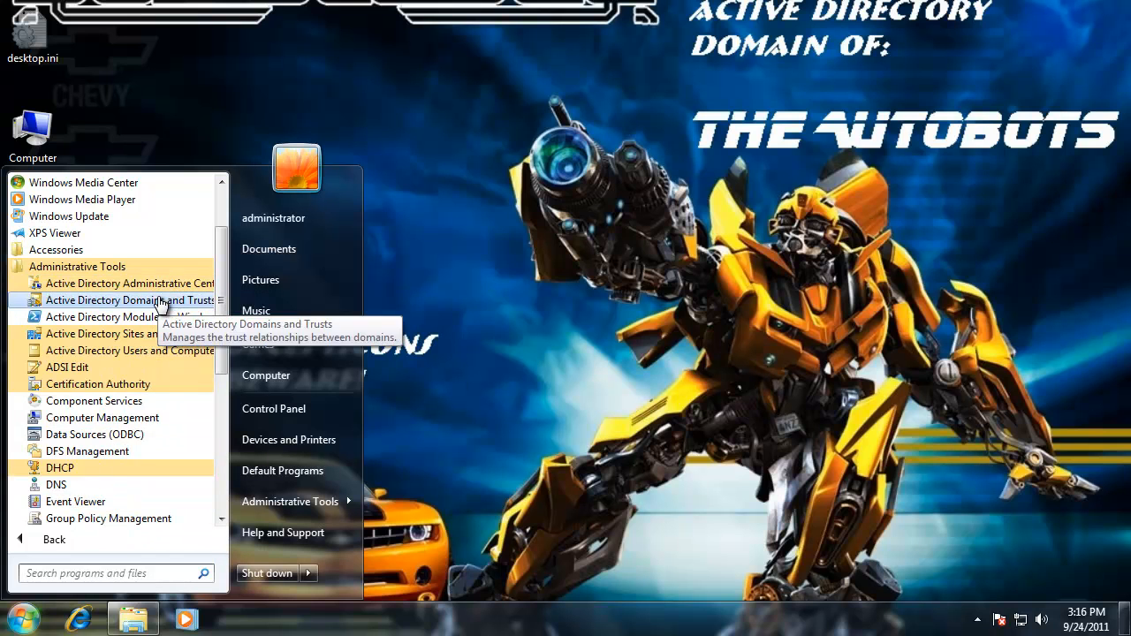
mouse_move(131, 350)
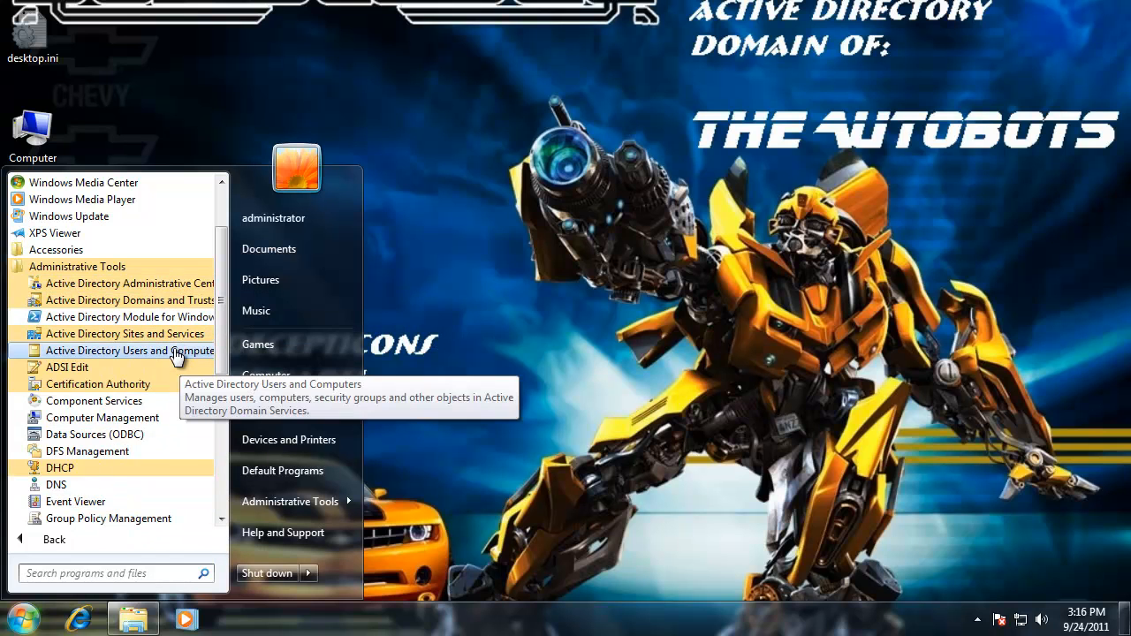
right_click(127, 350)
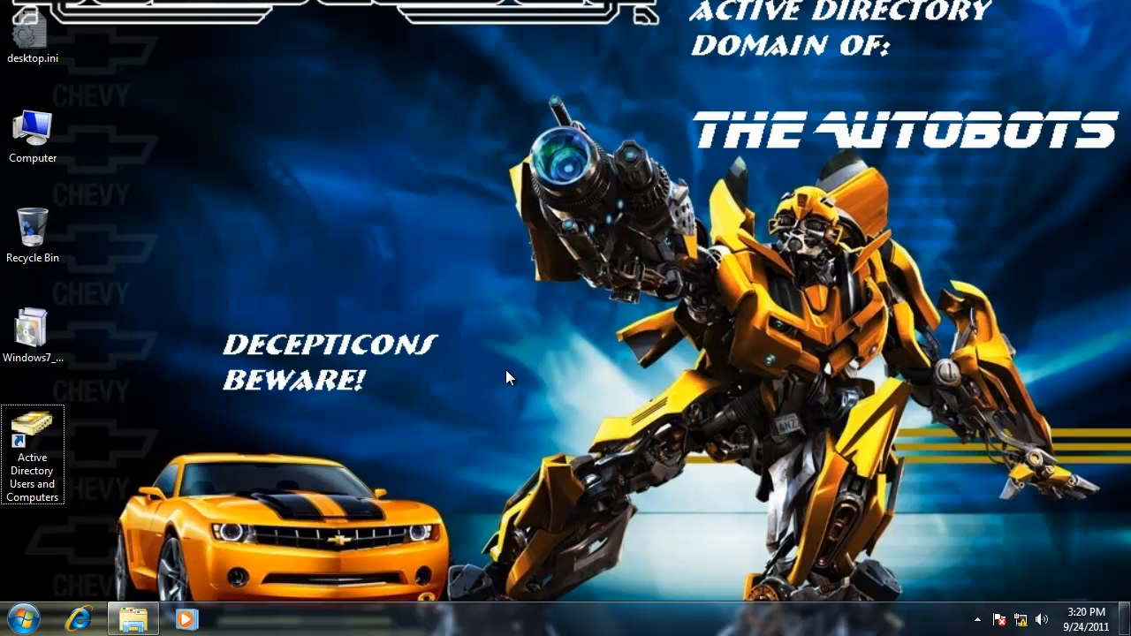
mouse_move(138, 398)
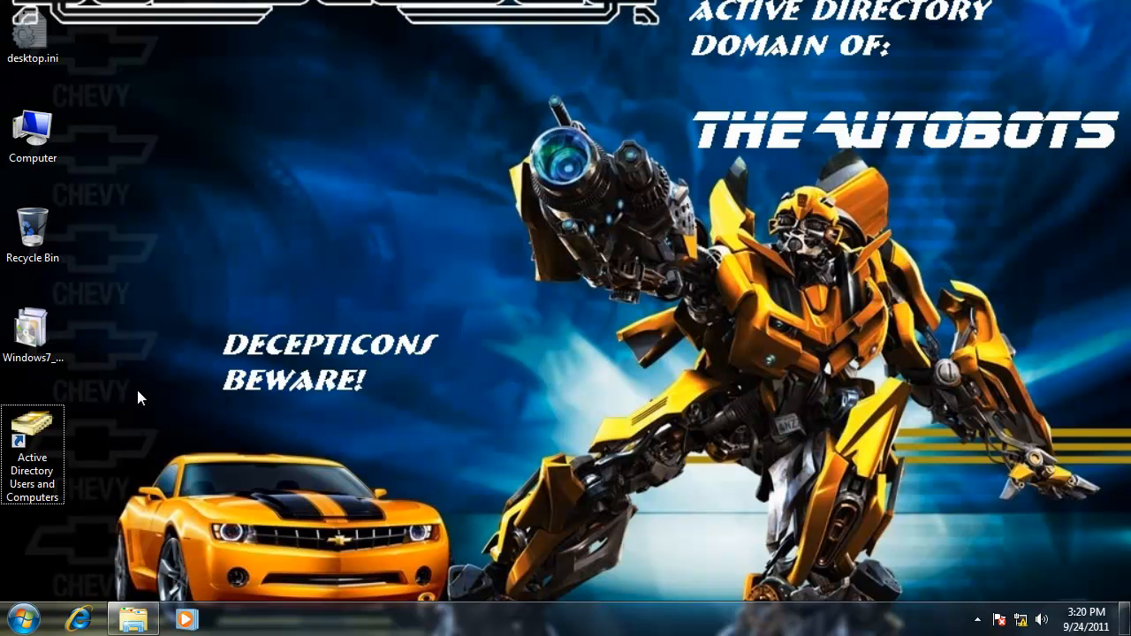
left_click(31, 438)
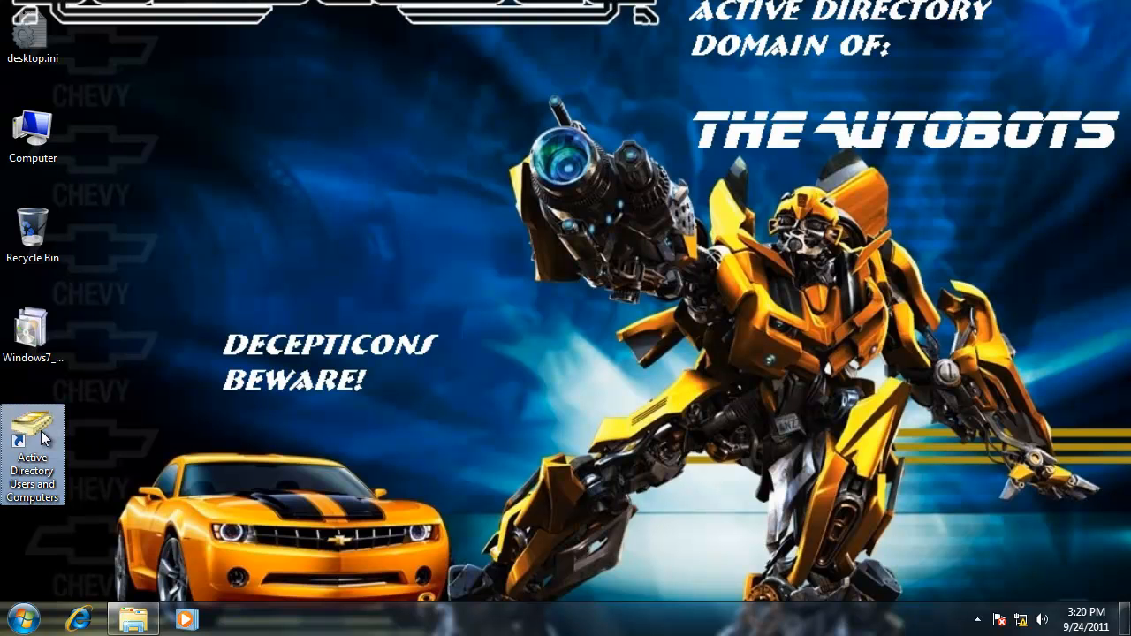
right_click(34, 441)
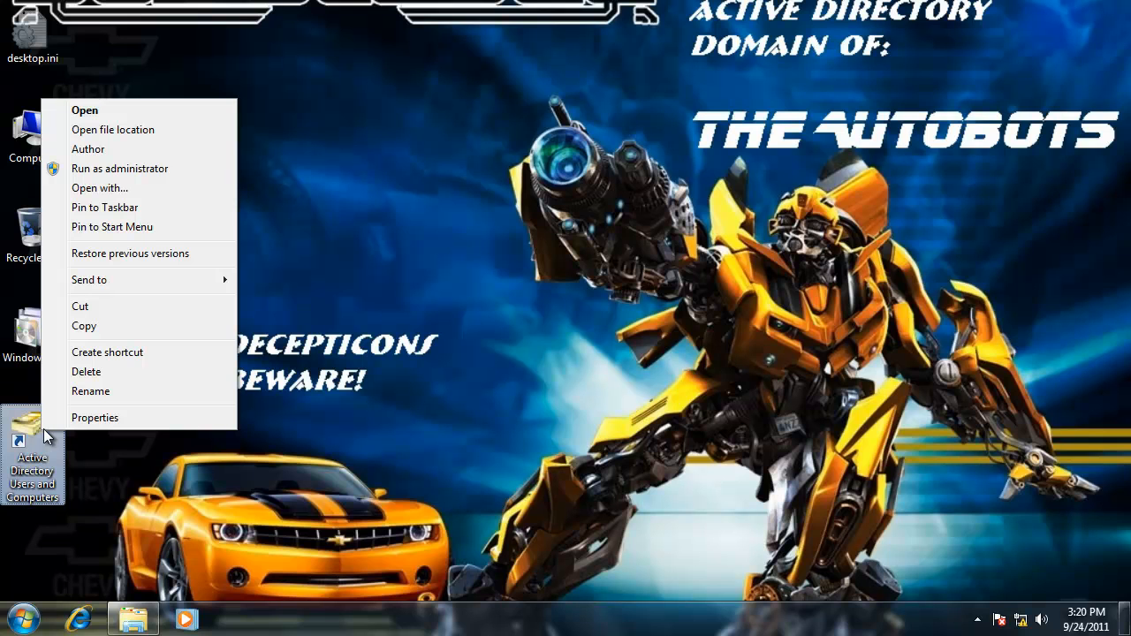
mouse_move(51, 437)
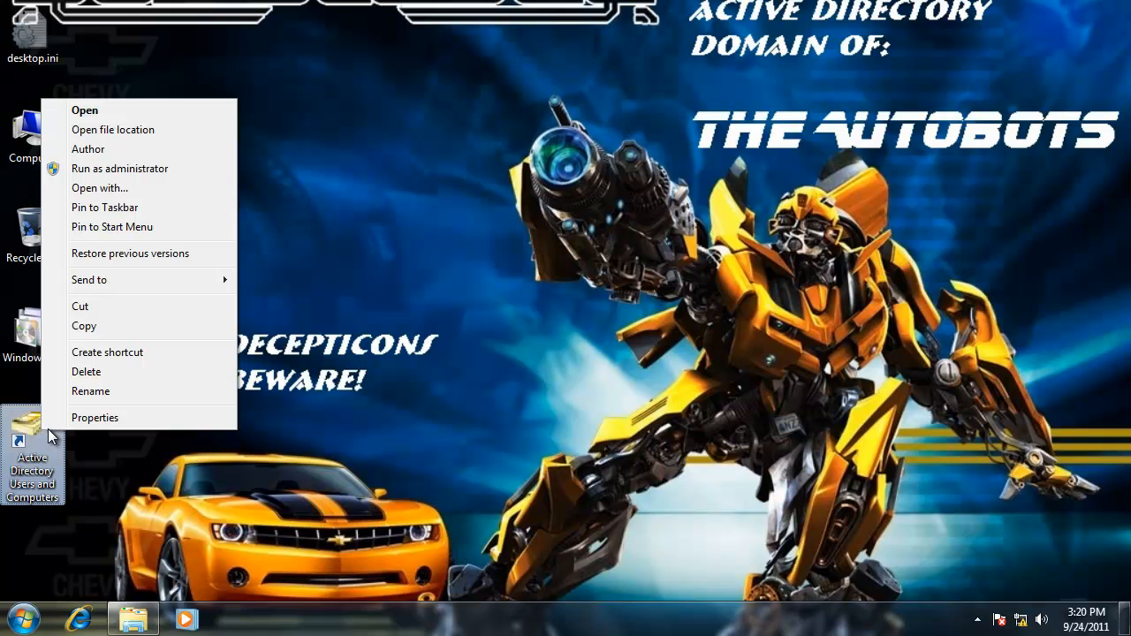
mouse_move(85, 101)
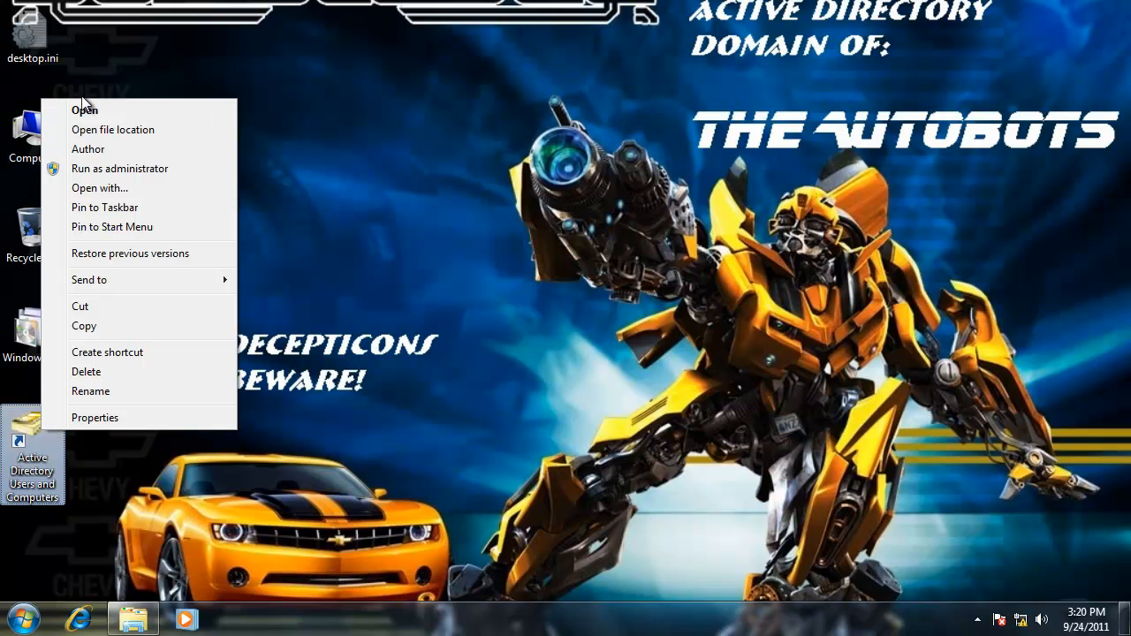
left_click(477, 339)
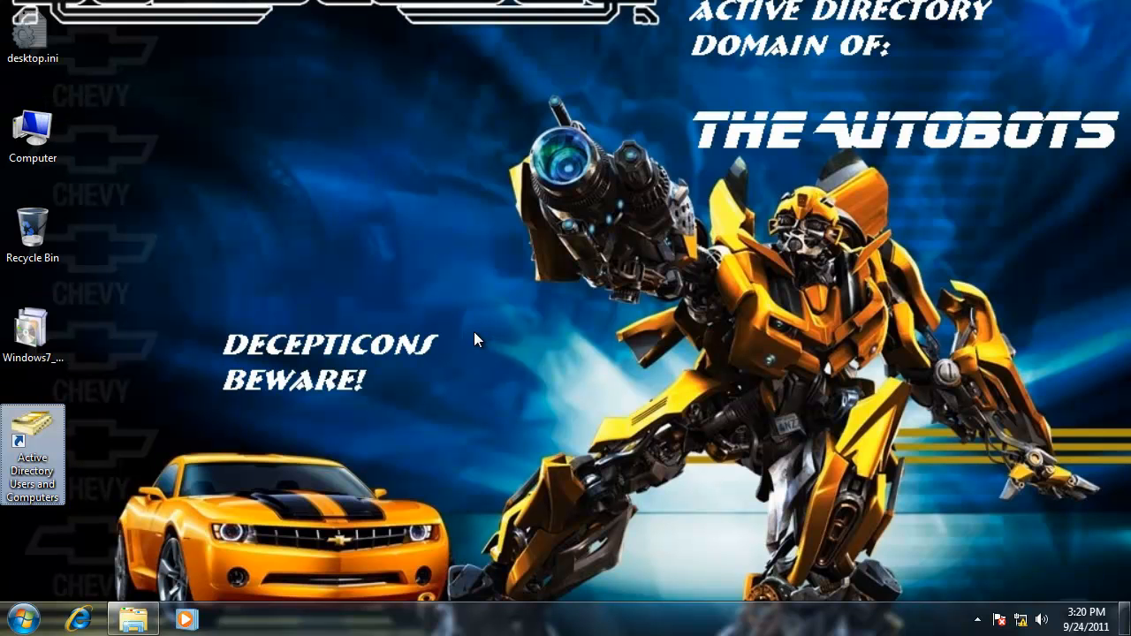
Launch the console from the shortcut and browse the Computers and Users containers of Autobots.Transformers
double_click(31, 445)
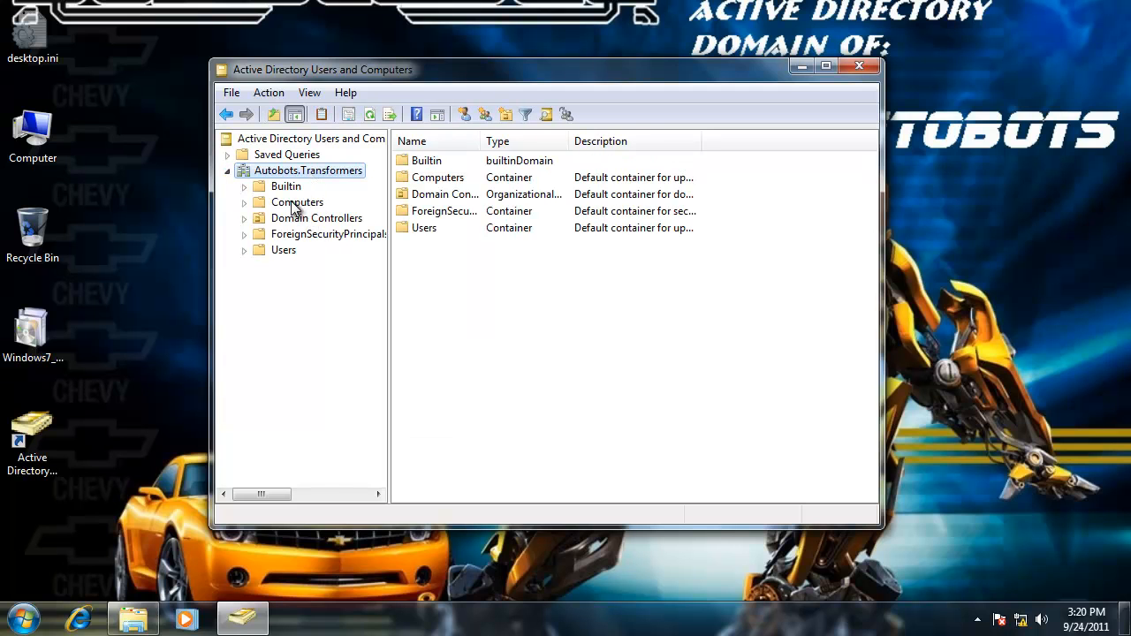
left_click(297, 201)
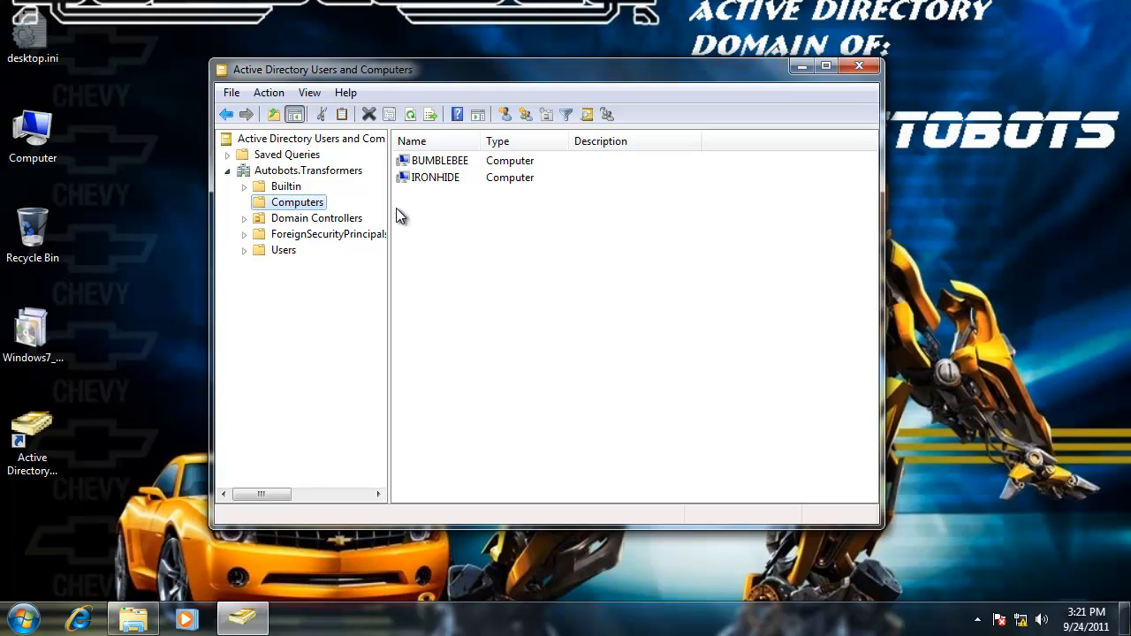
left_click(283, 251)
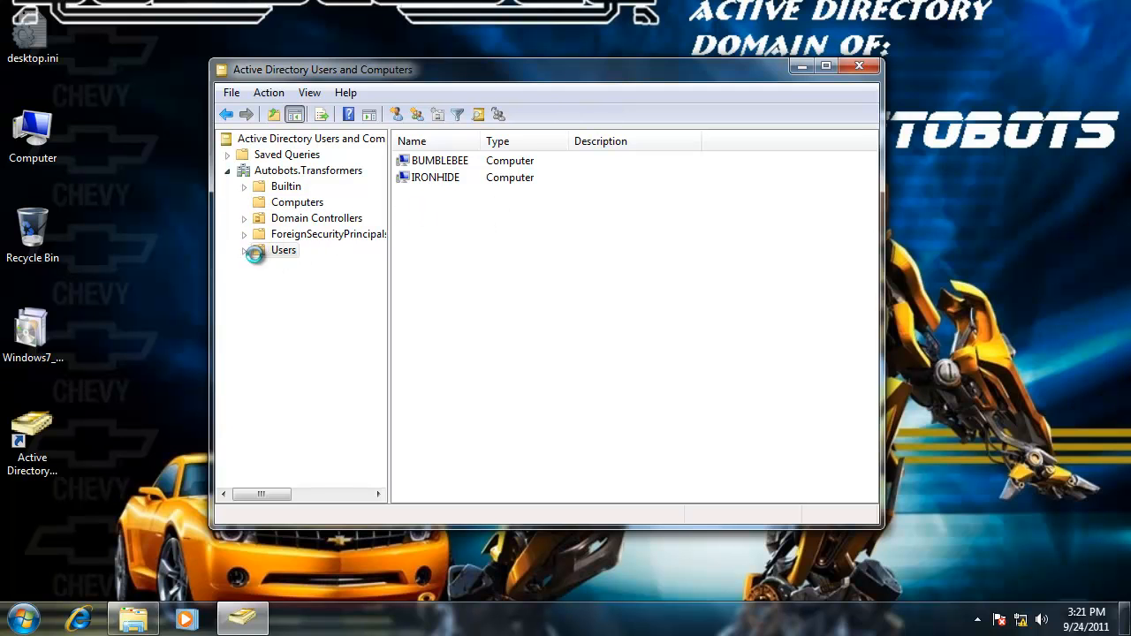
left_click(283, 251)
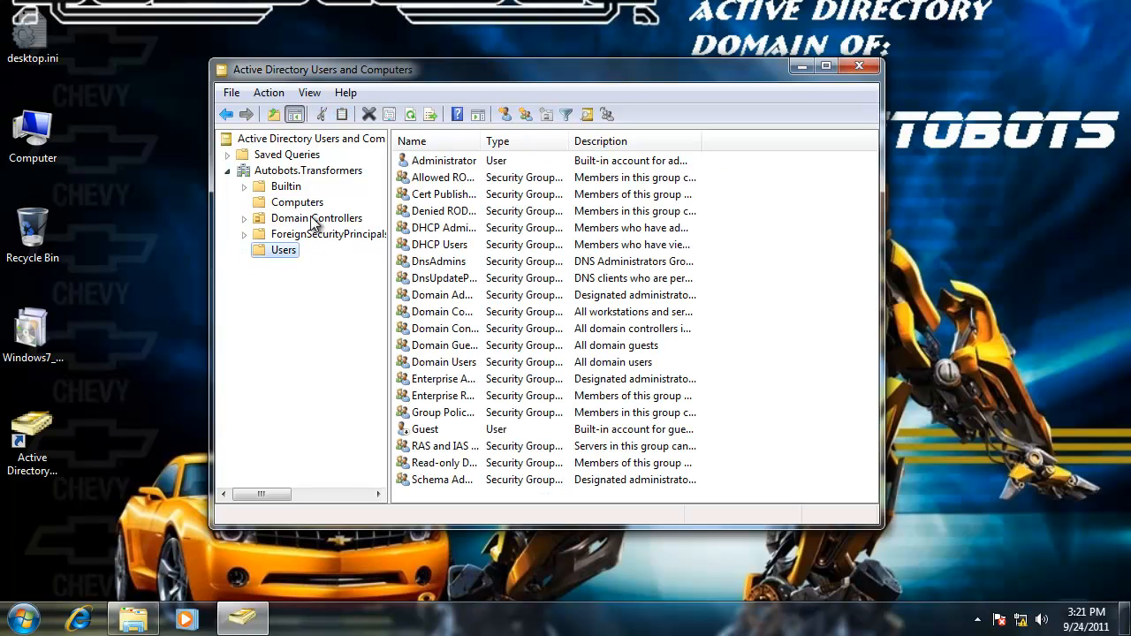
left_click(297, 202)
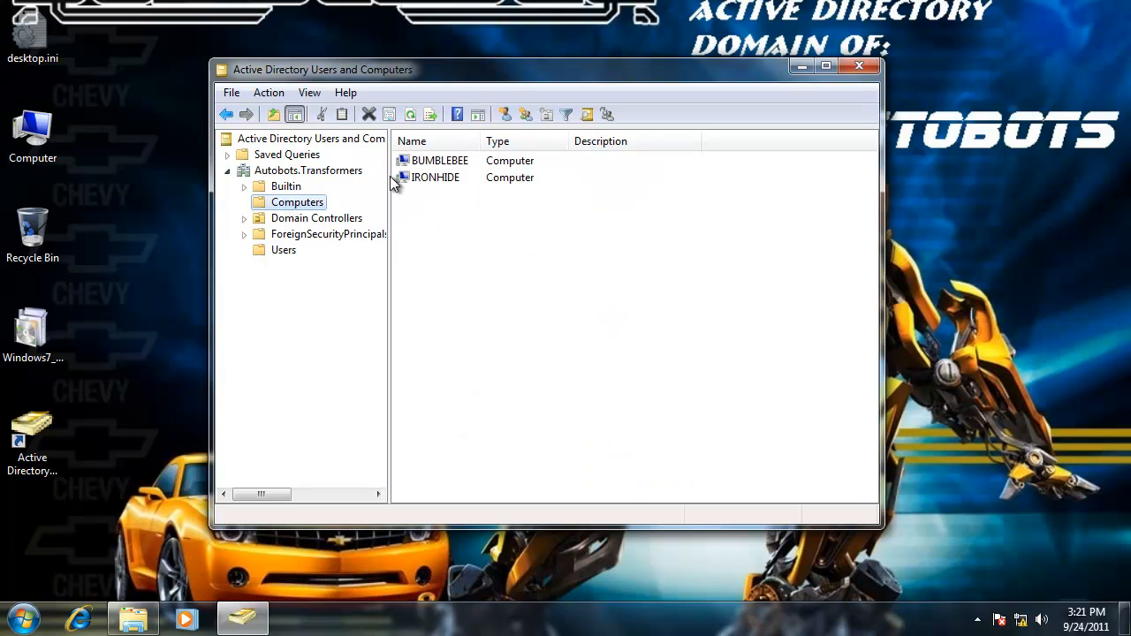
left_click(308, 170)
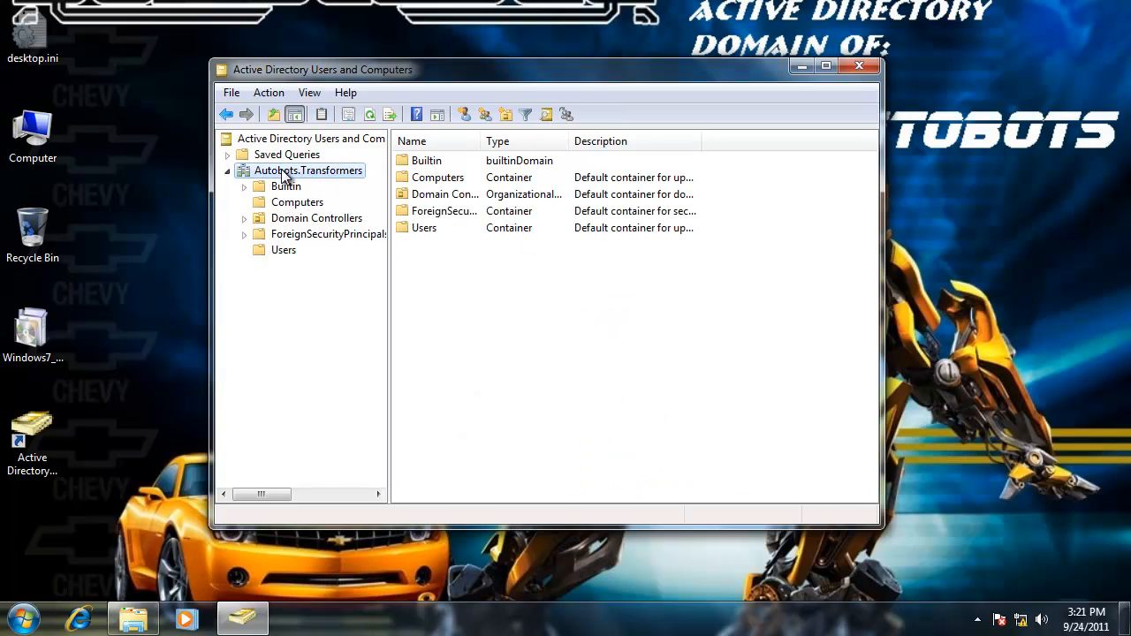
Try Change Domain and Change Domain Controller, cancelling each, then list the Domain Controllers
right_click(308, 169)
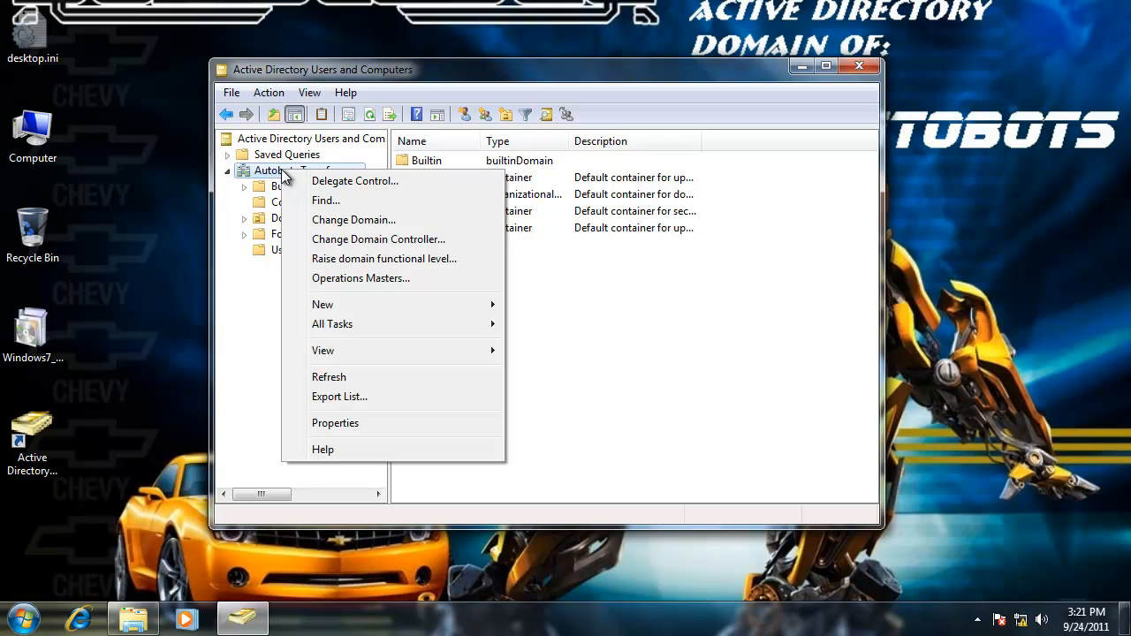
left_click(353, 219)
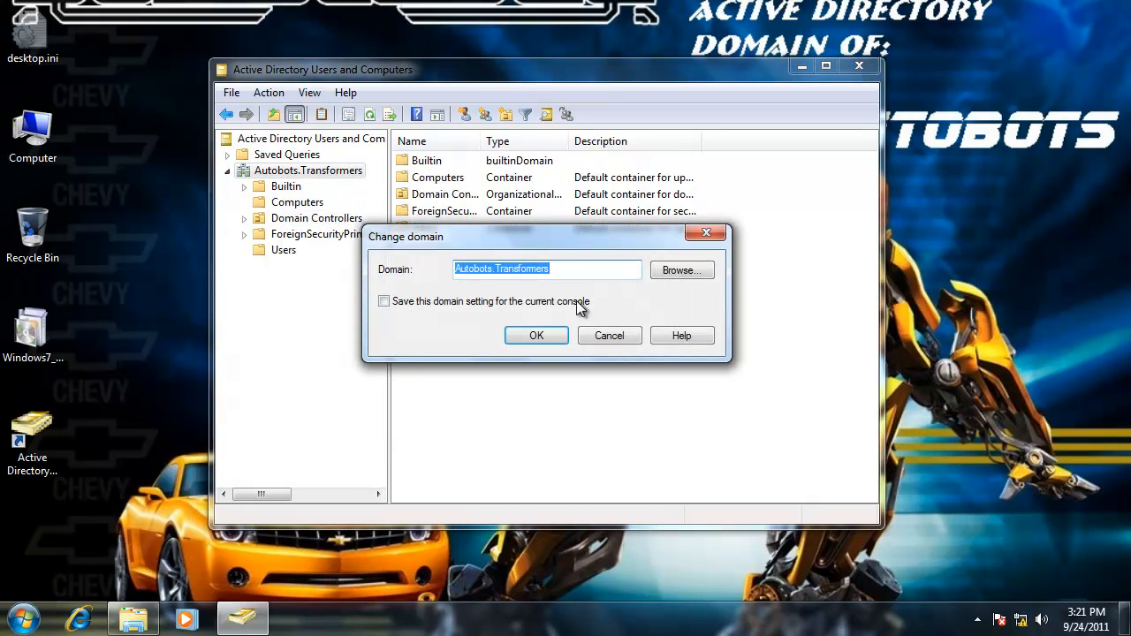
left_click(538, 336)
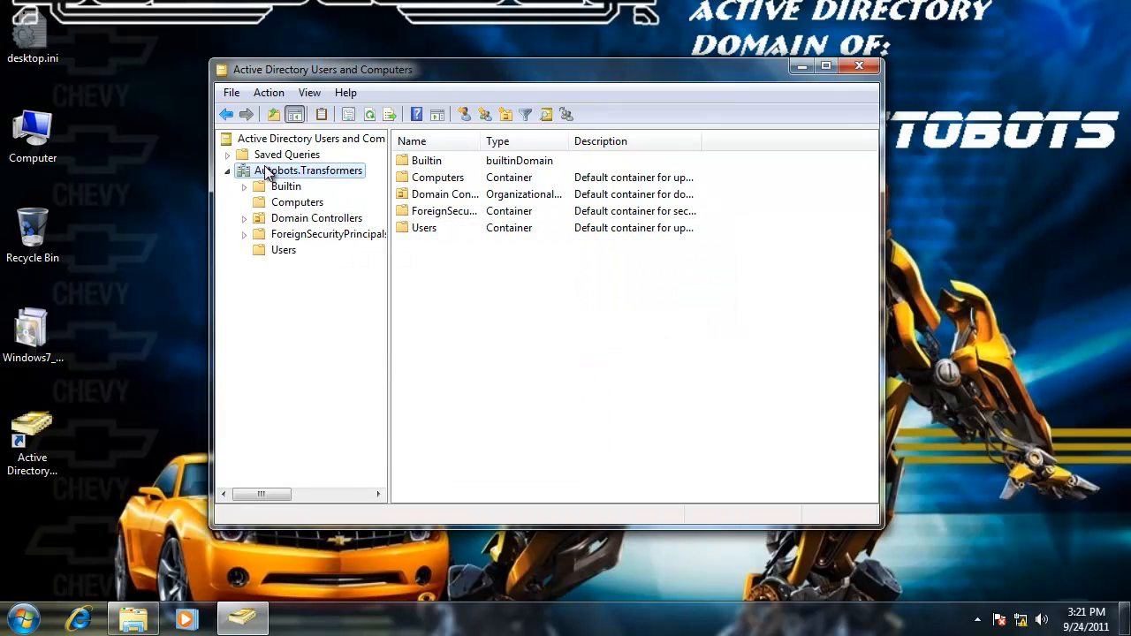
right_click(309, 170)
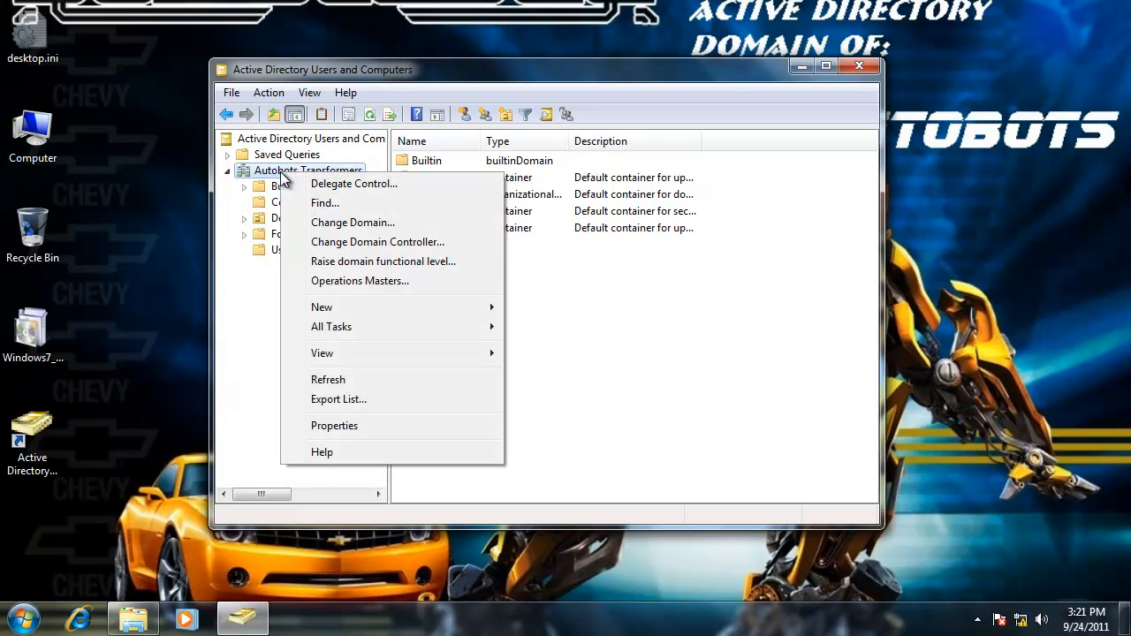
left_click(379, 240)
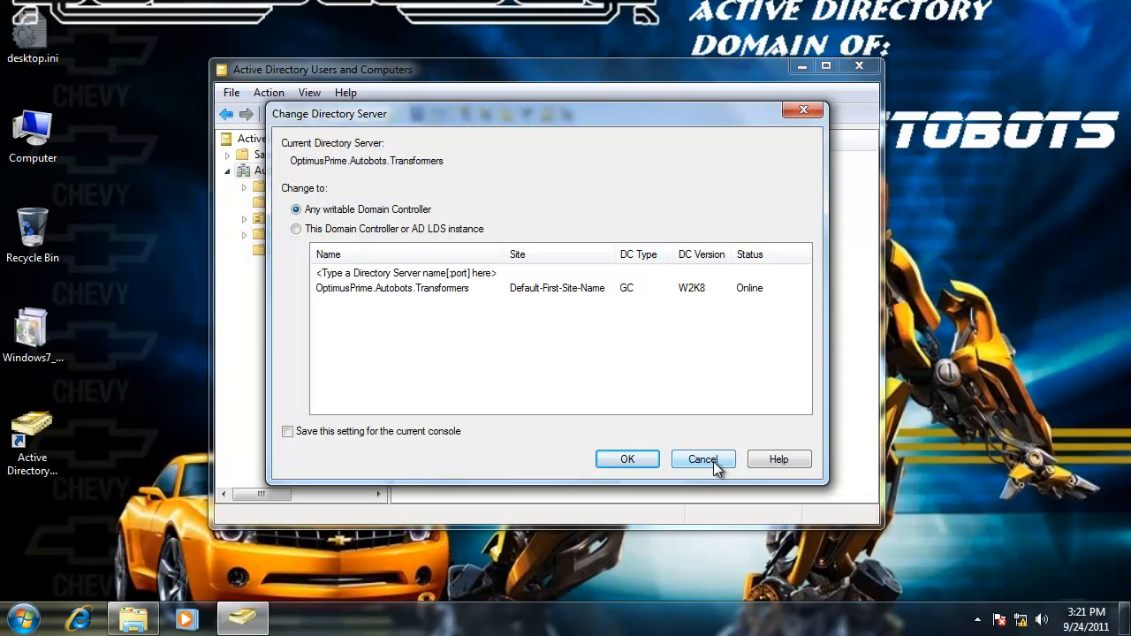
left_click(704, 460)
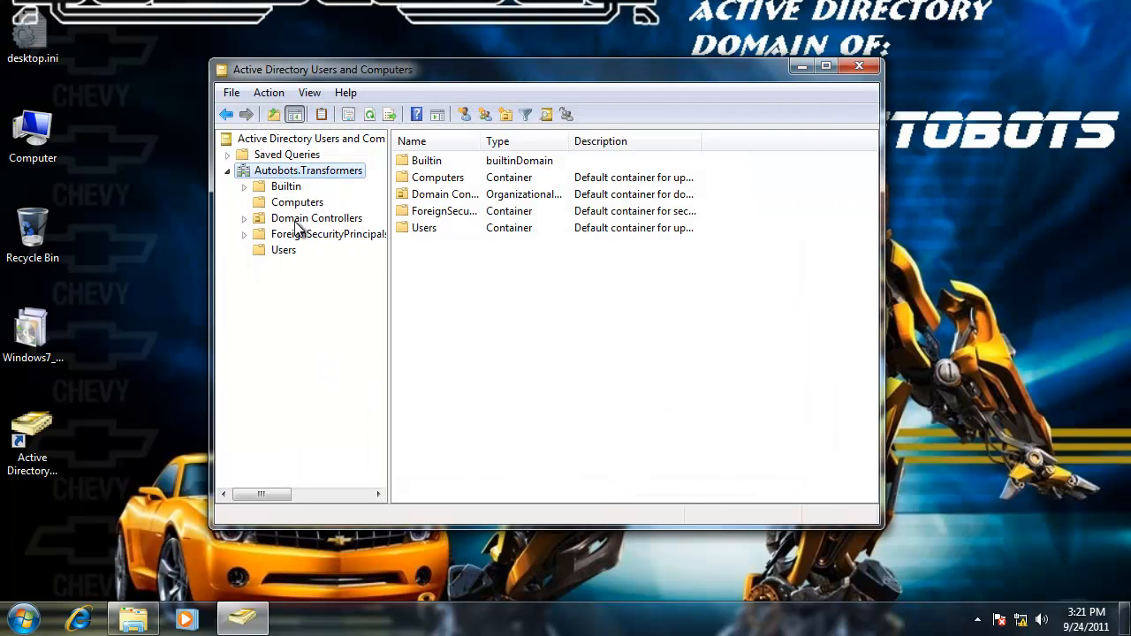
left_click(316, 217)
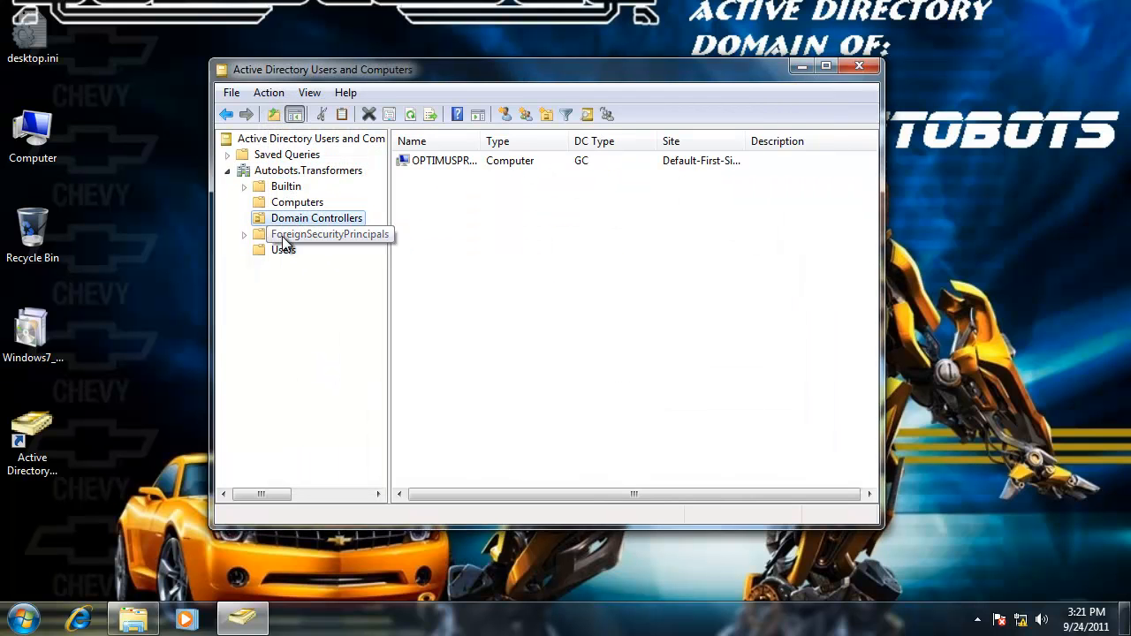
left_click(283, 247)
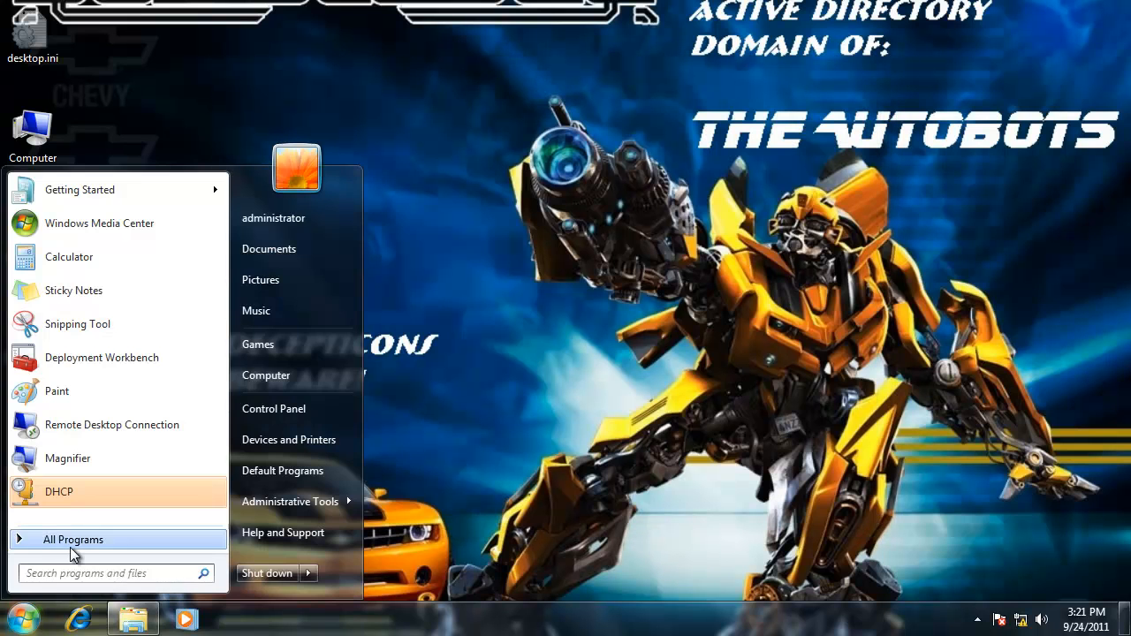
Expand Administrative Tools in the Start menu, revealing the Active Directory, DHCP and DNS consoles
left_click(74, 539)
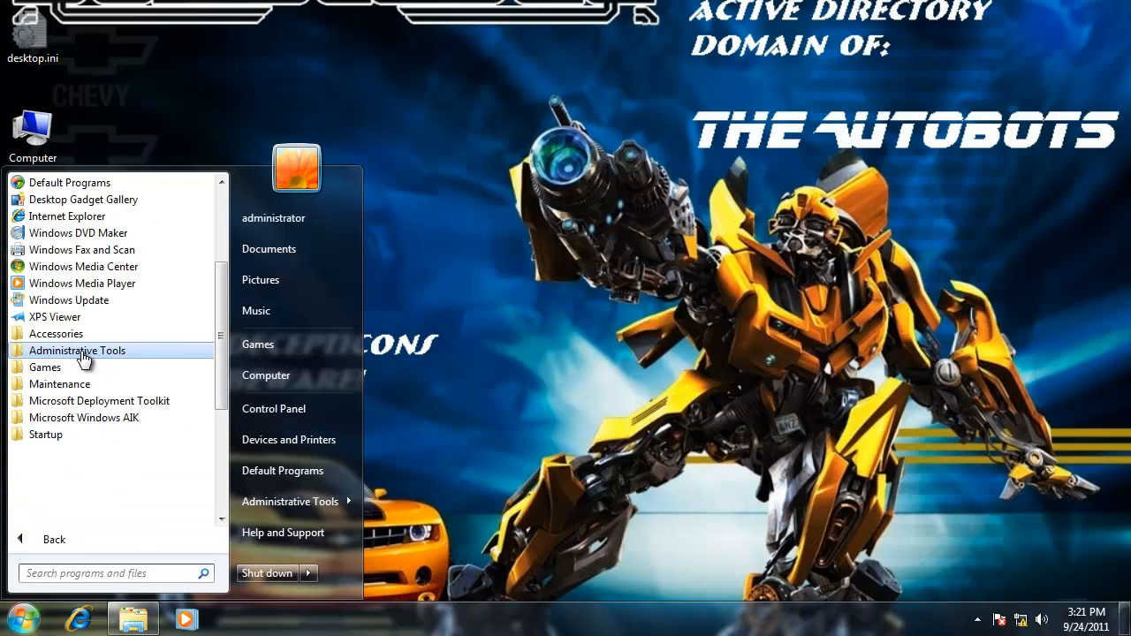
left_click(78, 350)
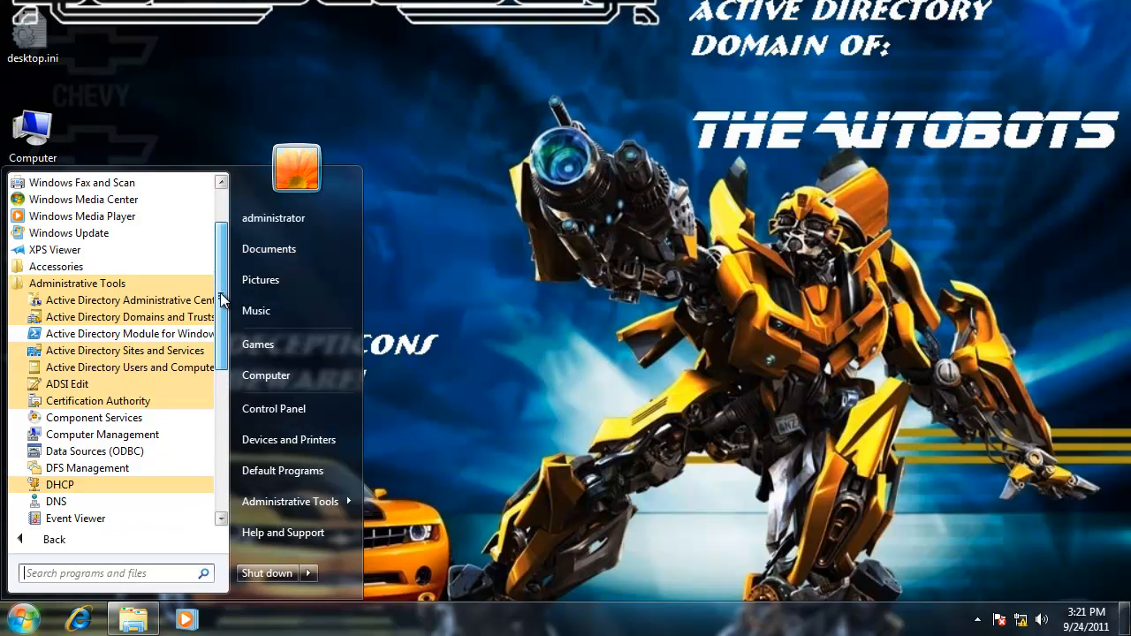
scroll("down", 3)
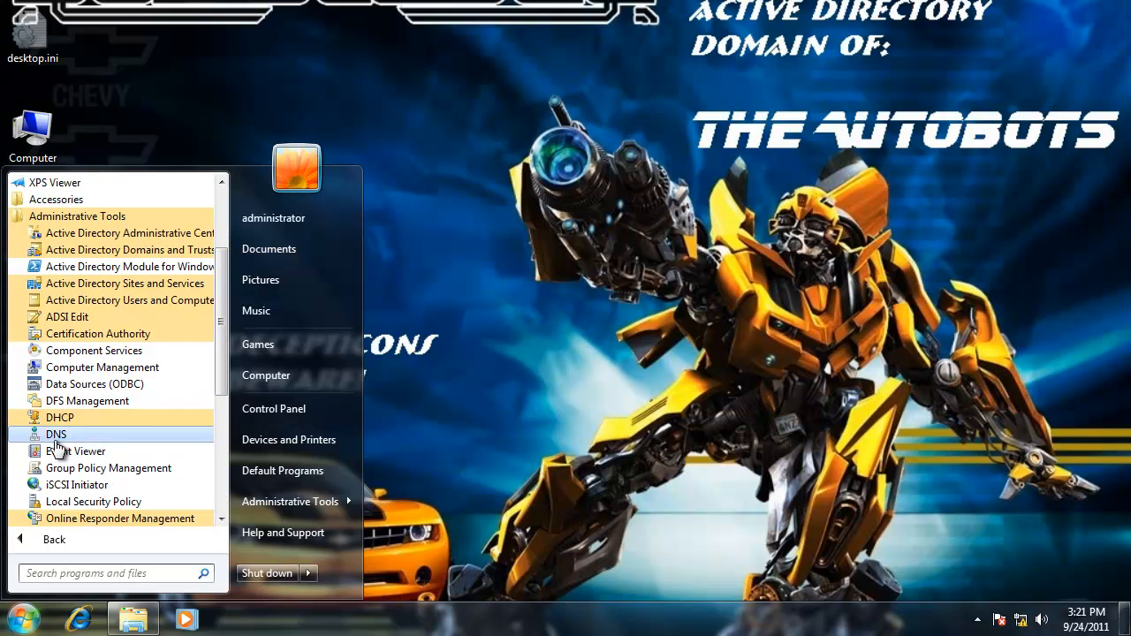